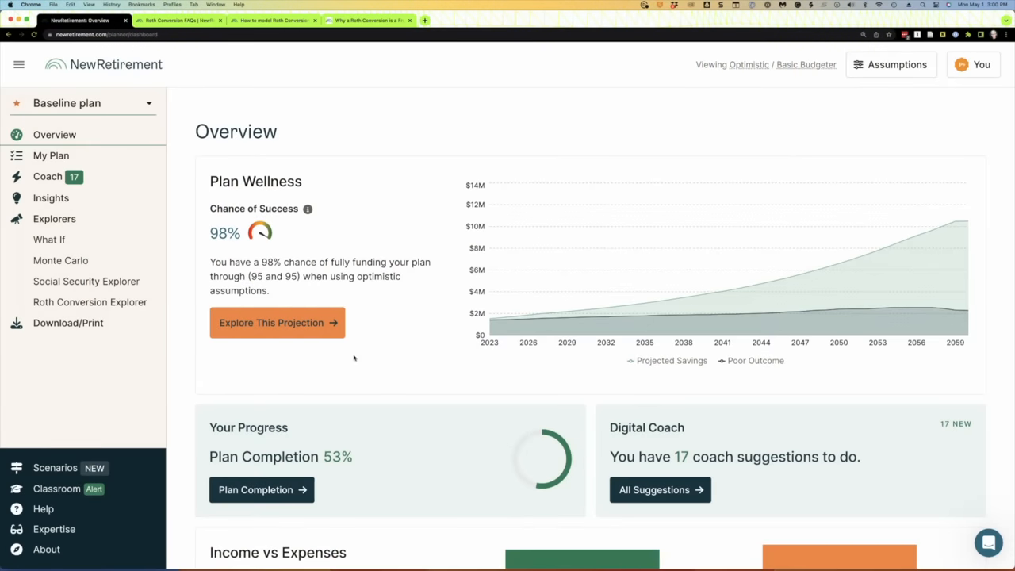
mouse_move(383, 375)
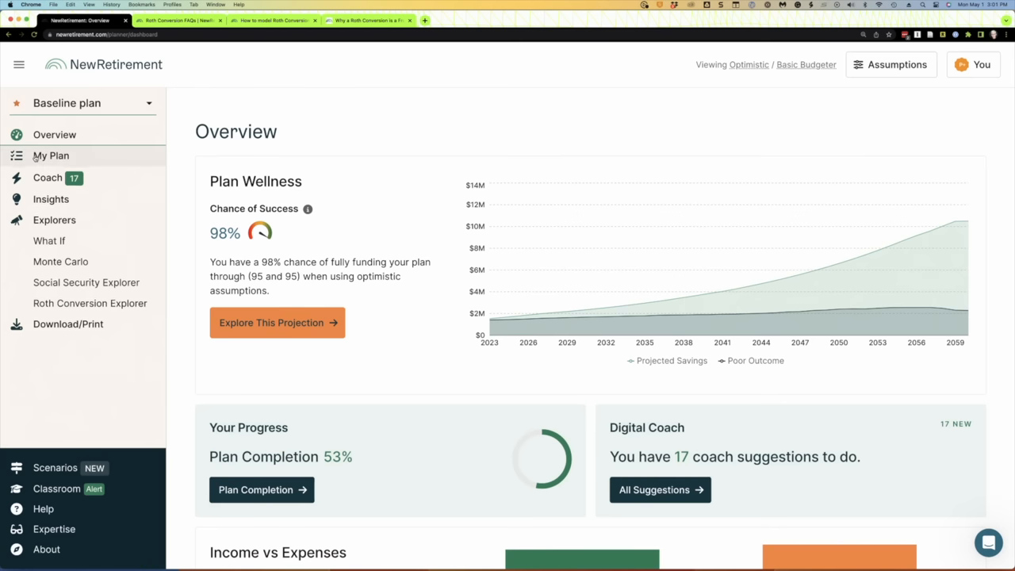
Open Accounts and Assets and review the four $975,000 IRAs and $500,000 Other Savings.
left_click(50, 156)
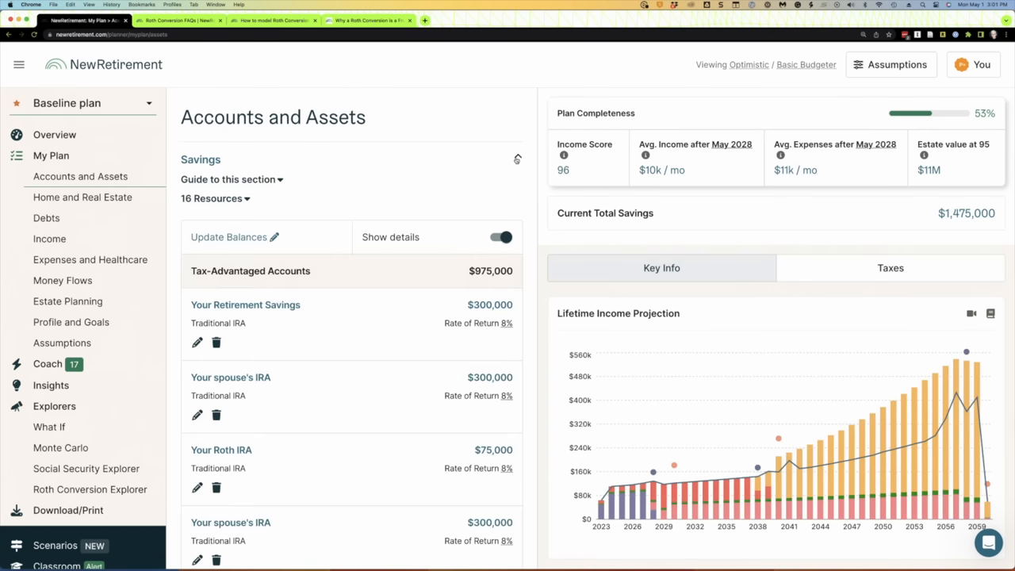
scroll("down", 3)
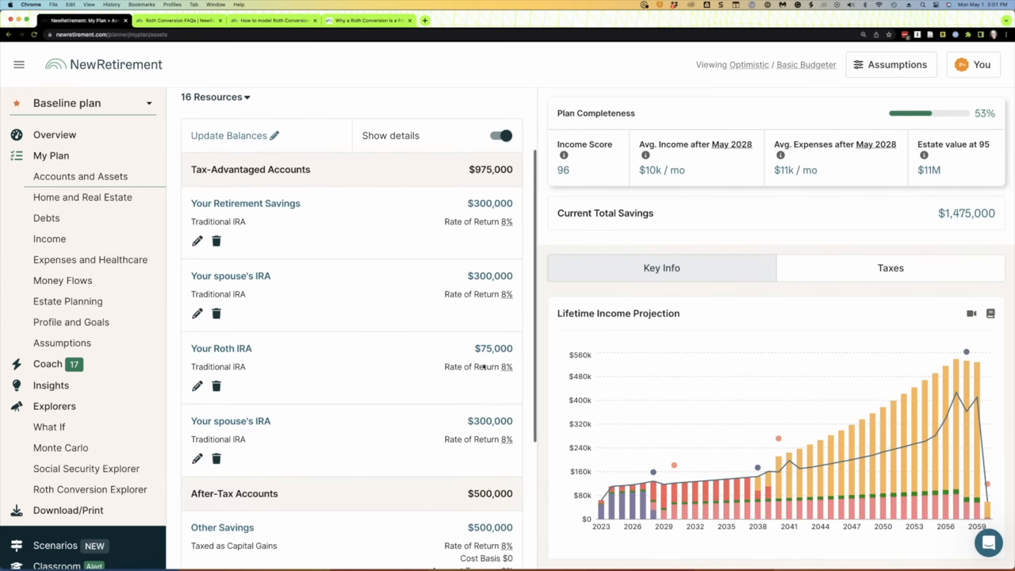
mouse_move(298, 245)
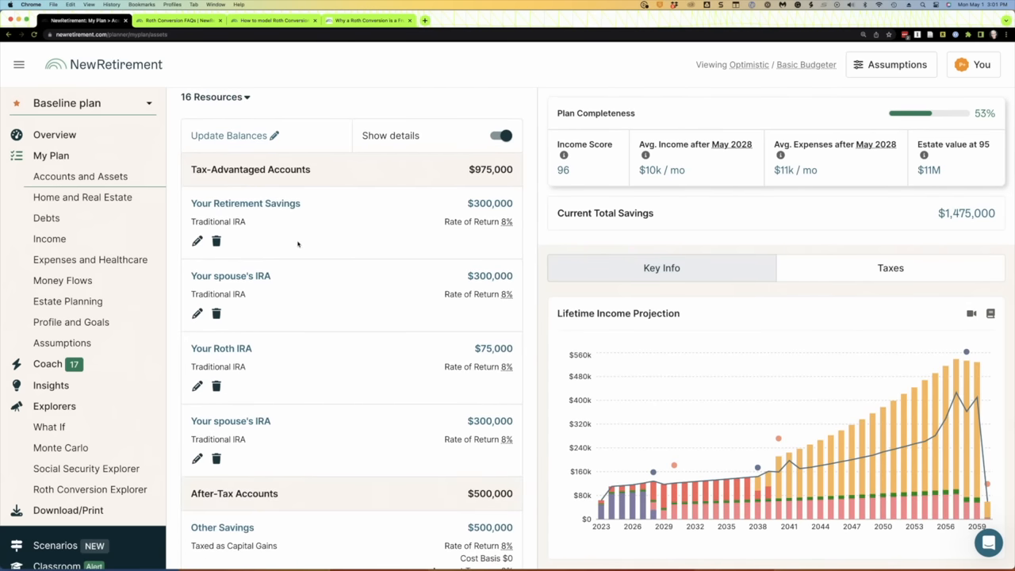
mouse_move(333, 205)
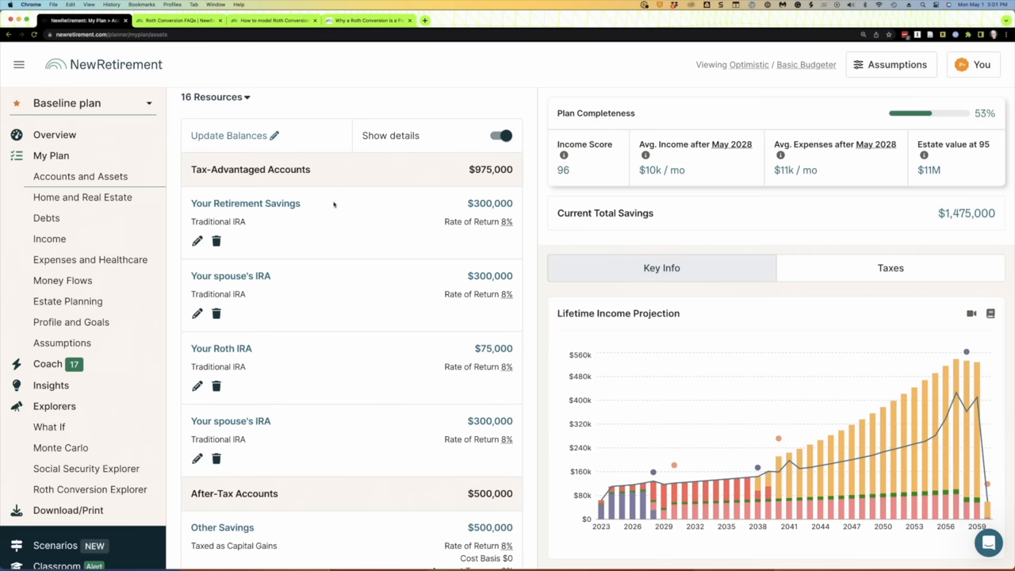
mouse_move(254, 418)
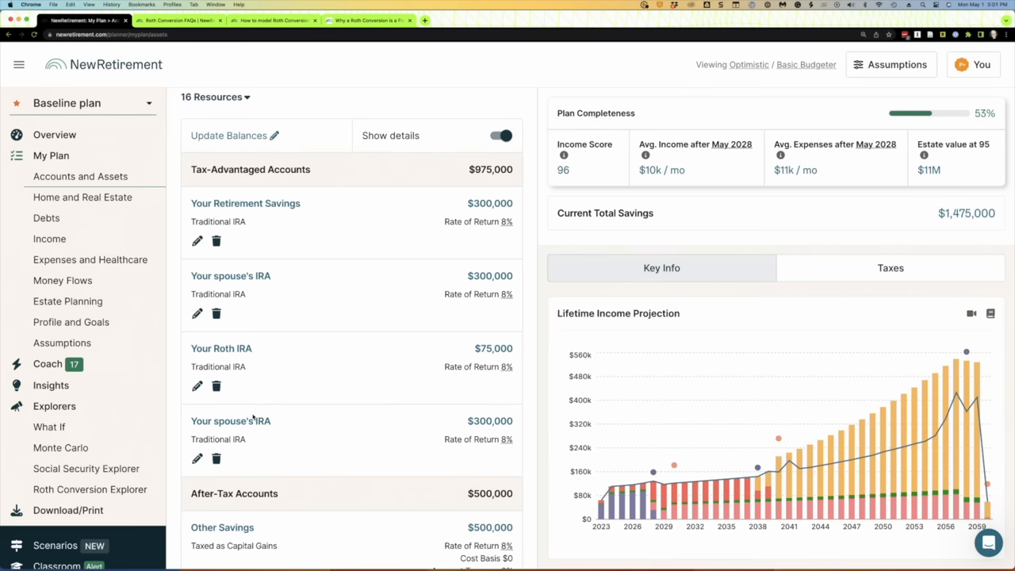
mouse_move(375, 320)
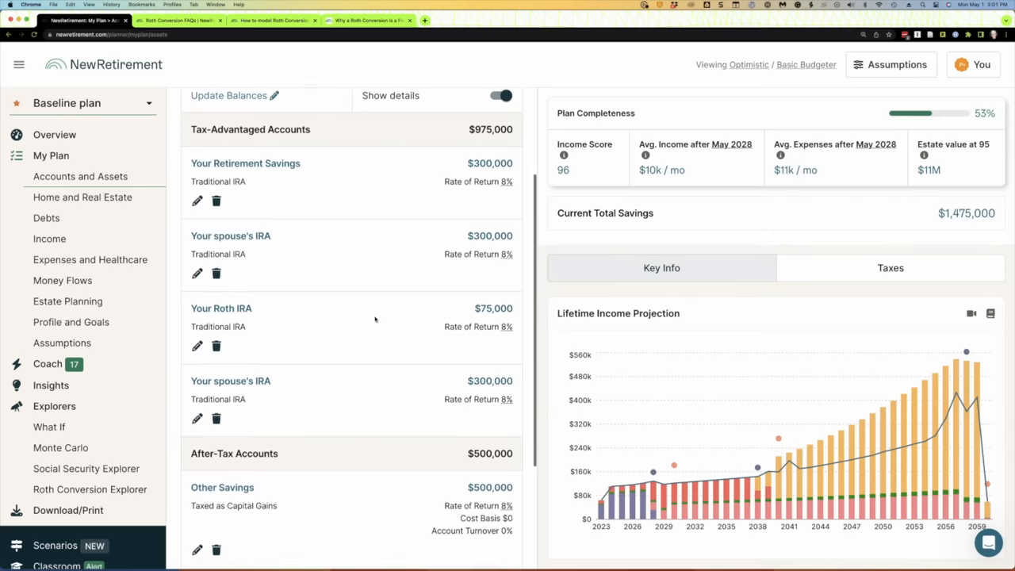
scroll("down", 3)
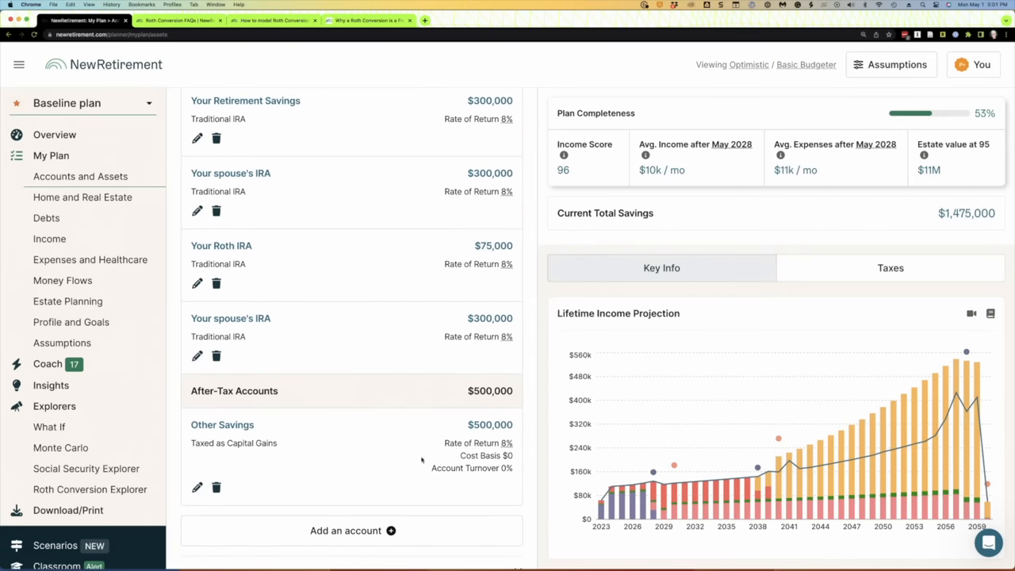
mouse_move(392, 448)
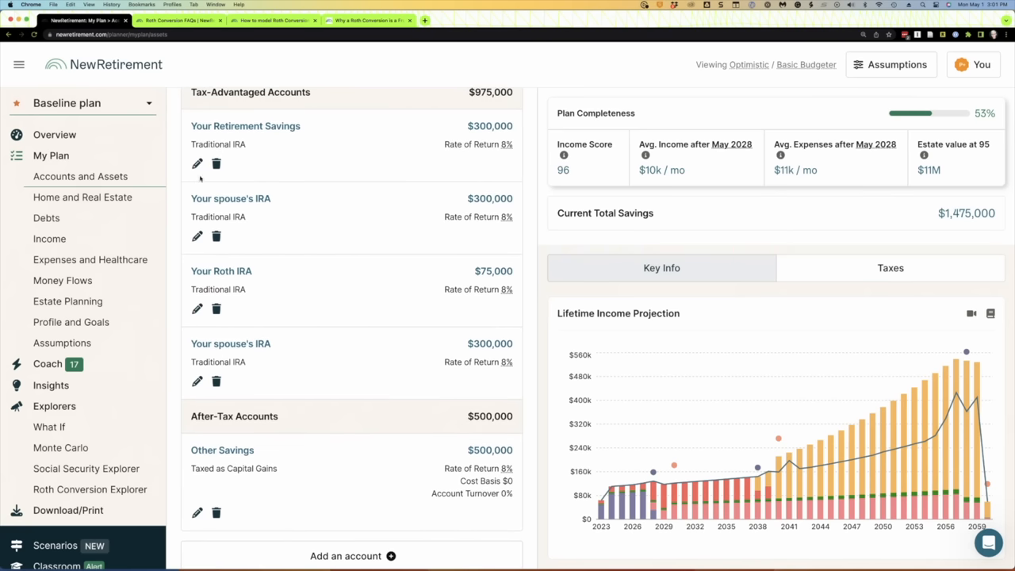
left_click(197, 163)
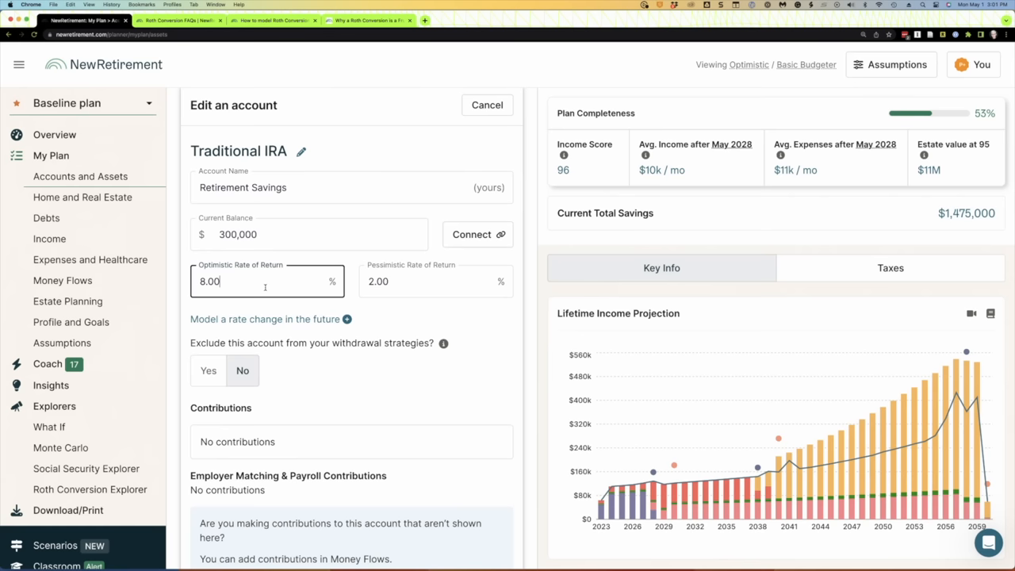
left_click(435, 281)
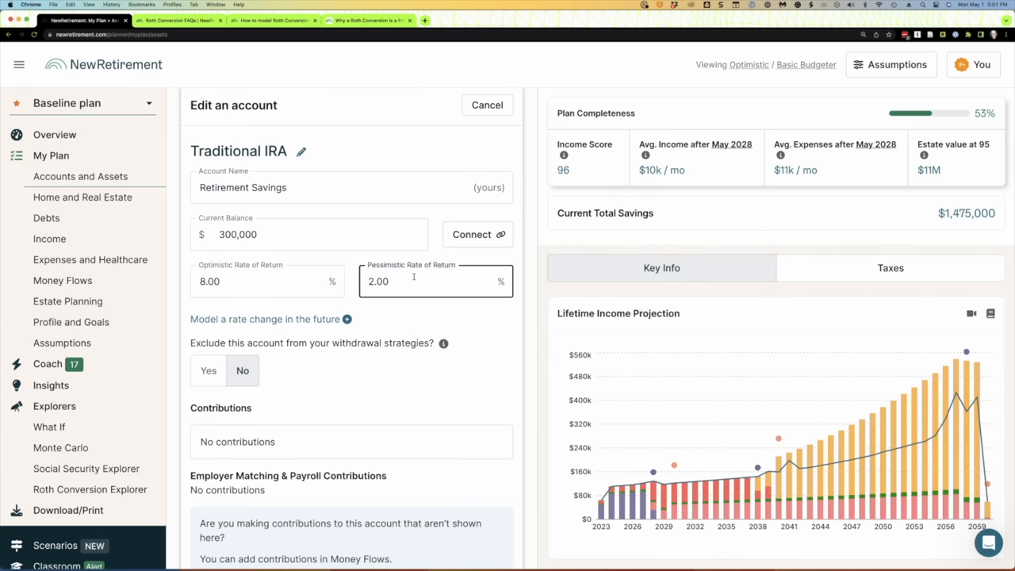
left_click(487, 105)
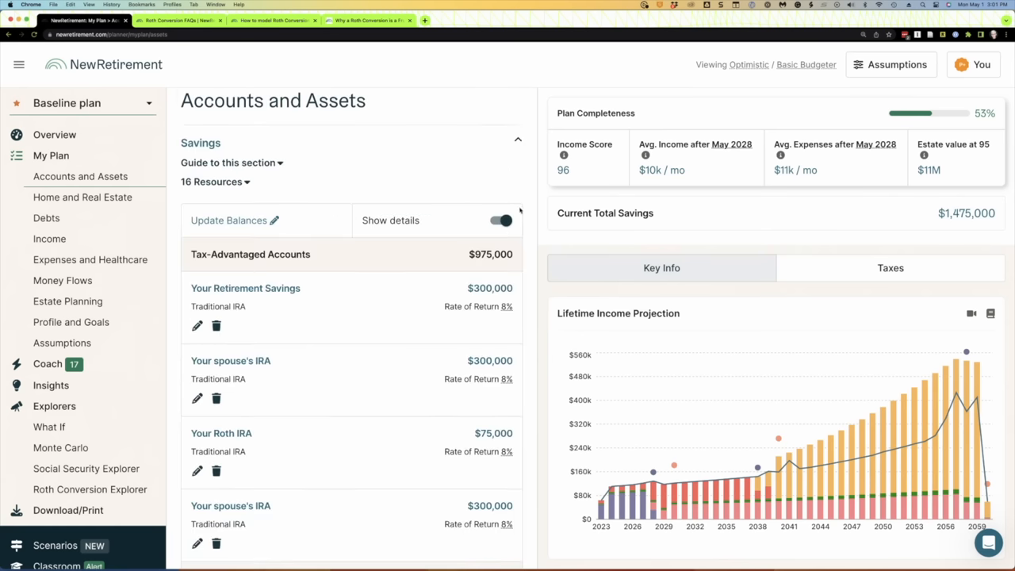
scroll("down", 3)
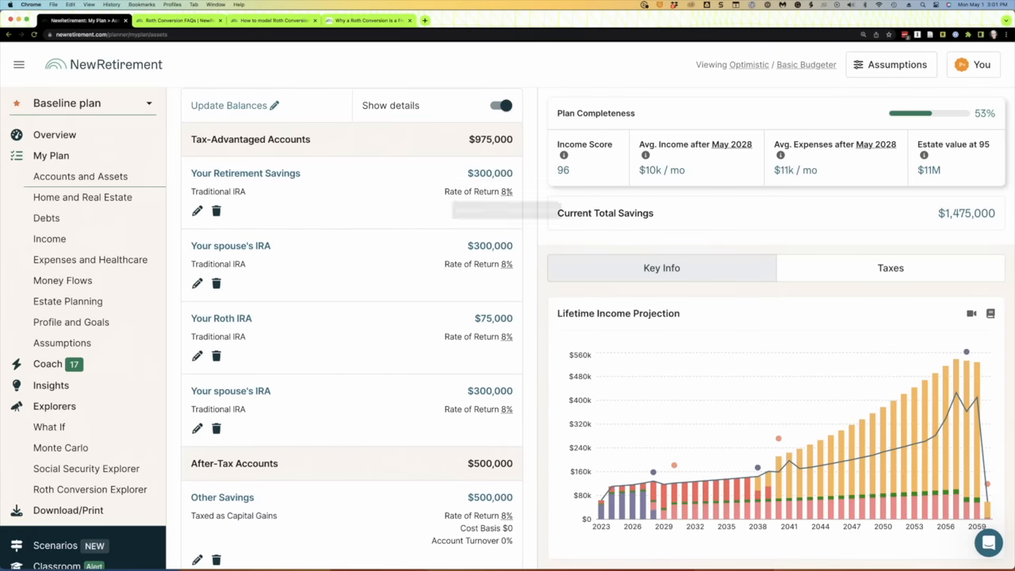
mouse_move(505, 191)
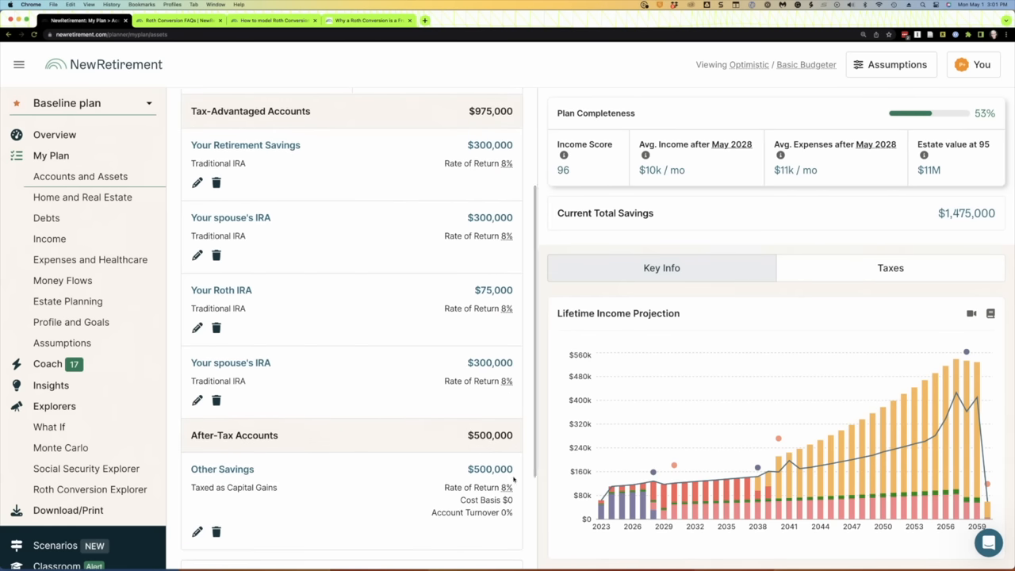
mouse_move(505, 487)
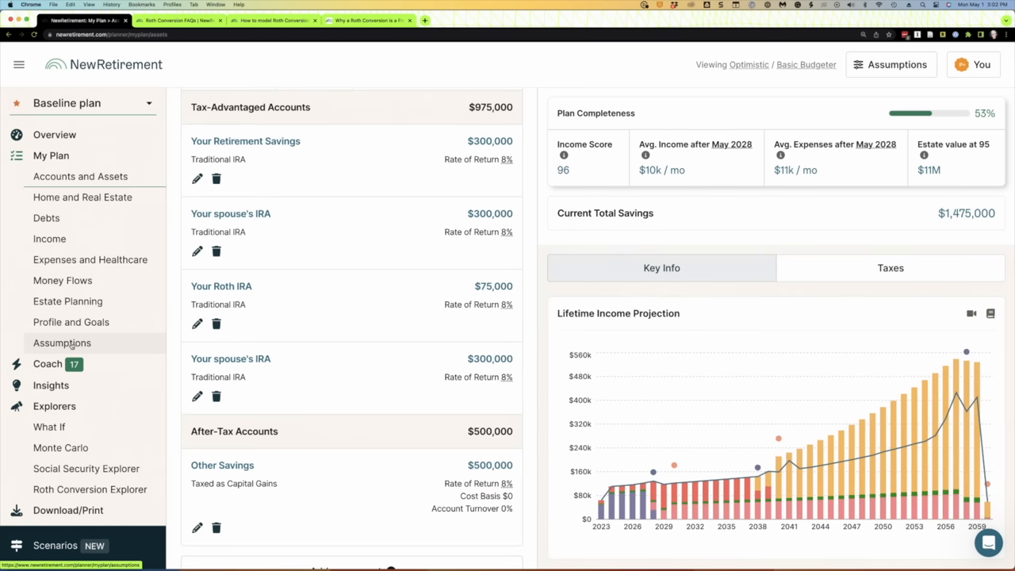
Open Profile and Goals and expand Basic Info: age 60, retiring at 65y4m, spouse retired.
left_click(71, 322)
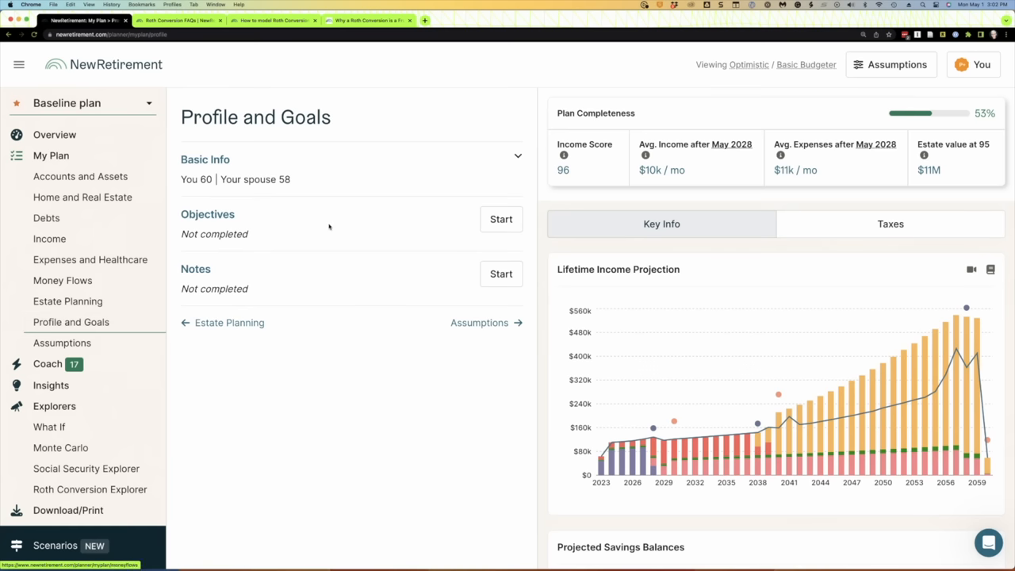
left_click(517, 155)
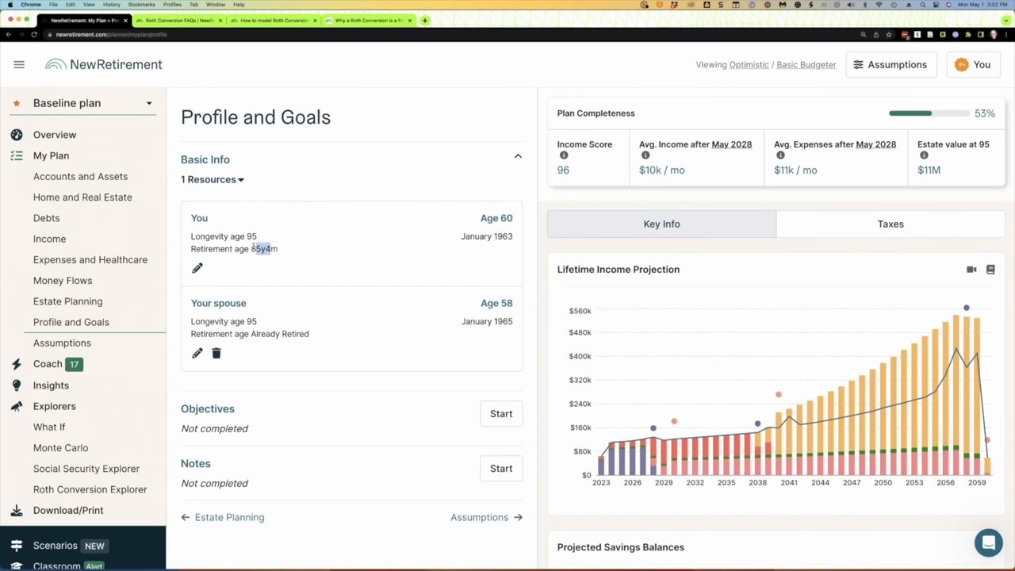
mouse_move(506, 295)
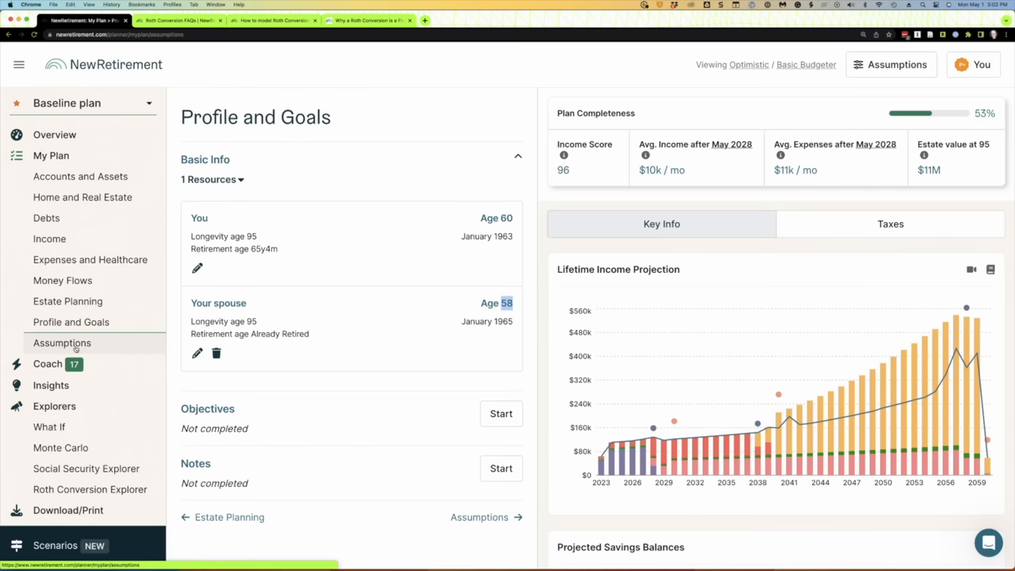
In Assumptions, compare current and 2017 post-2025 tax rates, keep 2017, and open Money Flows.
left_click(61, 342)
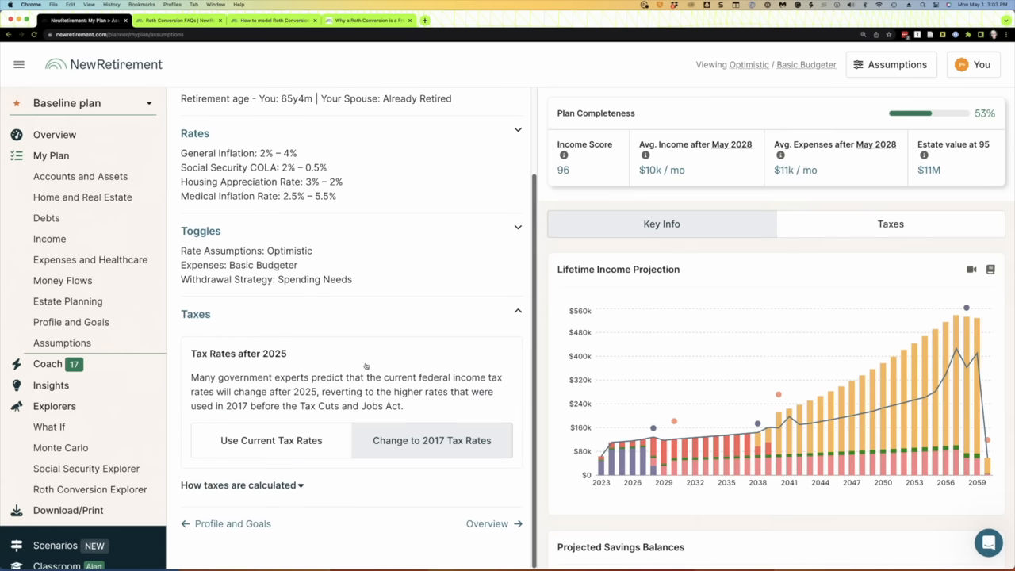
mouse_move(384, 421)
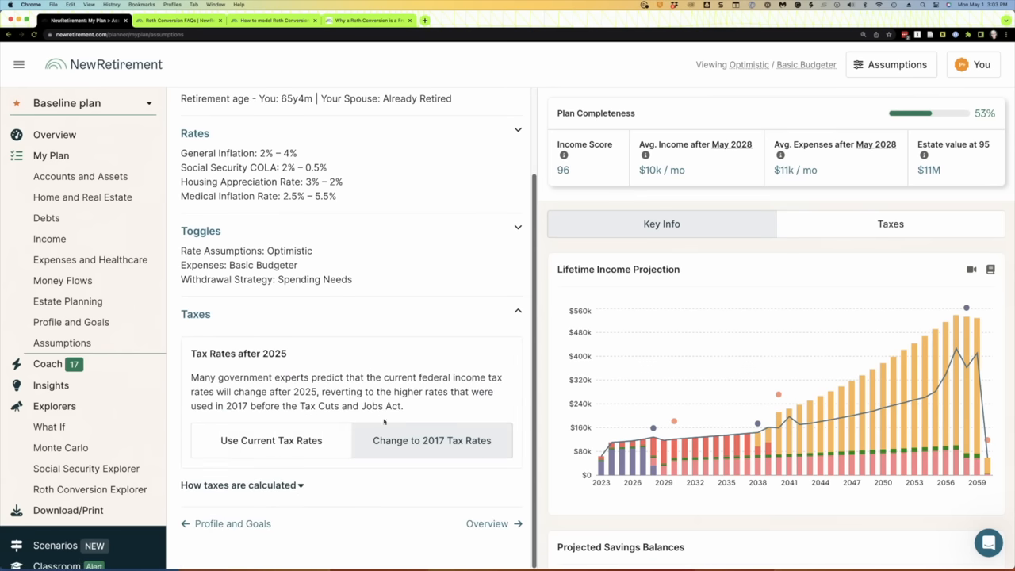
left_click(270, 440)
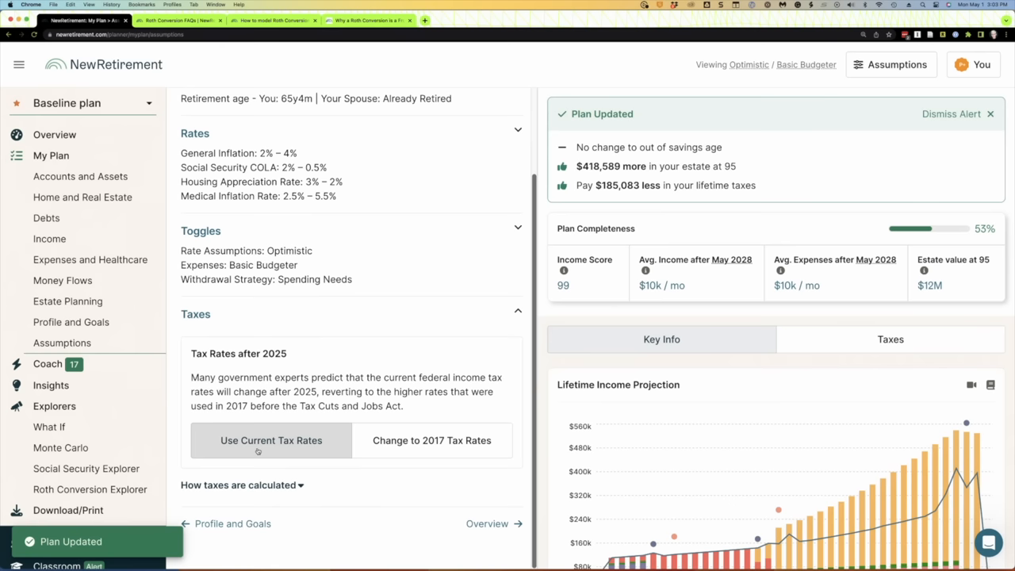
scroll("down", 3)
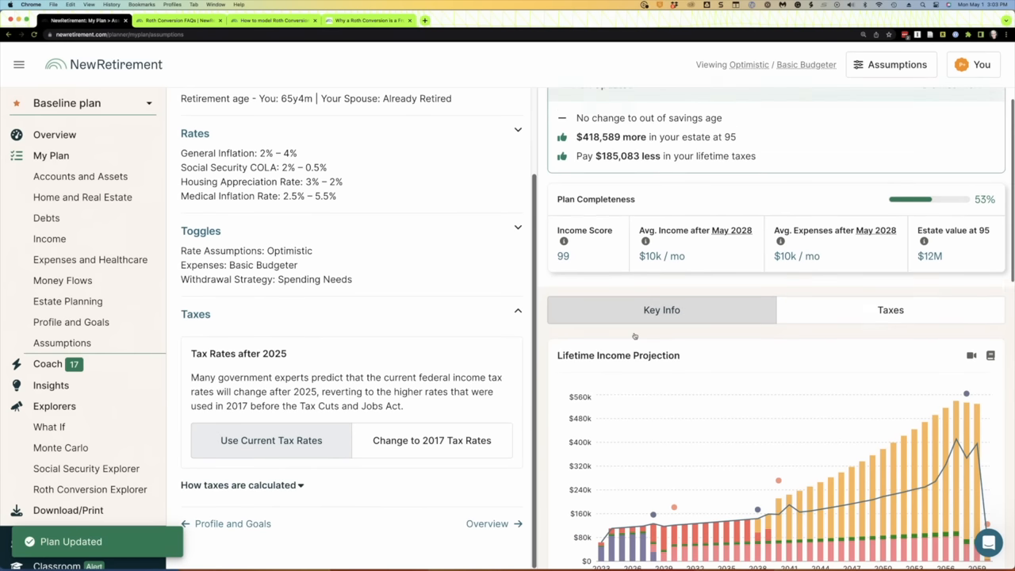
scroll("down", 3)
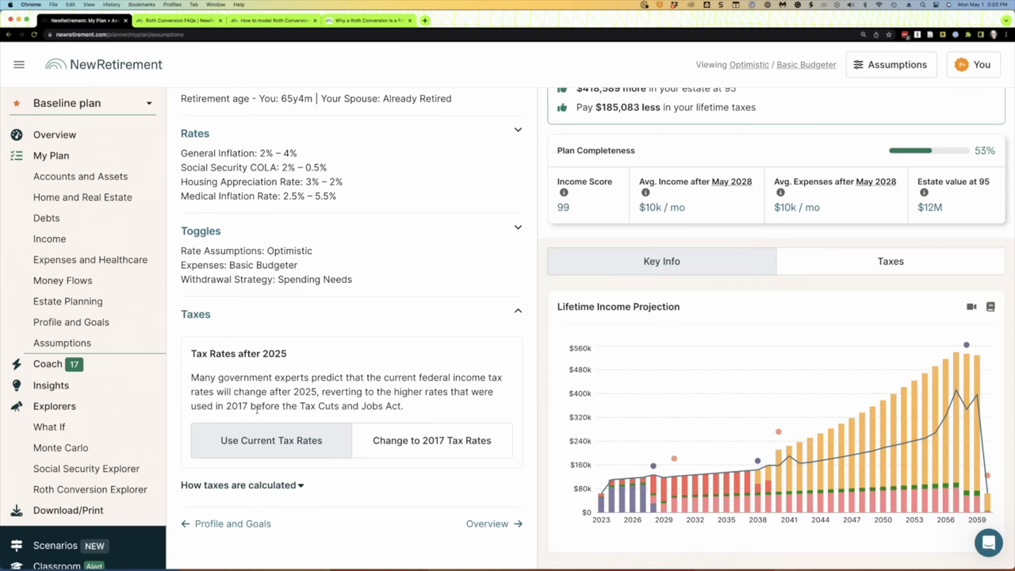
left_click(431, 440)
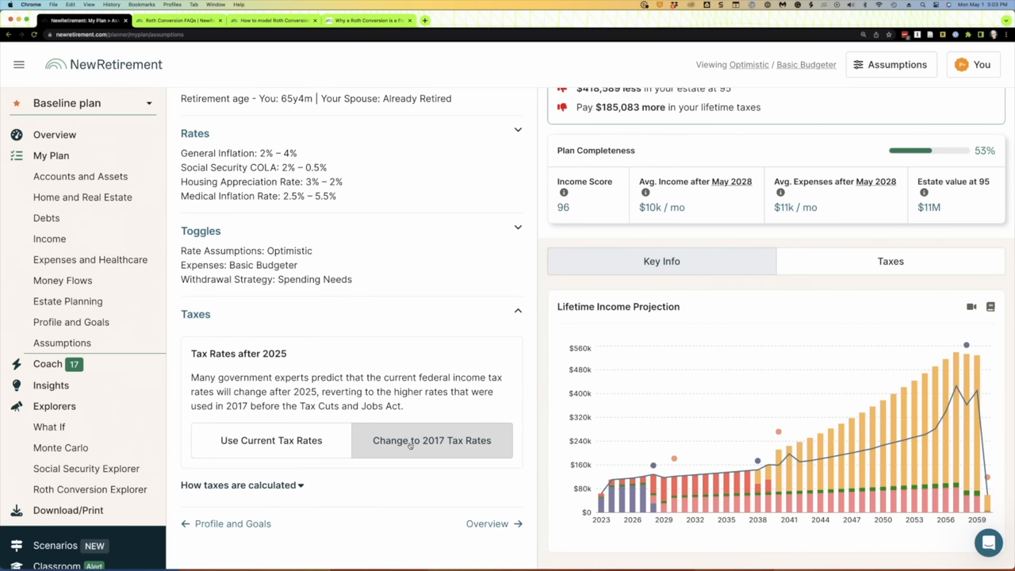
left_click(431, 440)
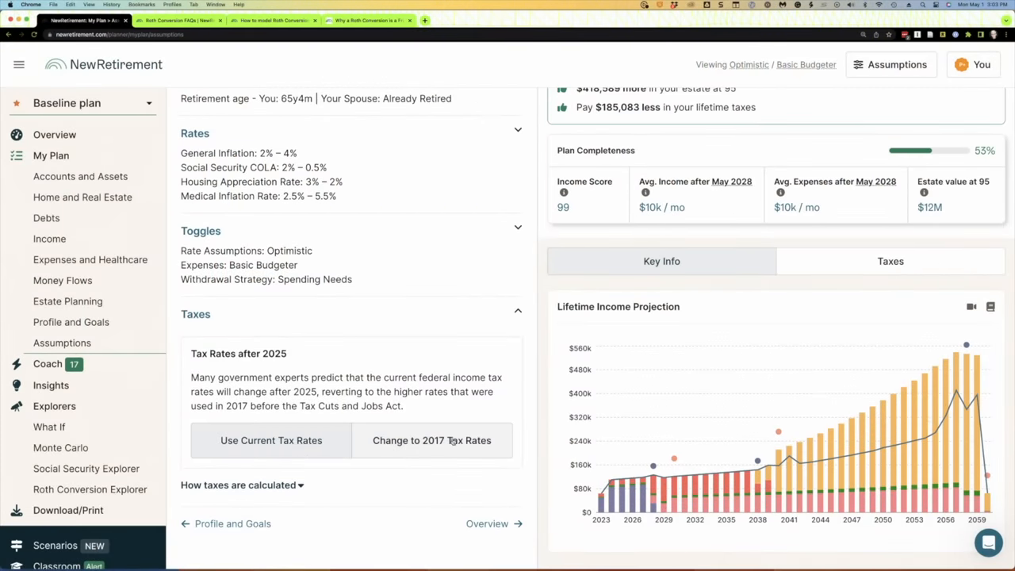
left_click(432, 441)
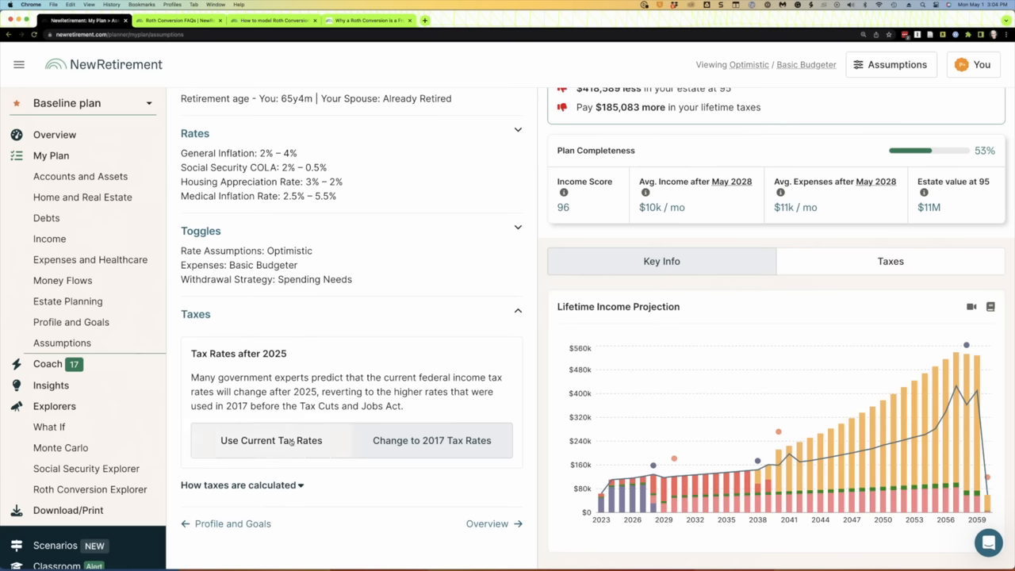
left_click(432, 440)
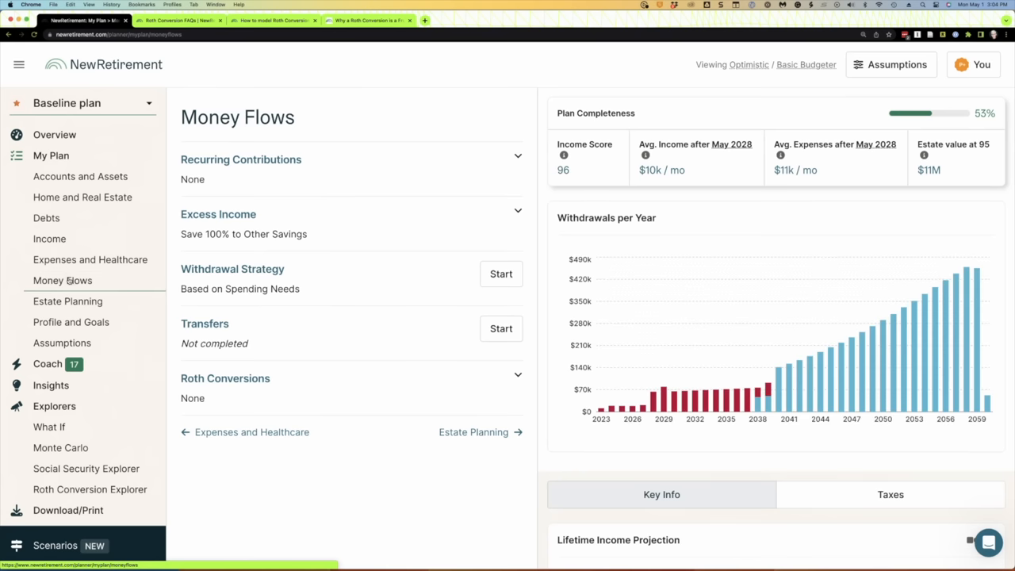
mouse_move(313, 229)
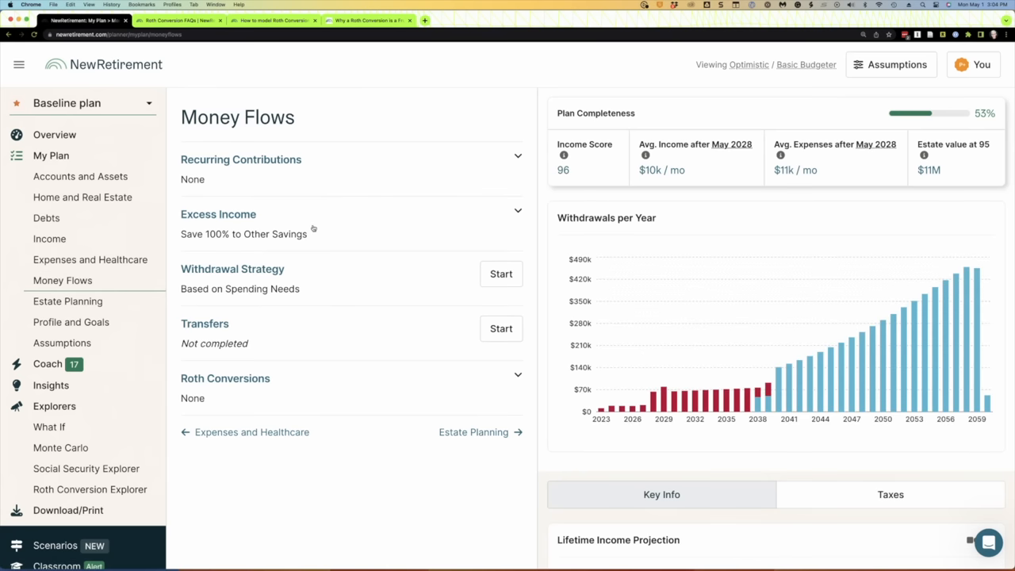
mouse_move(240, 389)
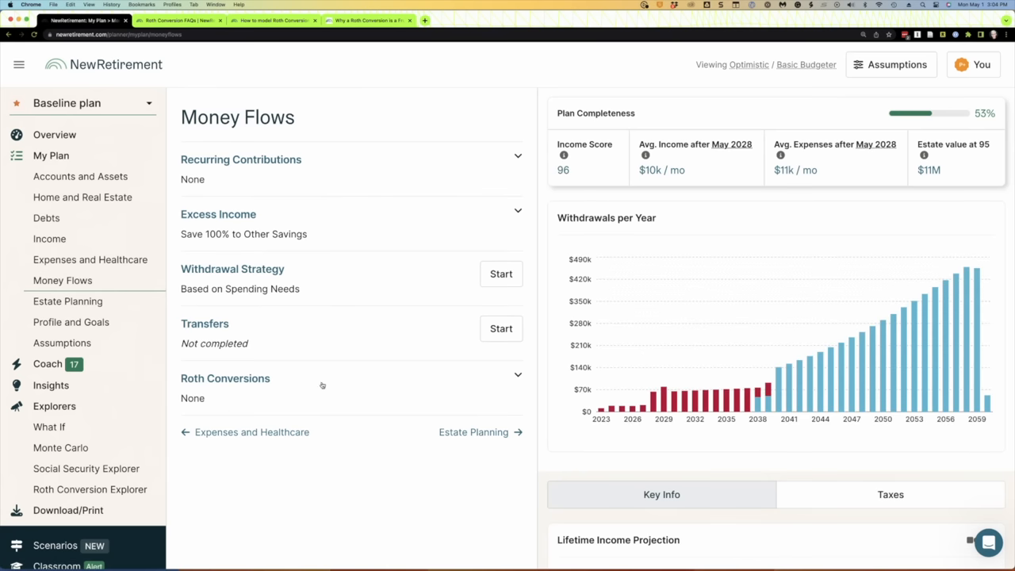
mouse_move(62, 280)
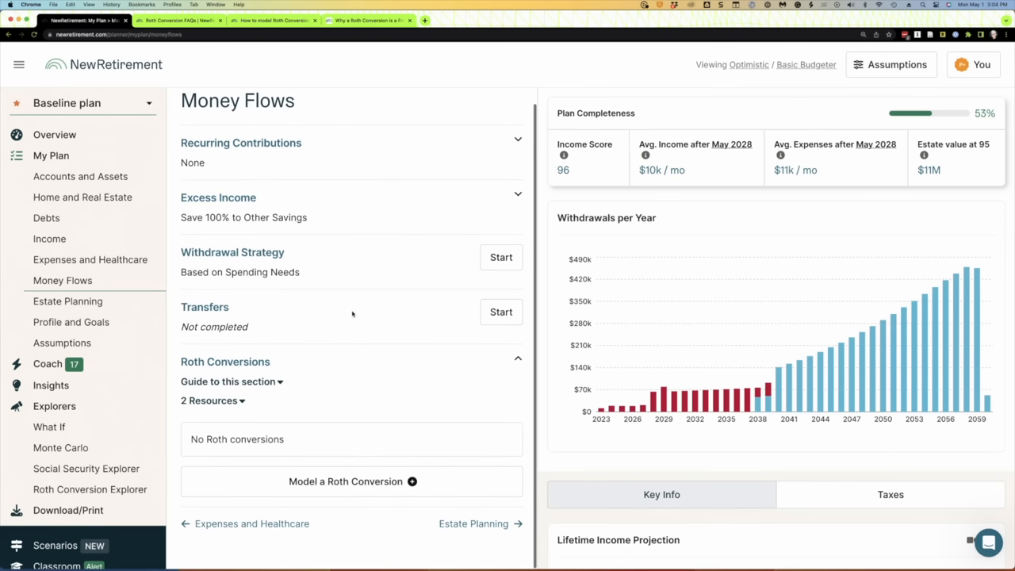
mouse_move(374, 481)
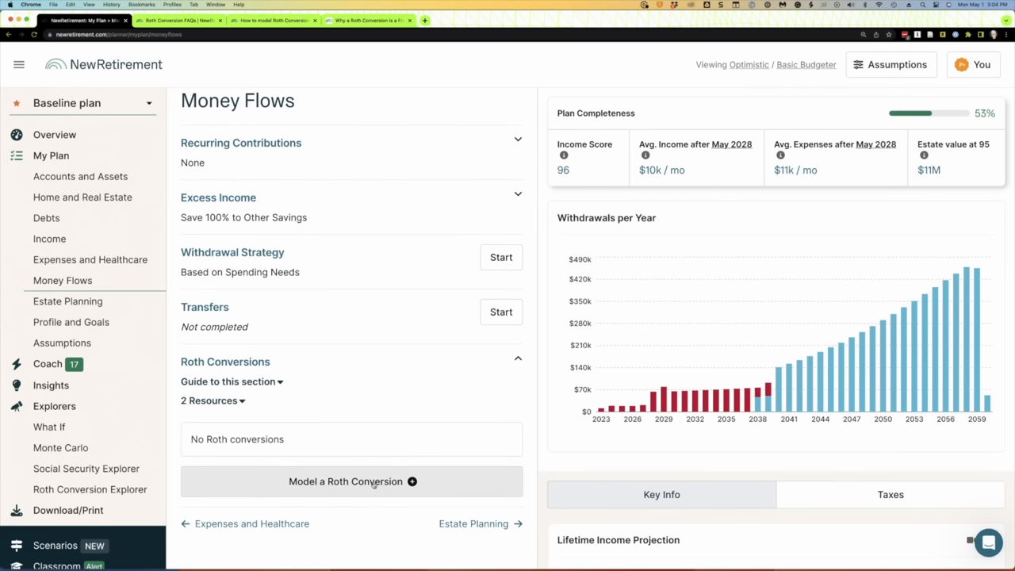
Draft a Roth conversion from Your Retirement Savings at age 60y6m, then cancel it.
left_click(352, 482)
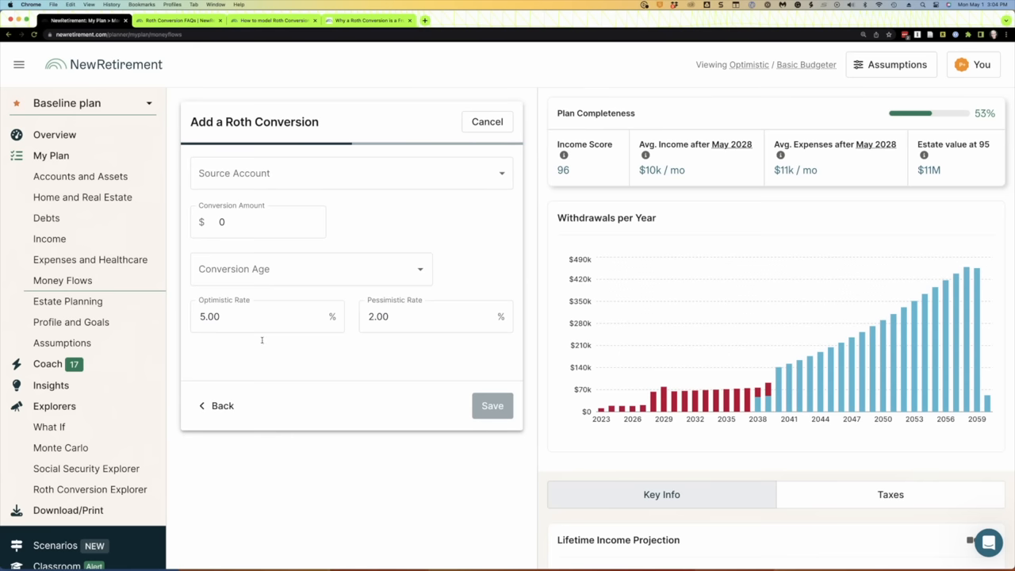
left_click(349, 172)
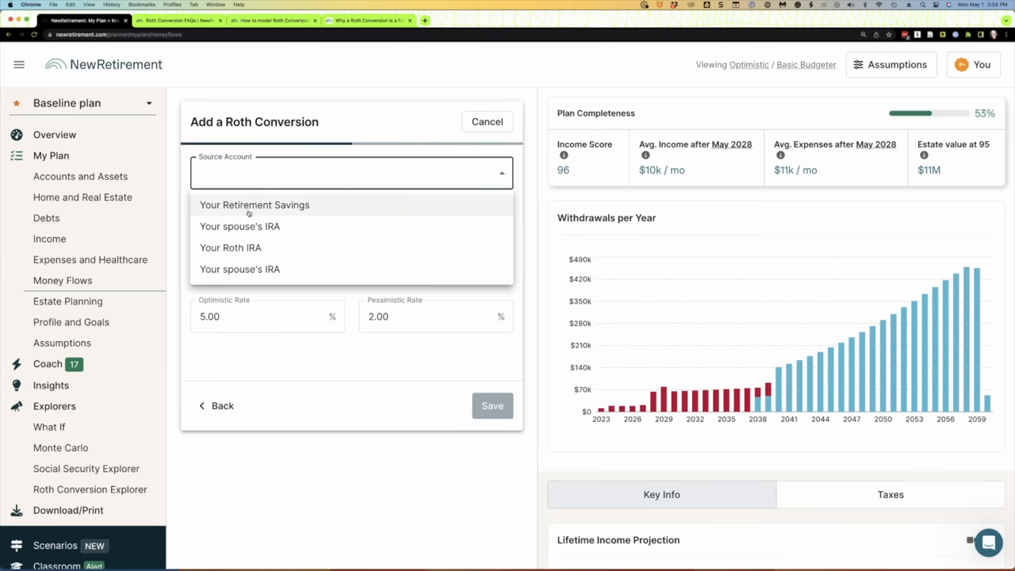
left_click(254, 205)
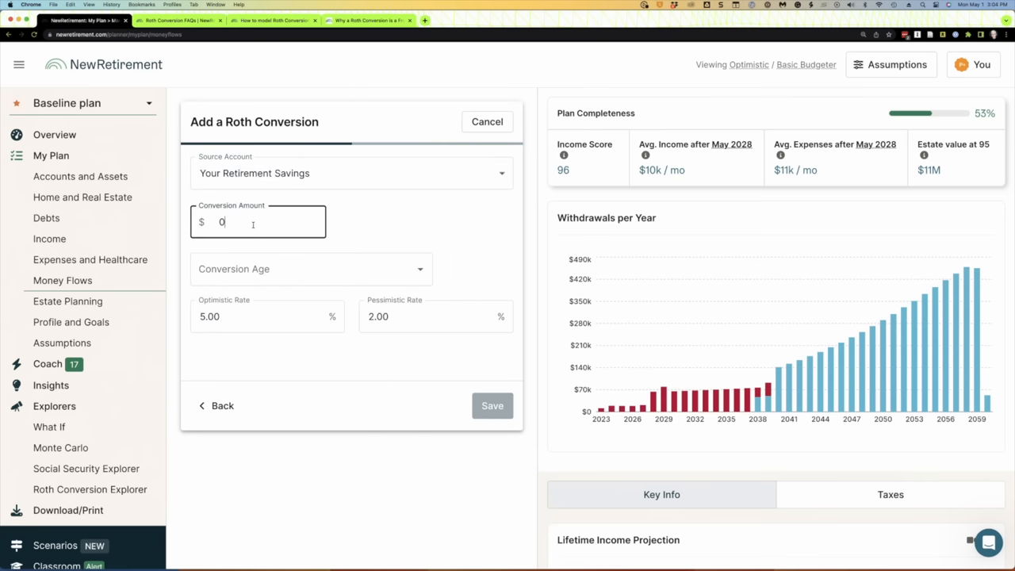
left_click(310, 269)
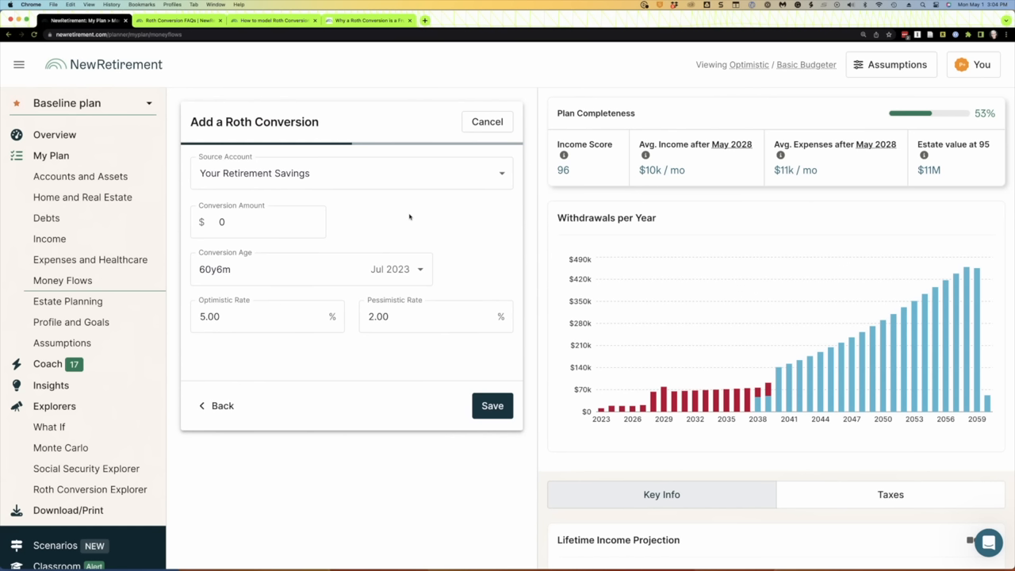
left_click(487, 121)
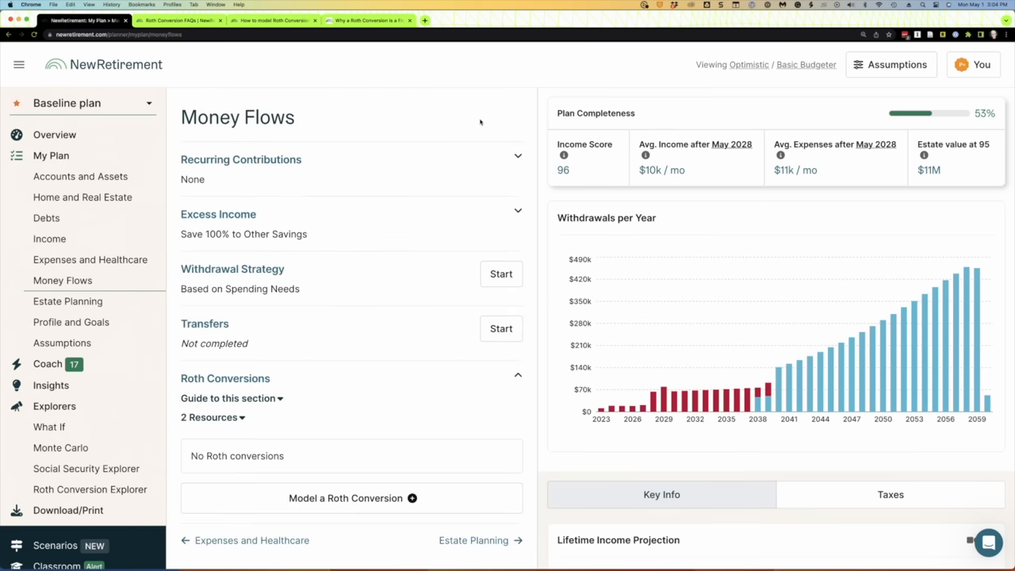
mouse_move(224, 242)
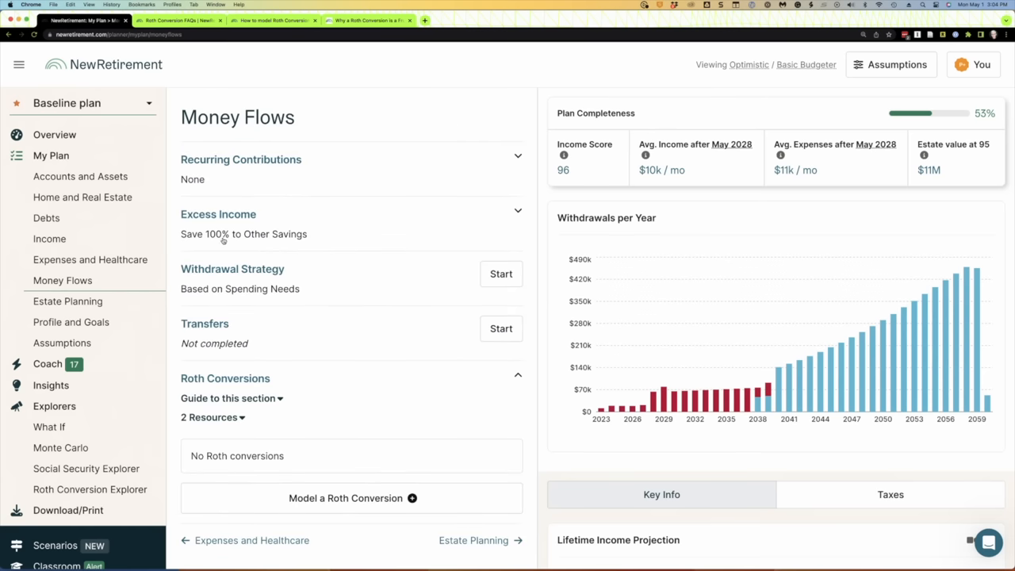
mouse_move(87, 378)
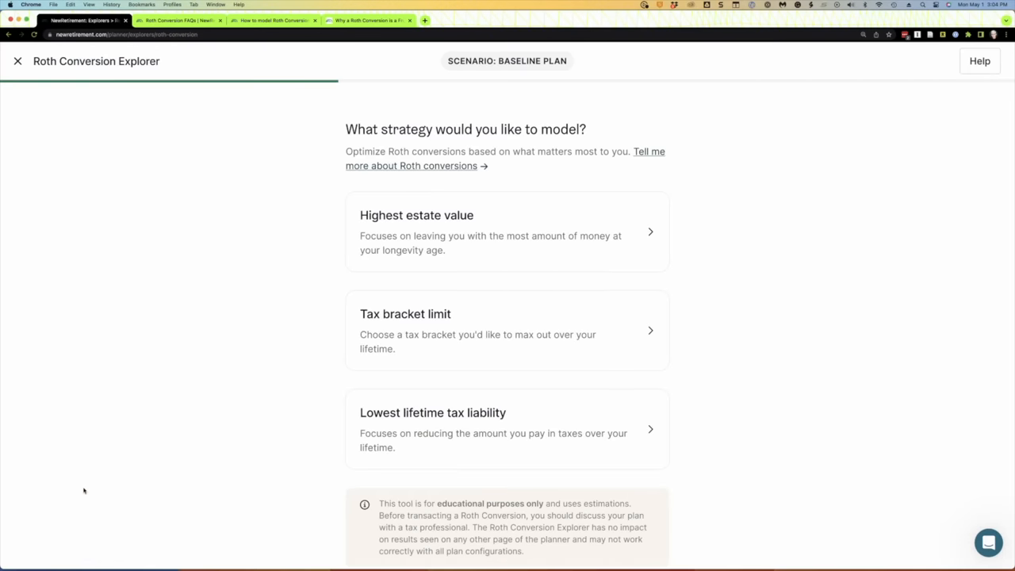
Scroll up over the strategy cards to read the educational-purposes-only disclaimer.
scroll("up", 3)
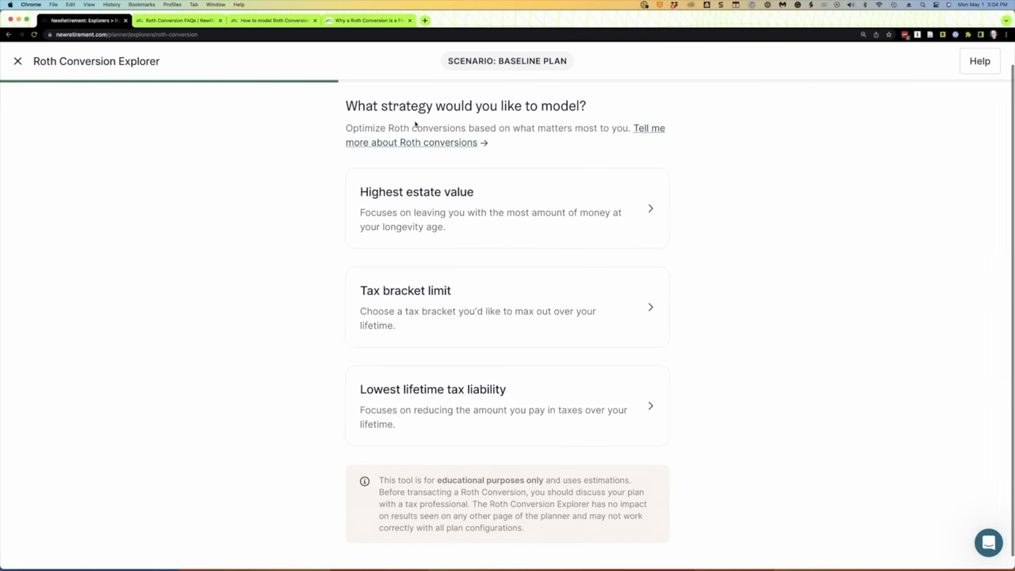
scroll("up", 3)
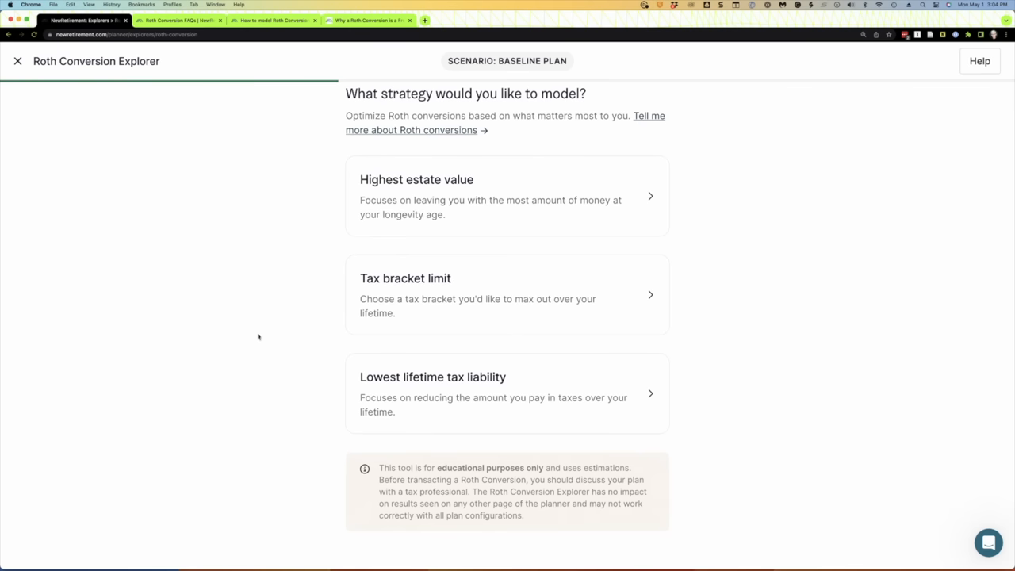
mouse_move(262, 317)
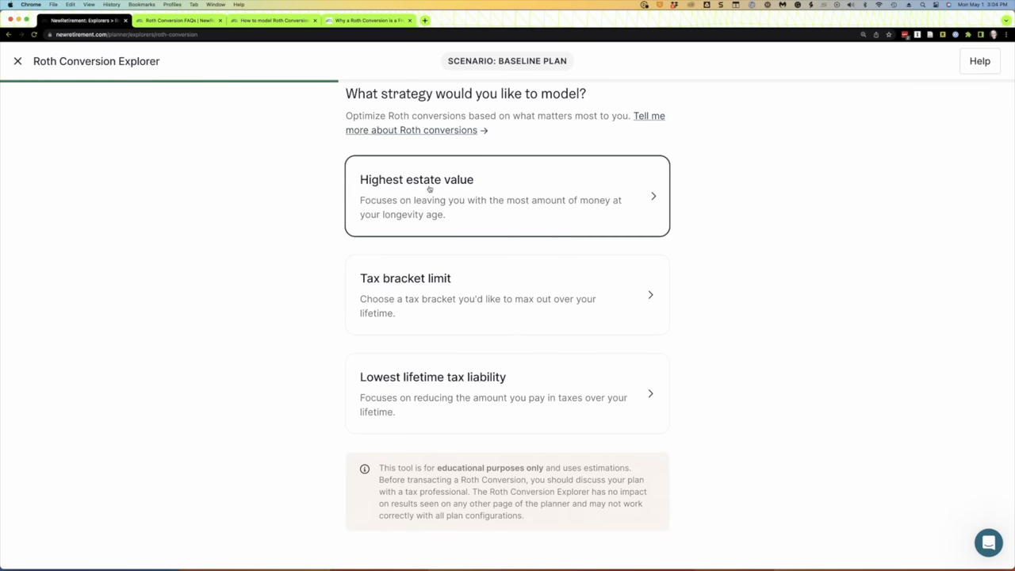
mouse_move(475, 197)
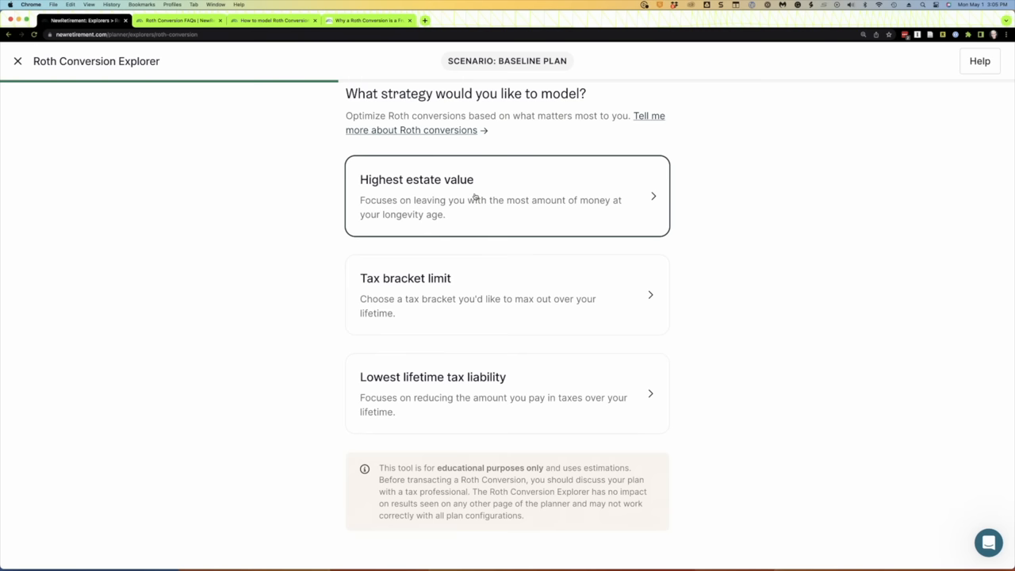
mouse_move(297, 253)
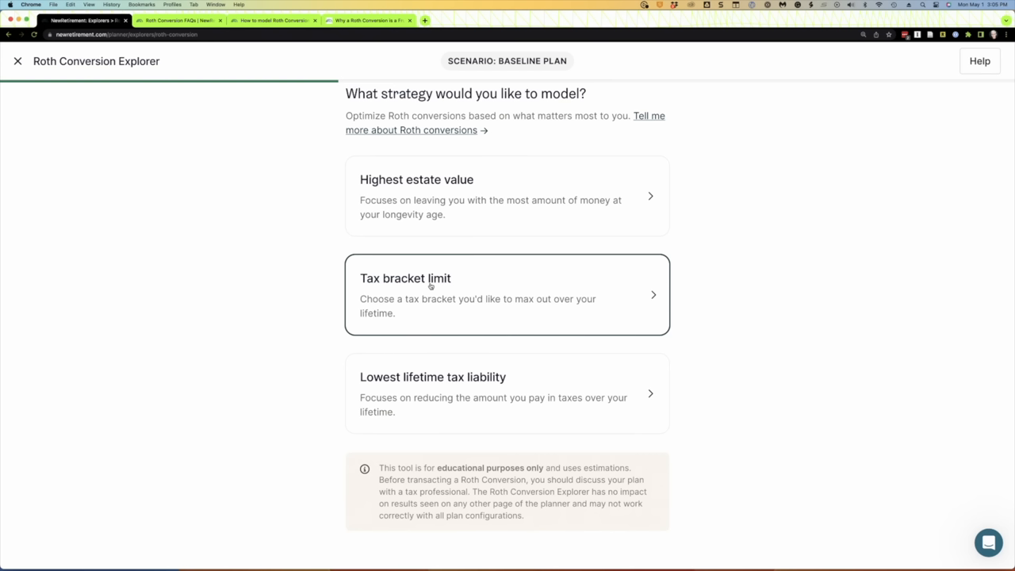
mouse_move(536, 284)
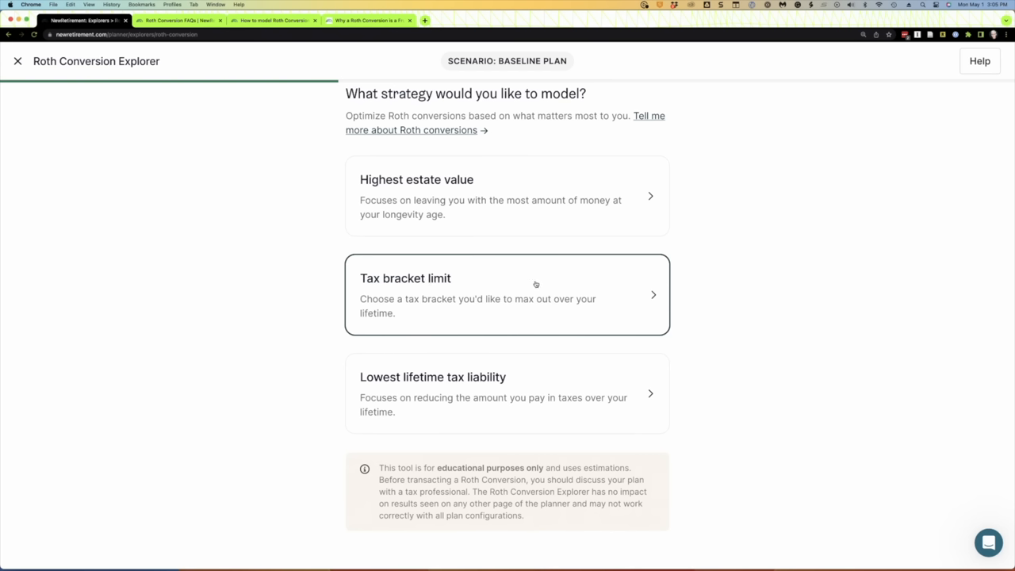
mouse_move(265, 343)
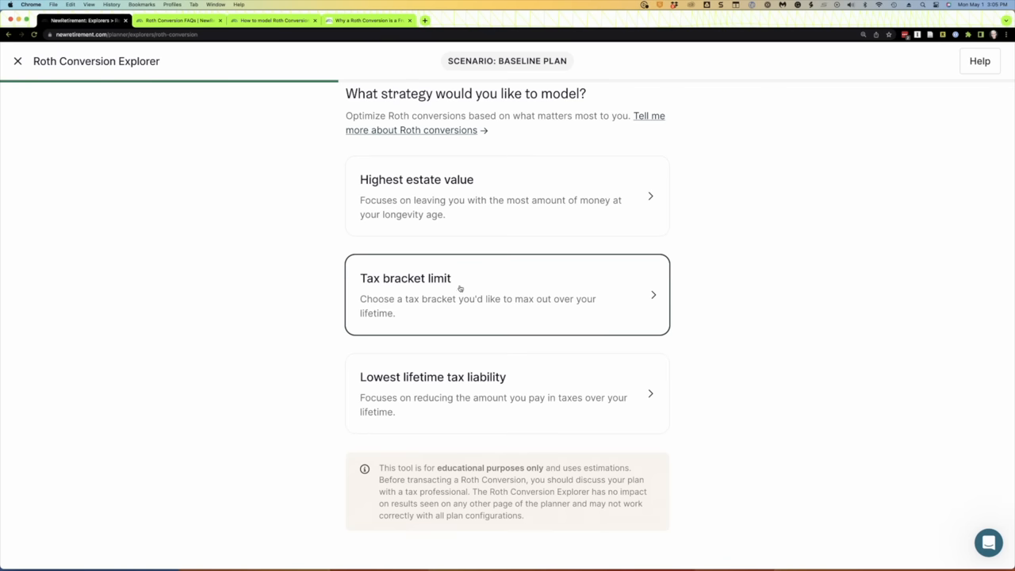
Pick the Tax bracket limit strategy and scroll to the 10%–35% bracket list.
left_click(506, 294)
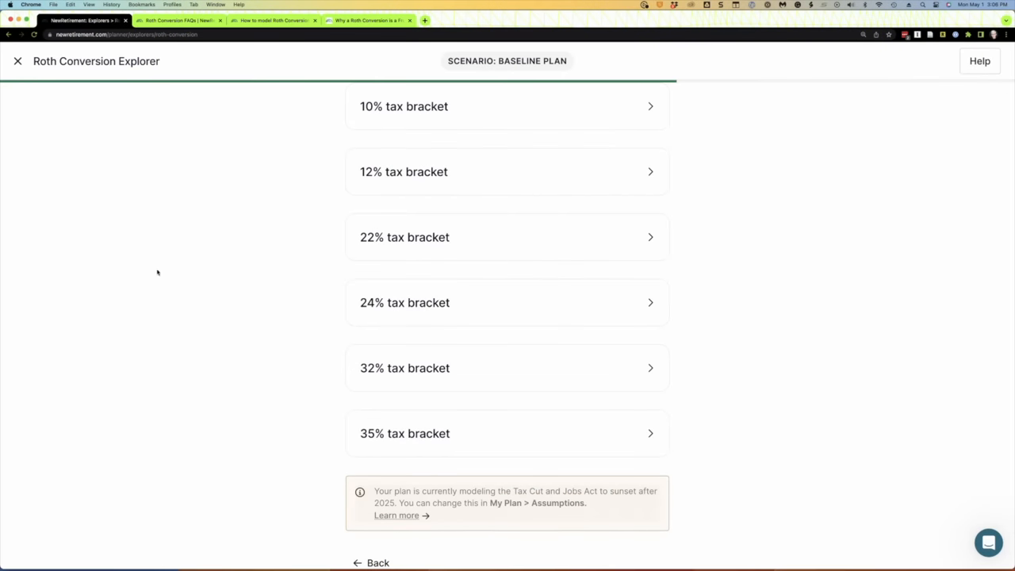
scroll("down", 3)
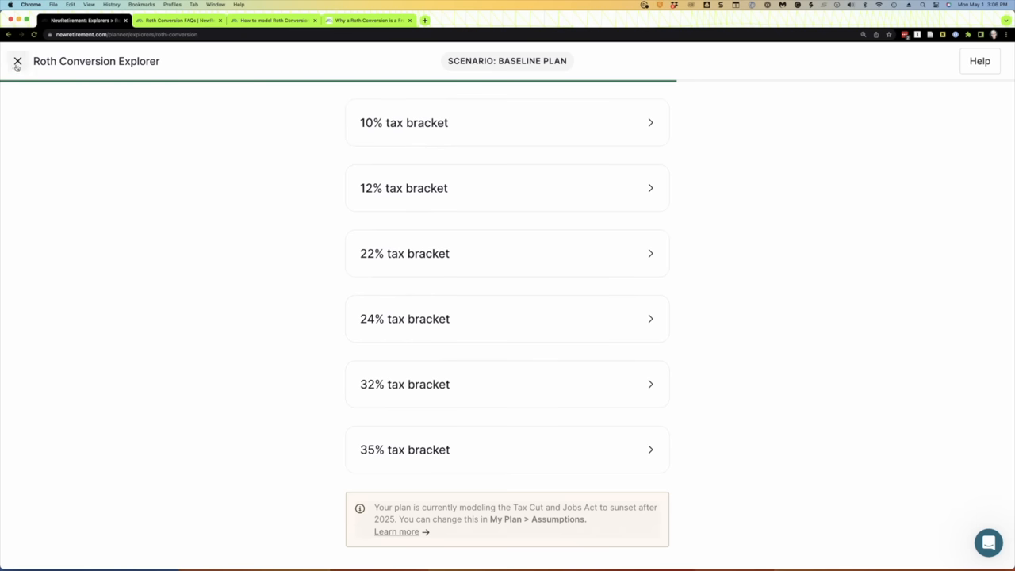
Exit the explorer and scroll Taxes insights: $1,368,826 lifetime federal taxes, about $8.96M taxable income.
left_click(18, 61)
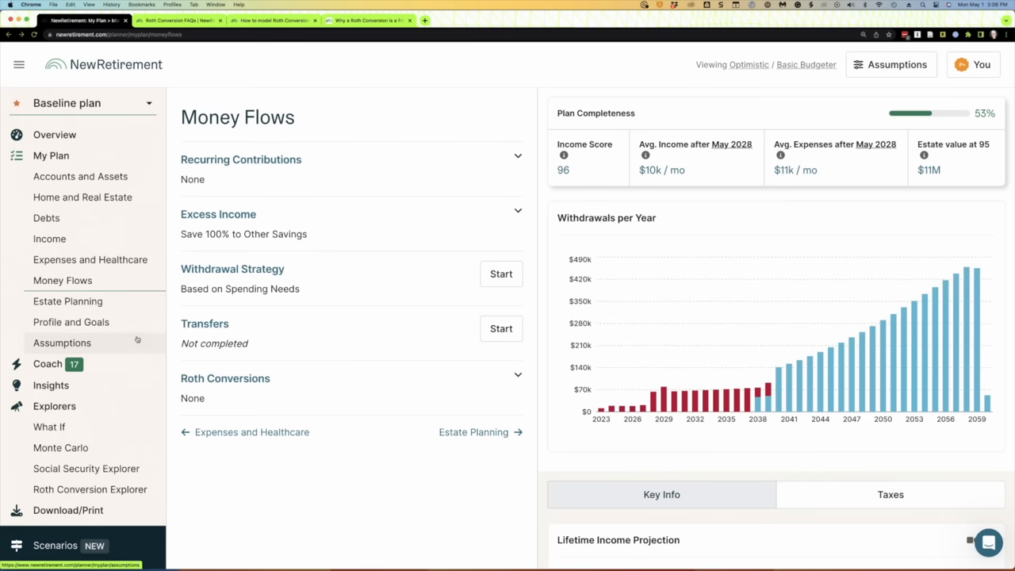
scroll("down", 3)
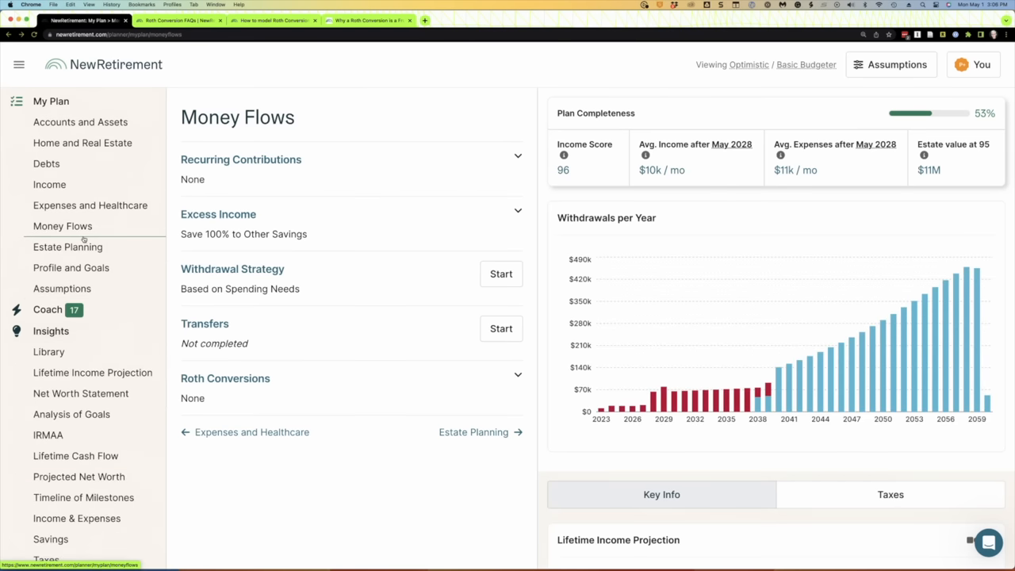
scroll("down", 3)
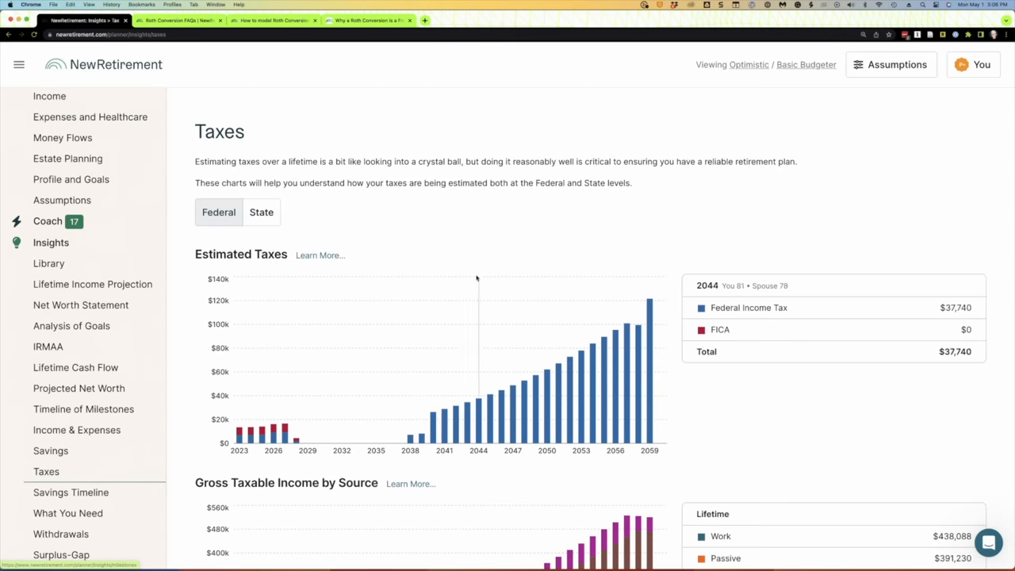
scroll("down", 3)
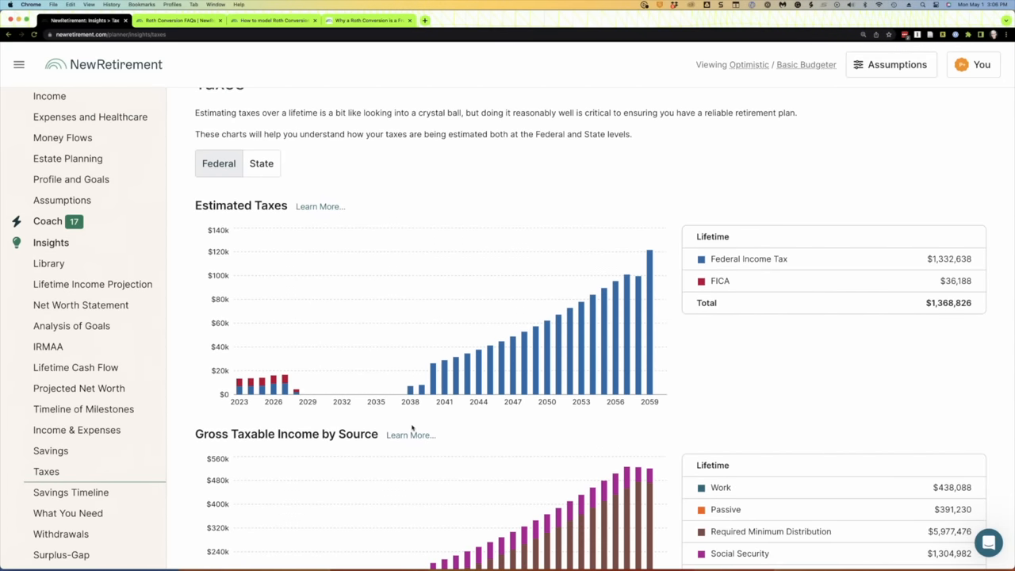
mouse_move(262, 384)
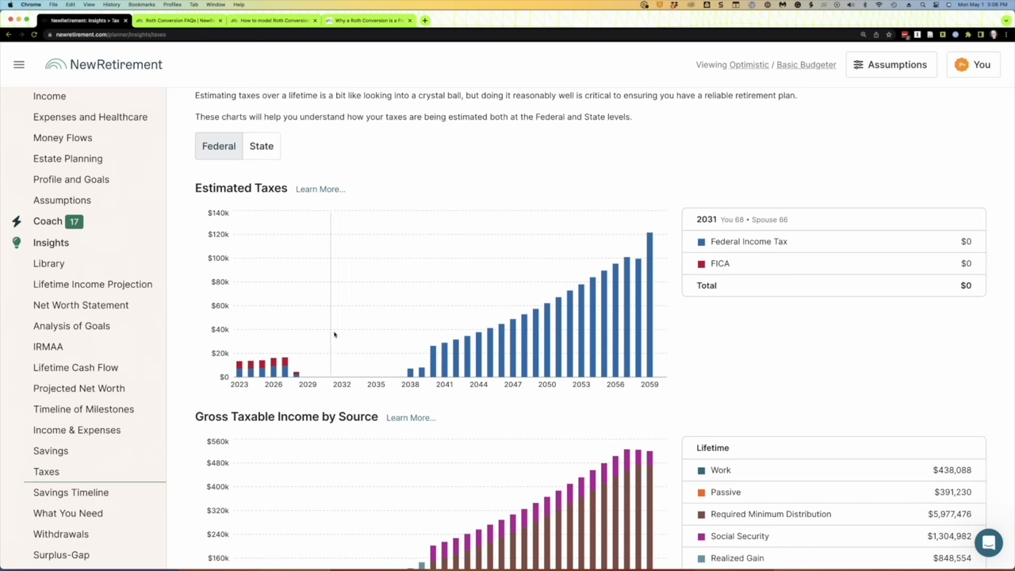
mouse_move(384, 361)
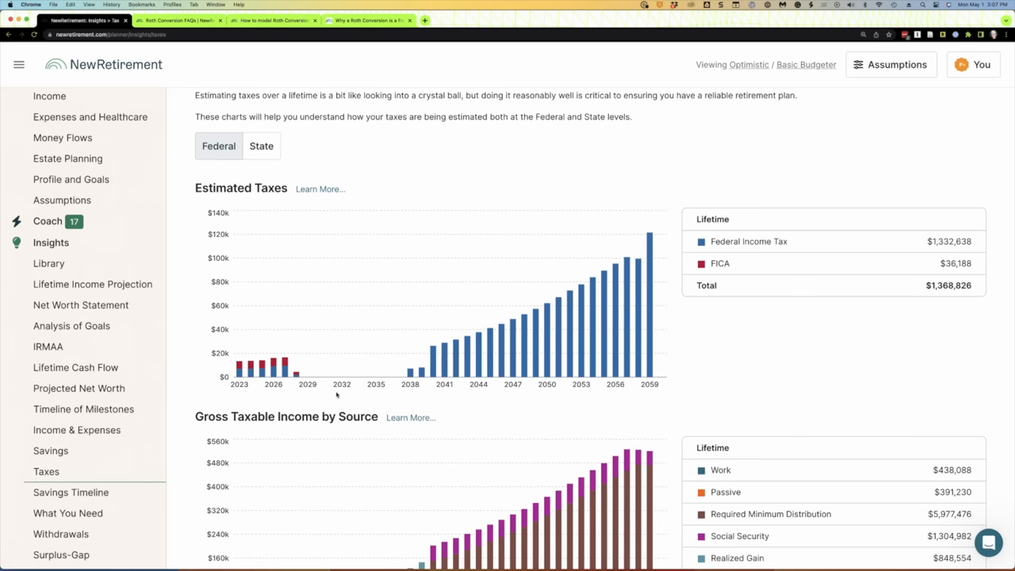
mouse_move(342, 369)
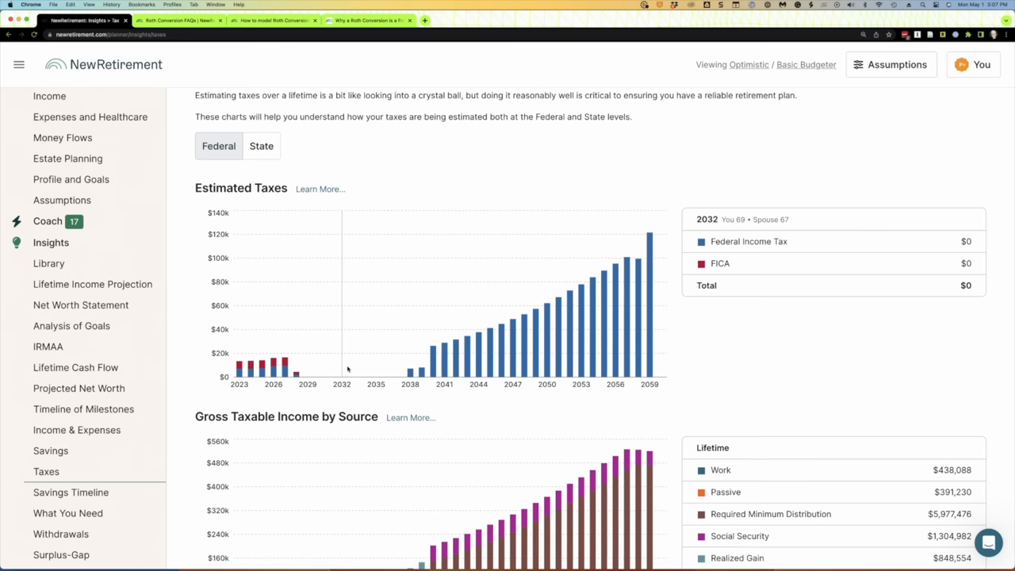
scroll("down", 3)
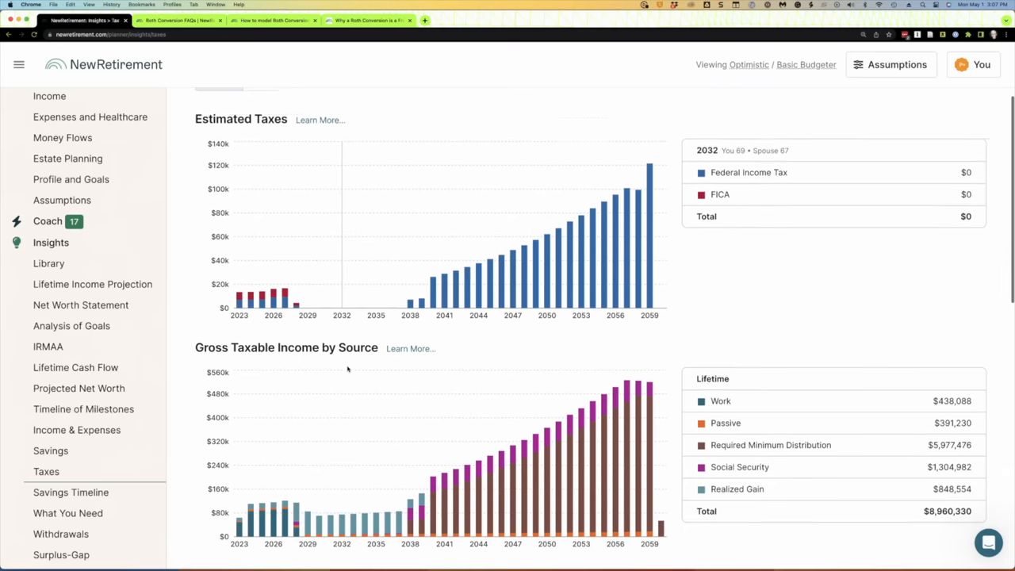
scroll("down", 3)
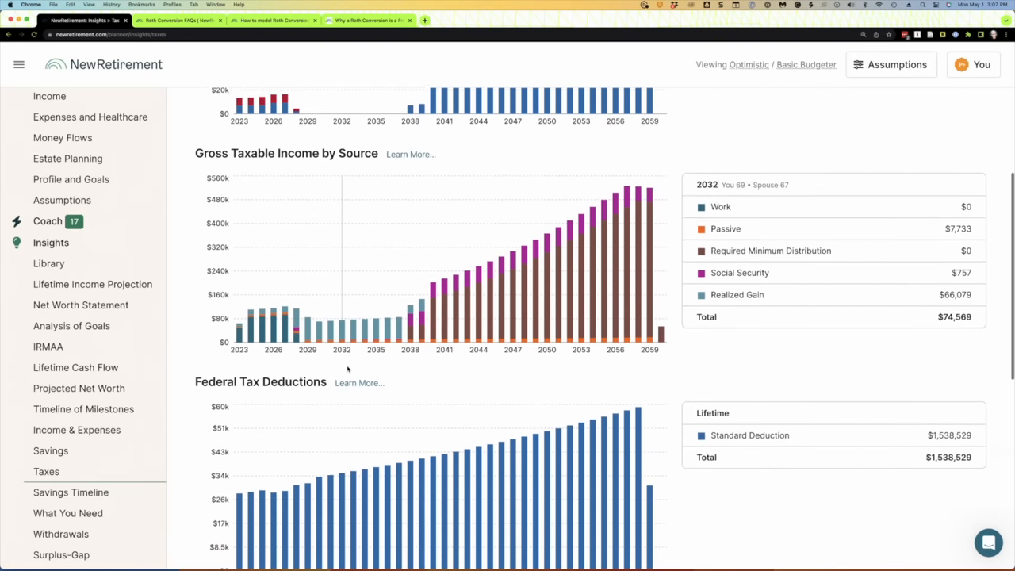
Scroll down to the federal tax bracket chart showing $63,321 net taxable income for 2024.
scroll("down", 3)
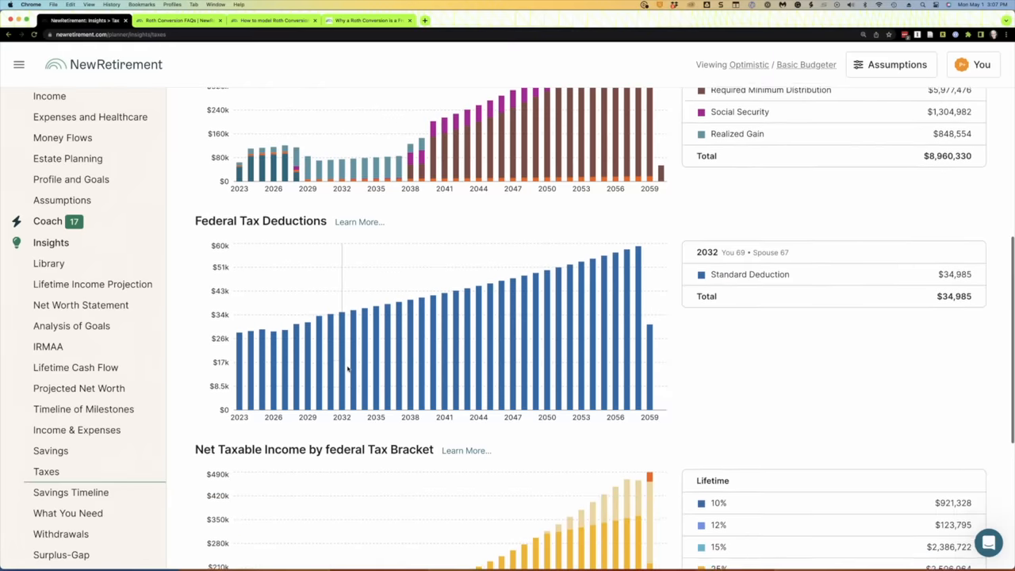
scroll("down", 3)
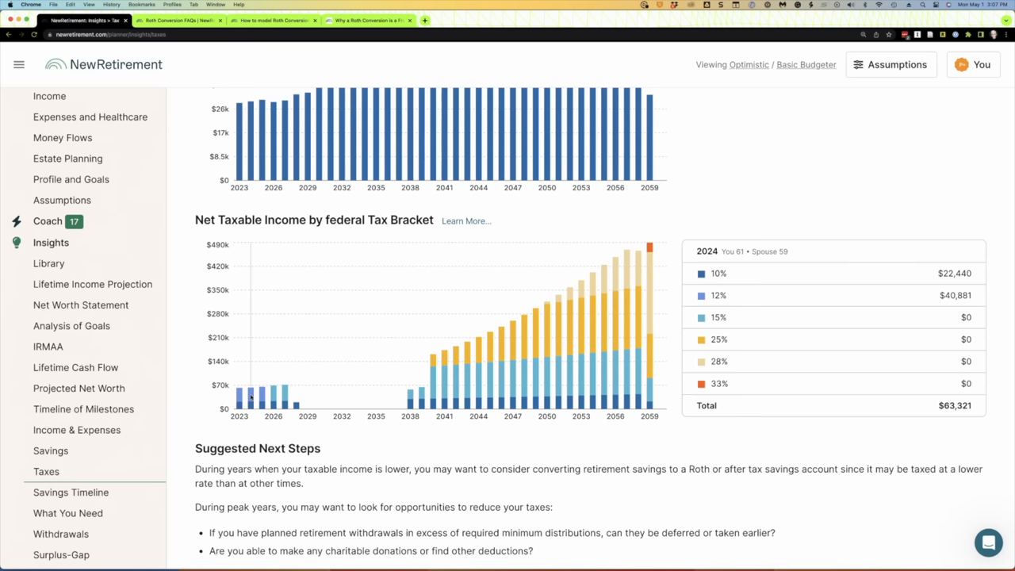
mouse_move(285, 396)
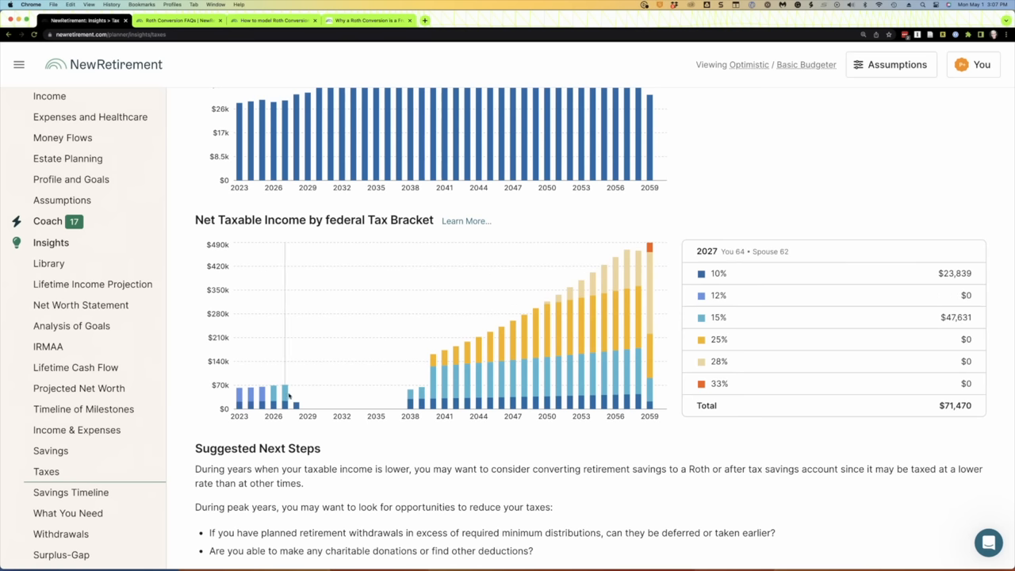
mouse_move(273, 396)
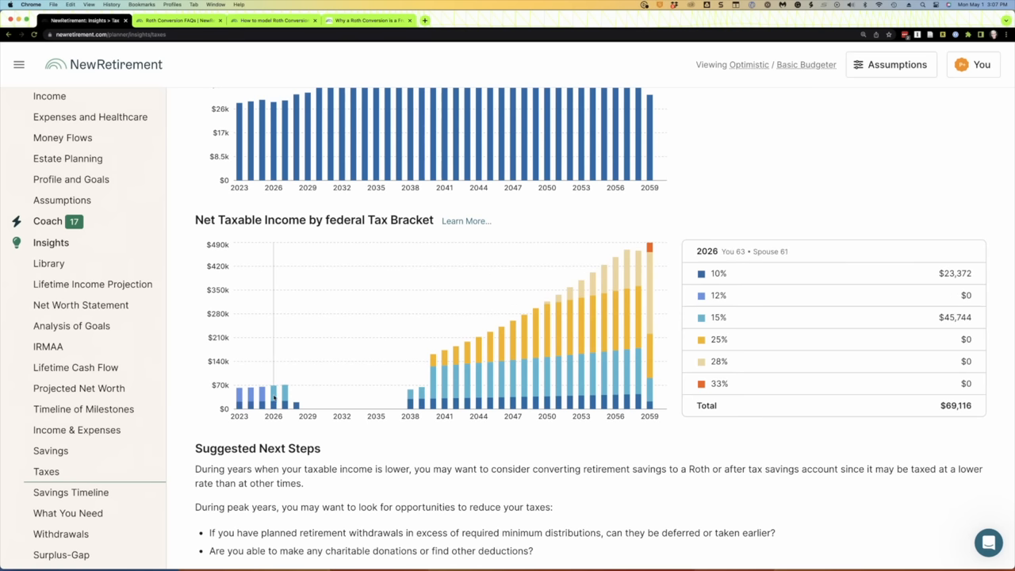
mouse_move(261, 396)
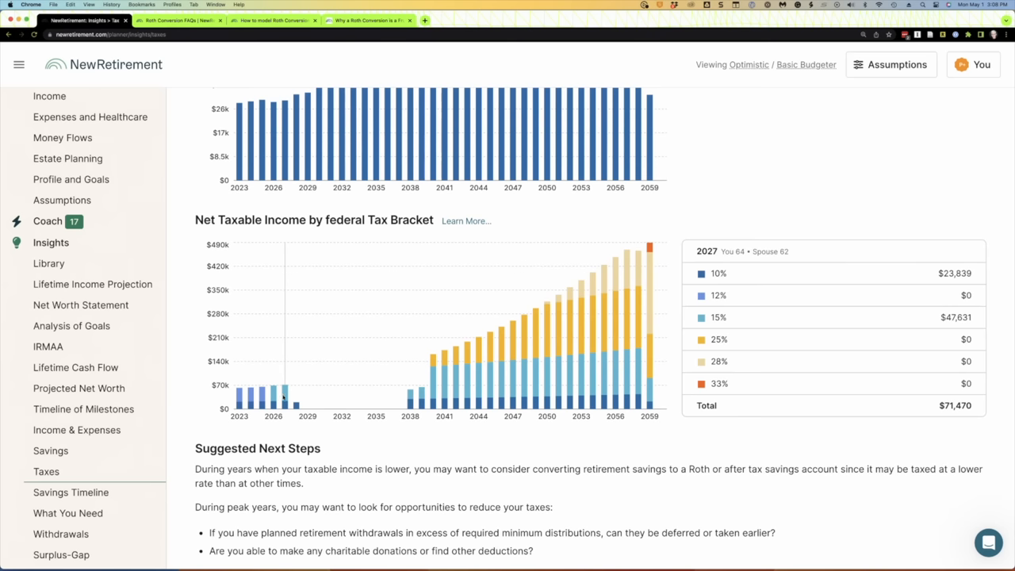
mouse_move(375, 397)
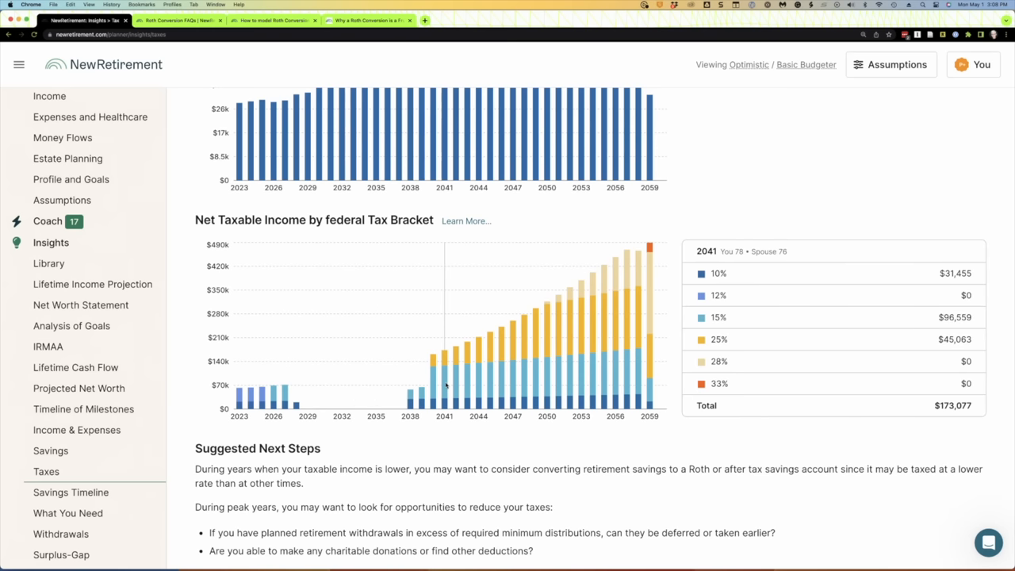
mouse_move(462, 385)
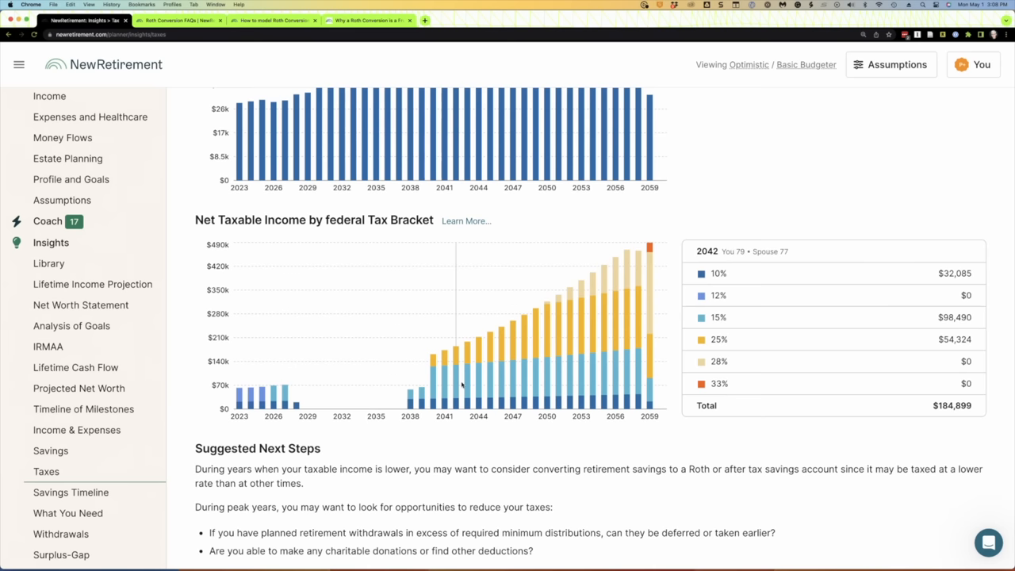
mouse_move(478, 379)
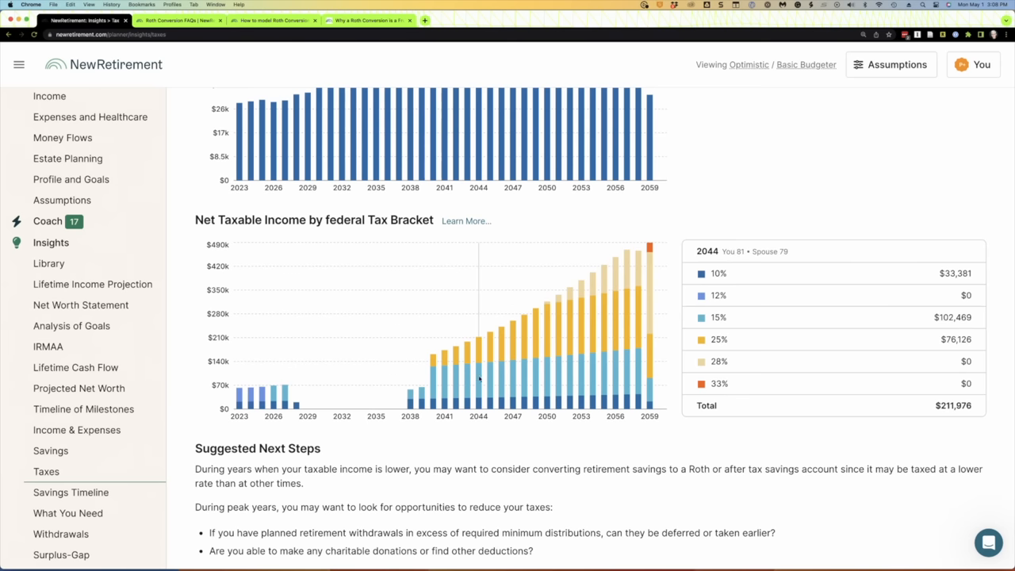
mouse_move(531, 369)
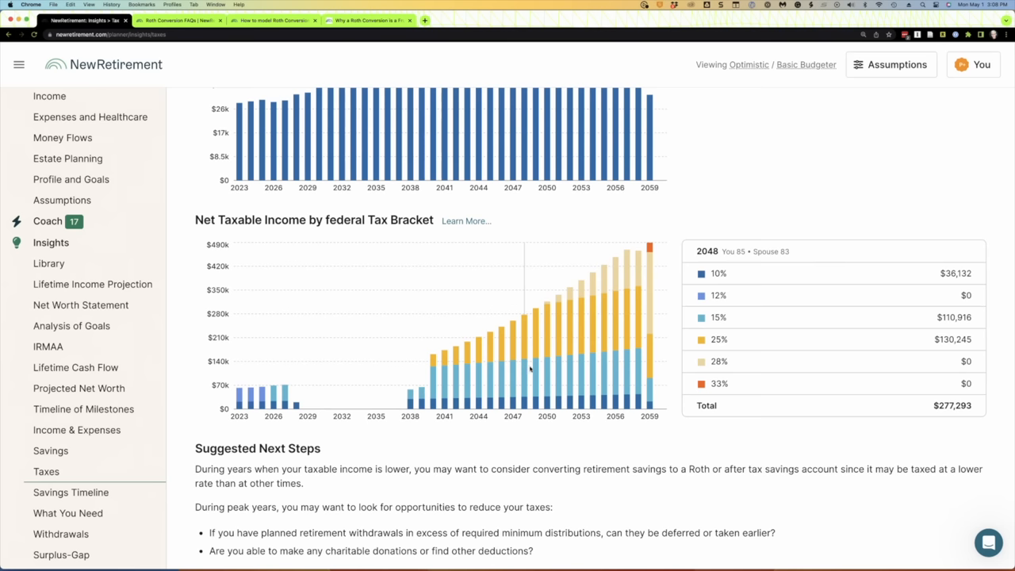
mouse_move(557, 363)
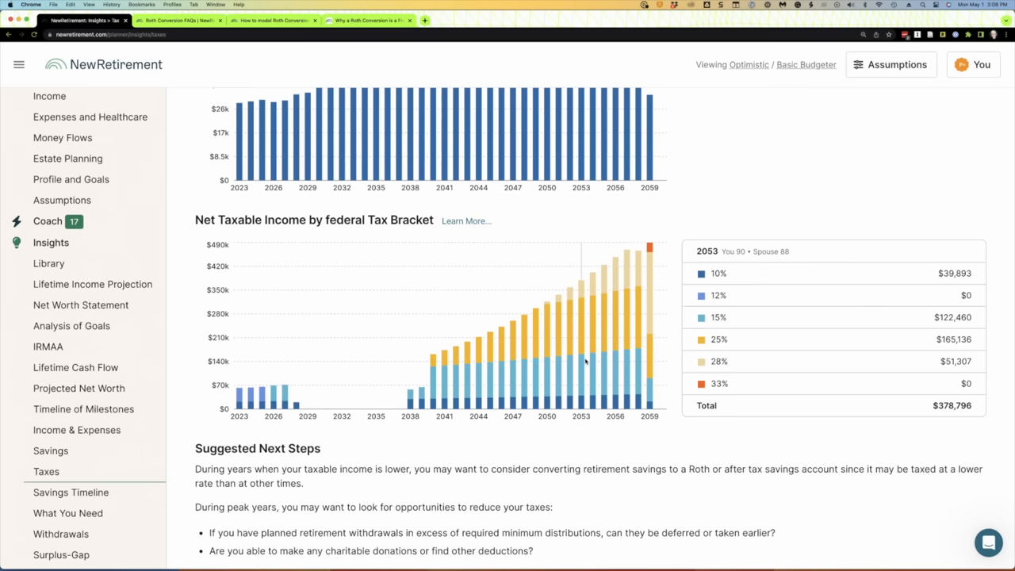
mouse_move(603, 361)
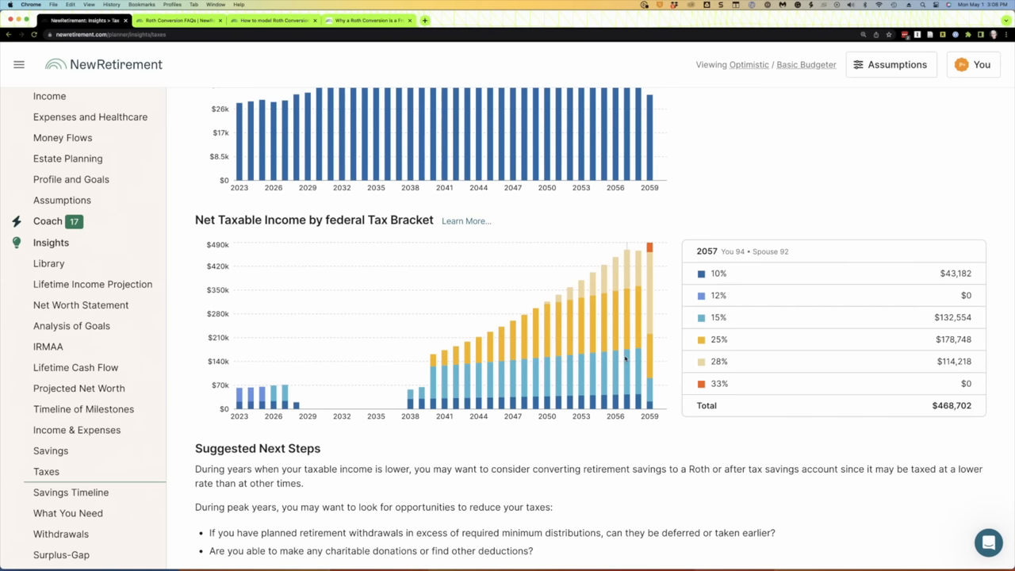
mouse_move(649, 361)
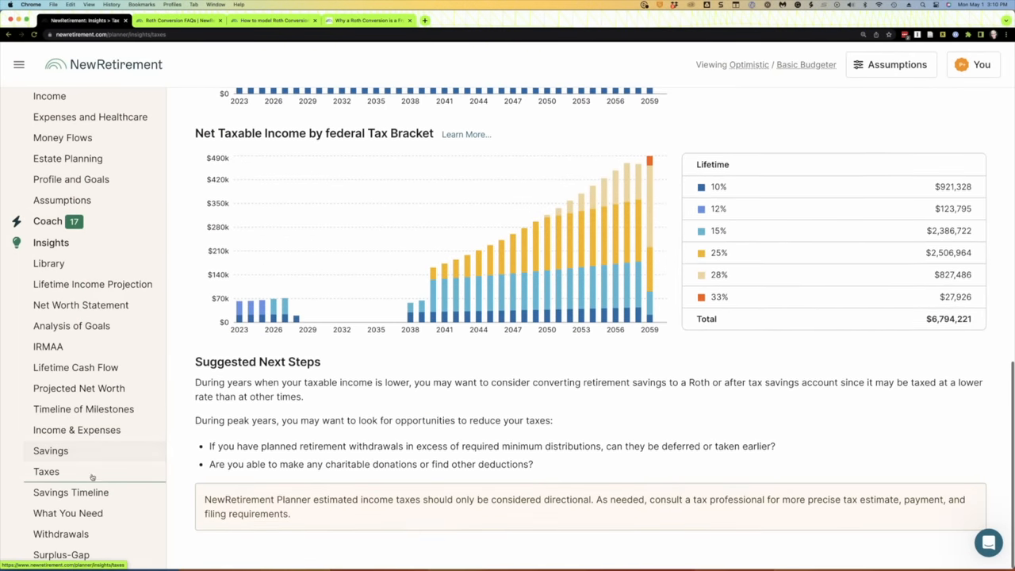
Reopen the Roth Conversion Explorer with Tax bracket limit and scroll the 10%–35% brackets.
scroll("down", 3)
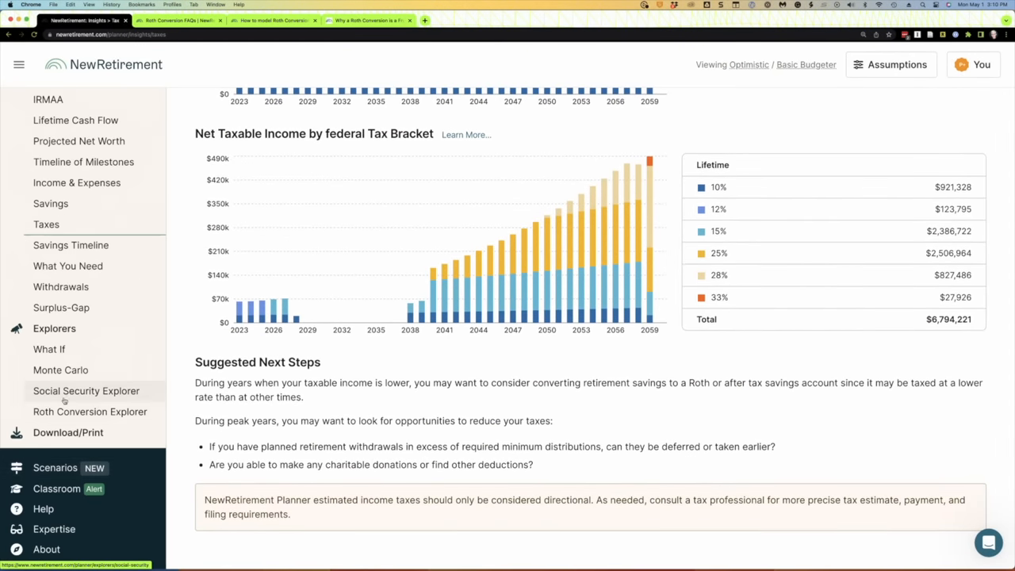
left_click(86, 390)
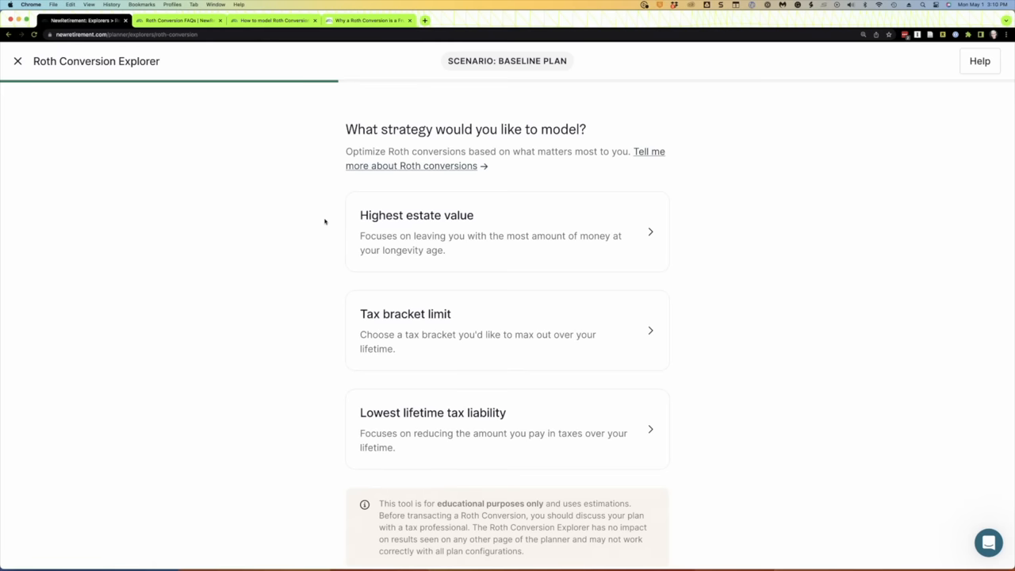
left_click(507, 330)
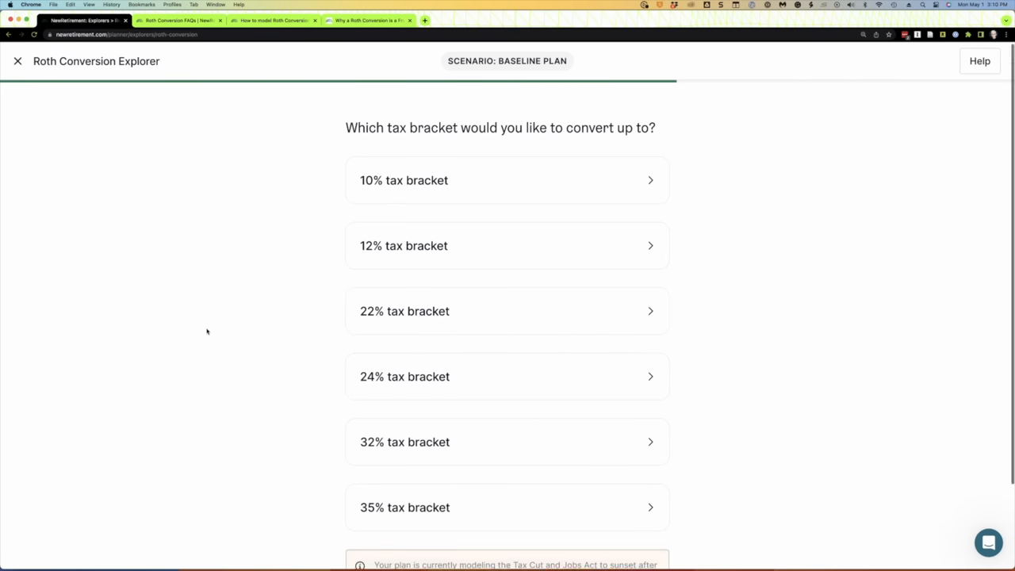
scroll("down", 3)
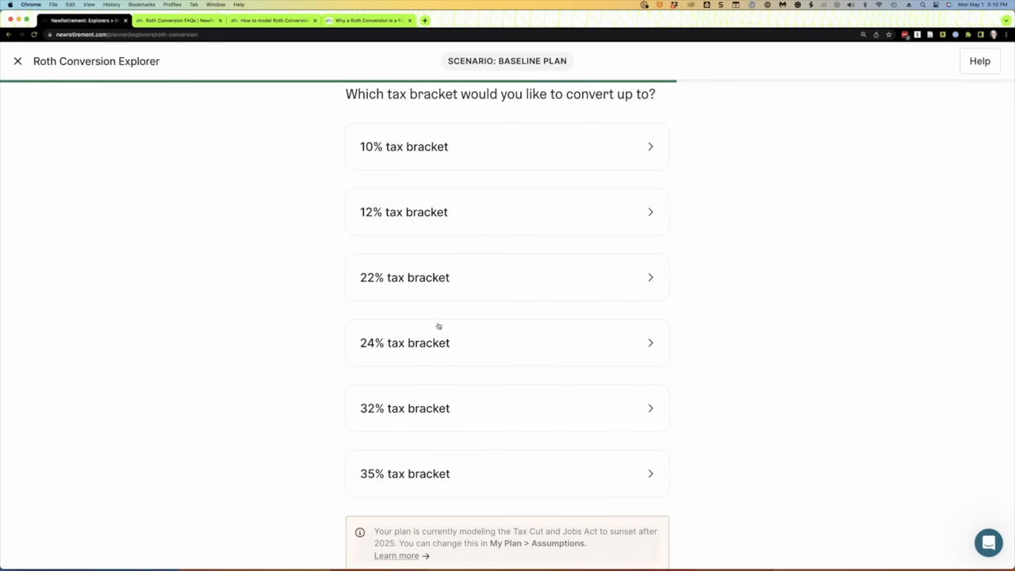
mouse_move(281, 301)
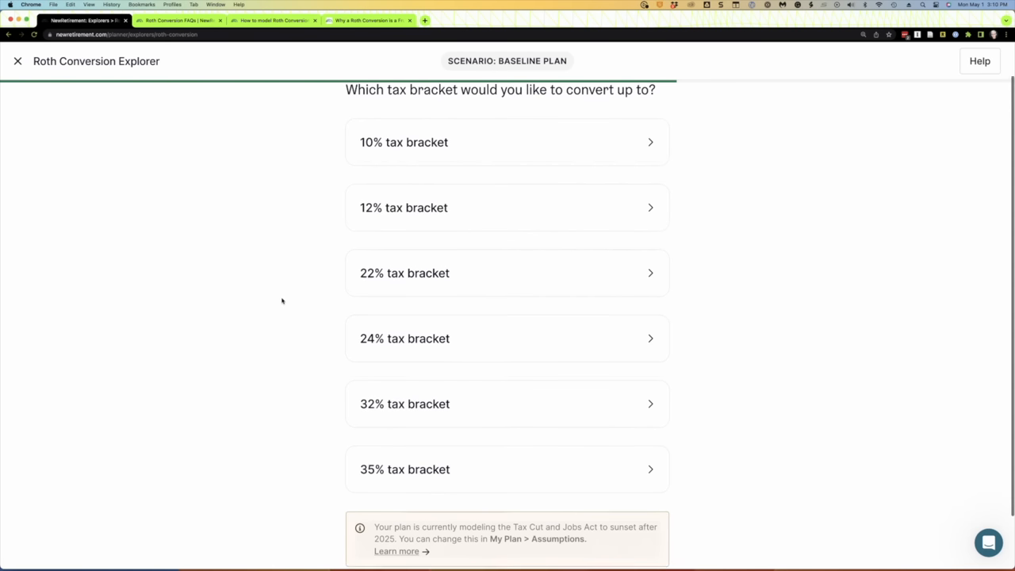
scroll("down", 3)
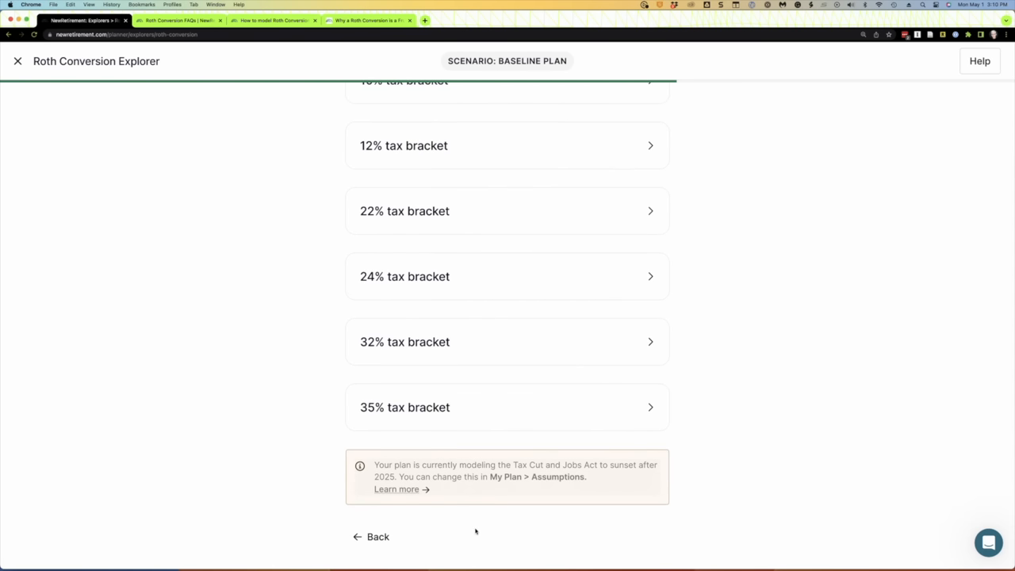
mouse_move(616, 459)
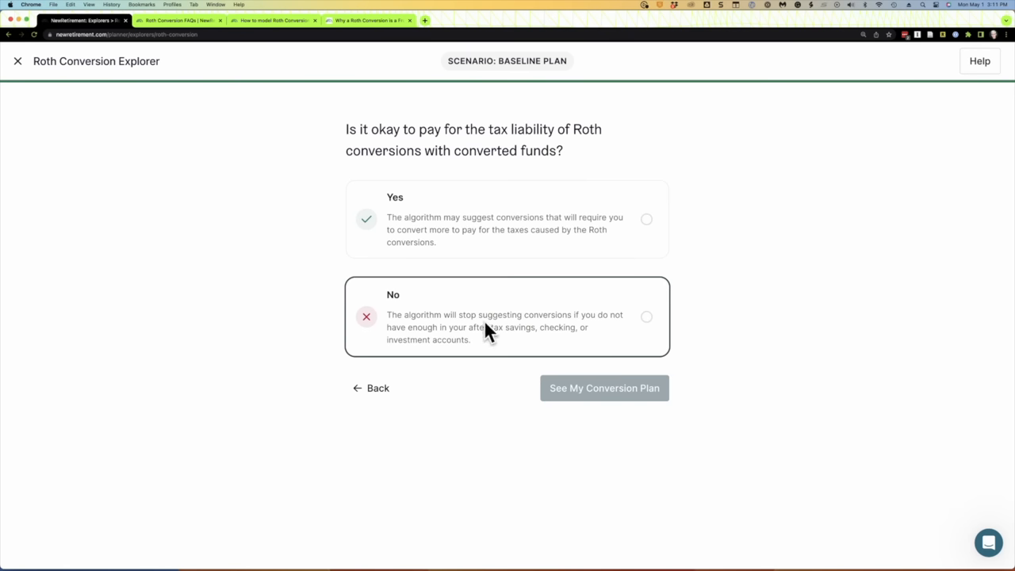
mouse_move(487, 333)
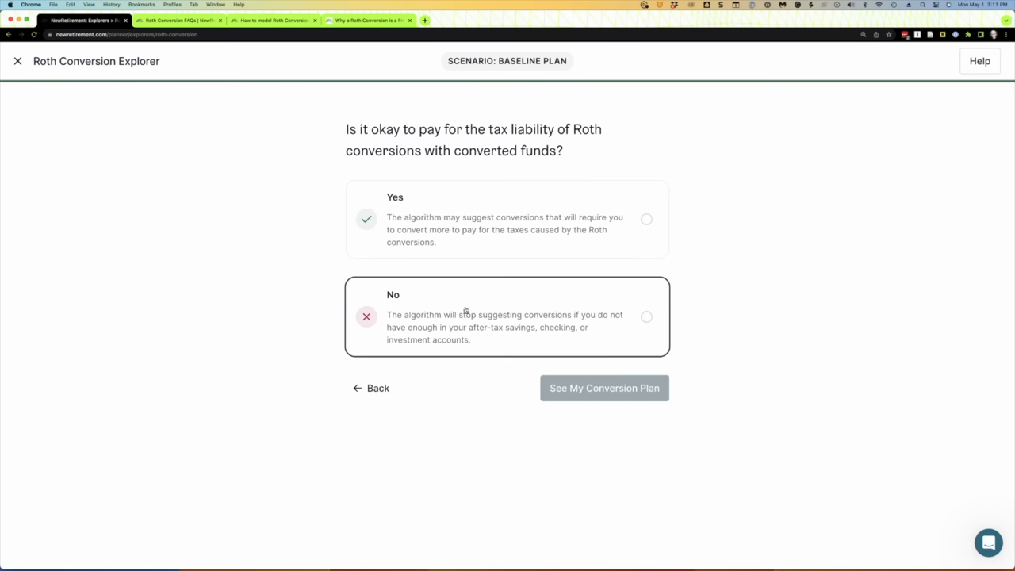
Answer No to paying Roth conversion taxes with the converted funds.
left_click(647, 317)
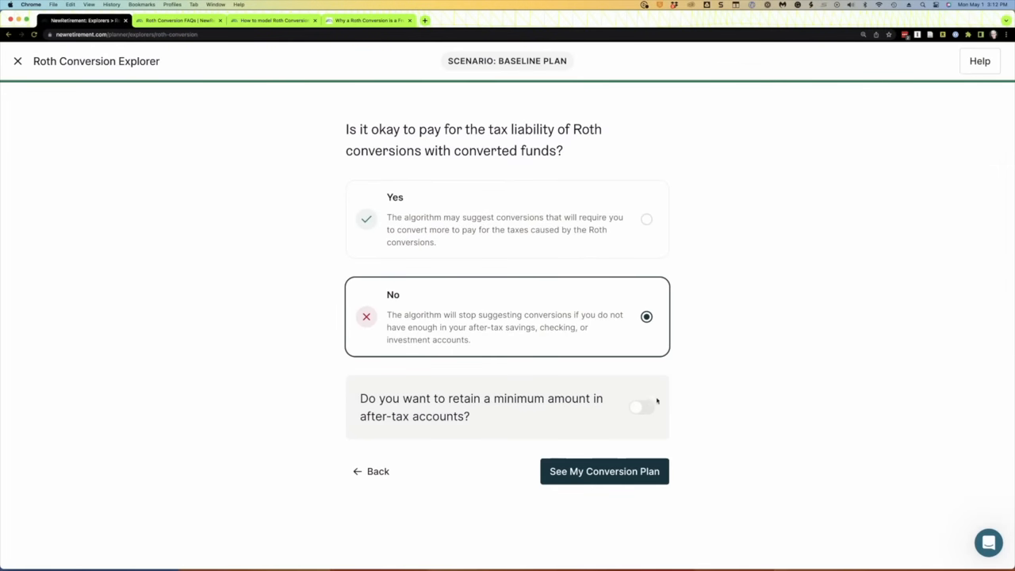
Protect $25,000 in after-tax accounts and generate the Roth conversion plan summary.
left_click(643, 406)
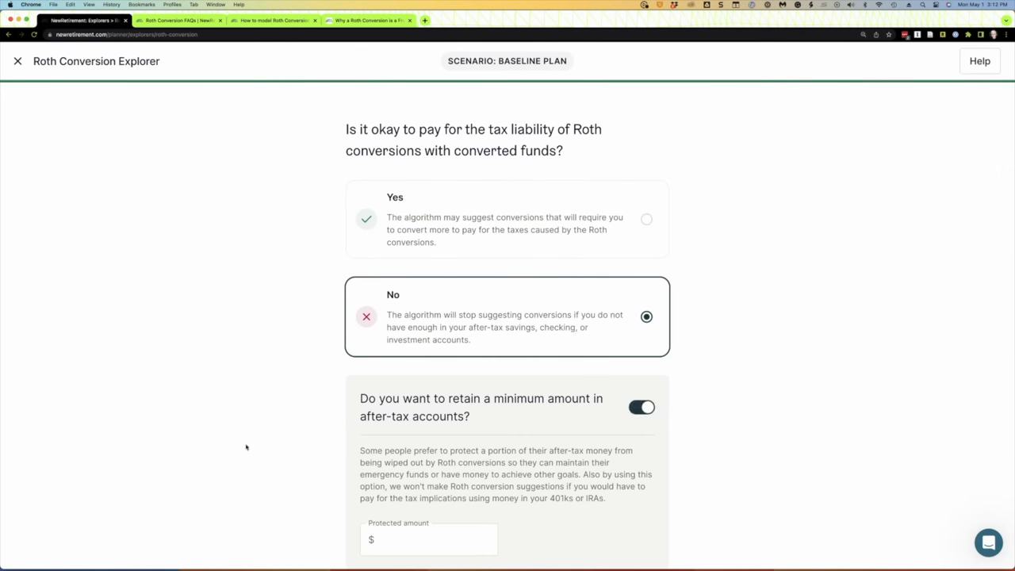
scroll("down", 3)
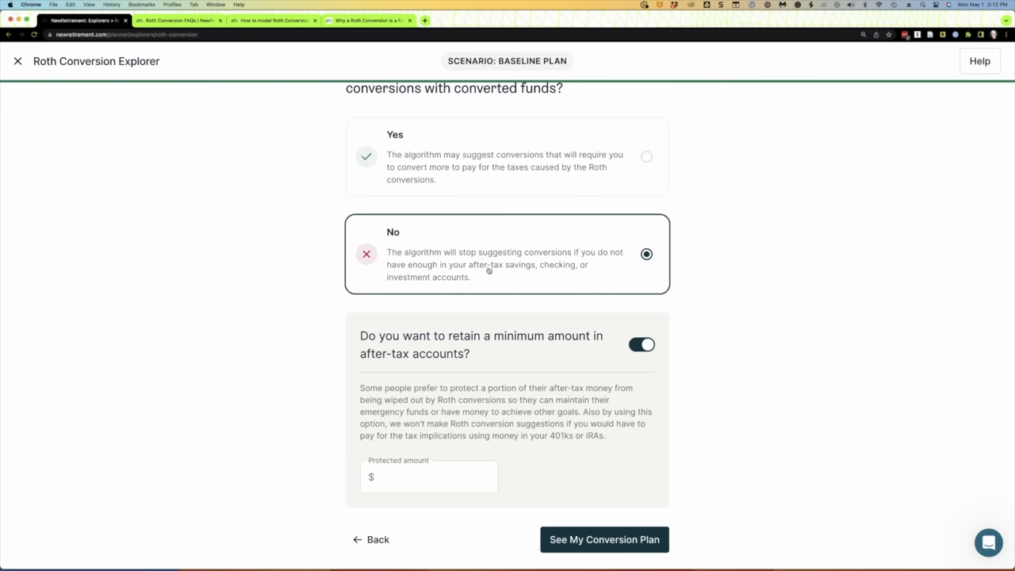
mouse_move(463, 291)
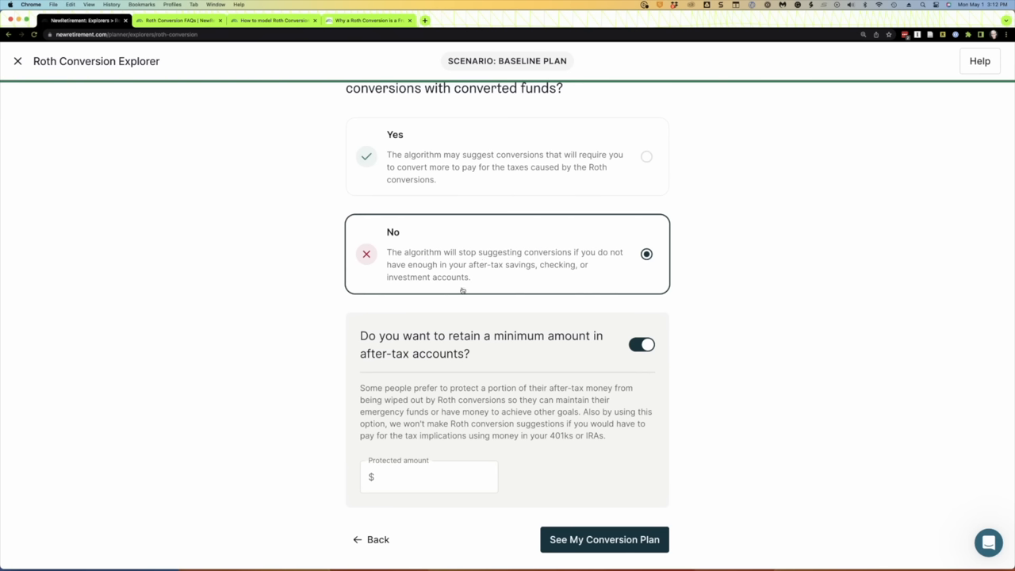
mouse_move(303, 450)
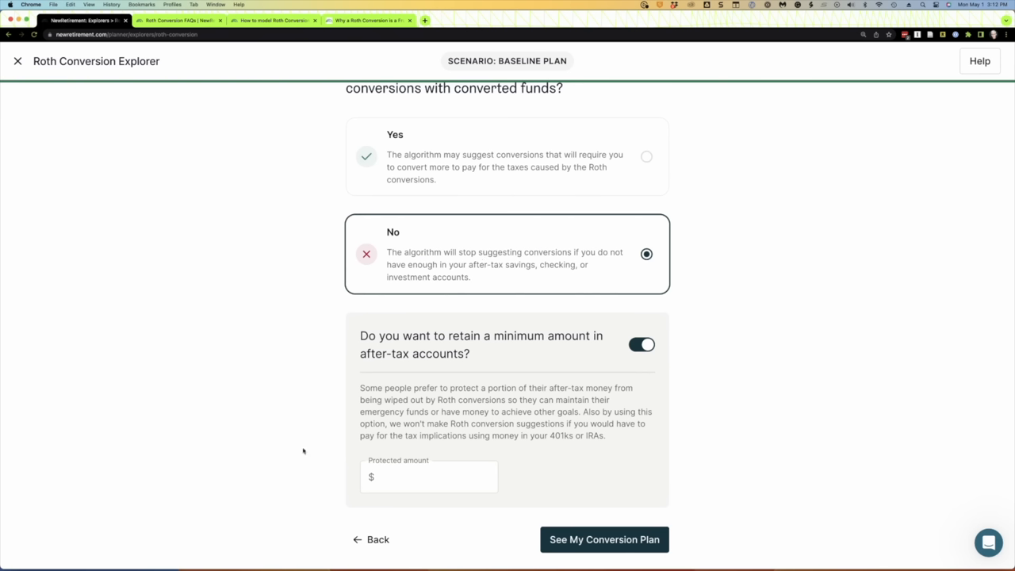
left_click(428, 476)
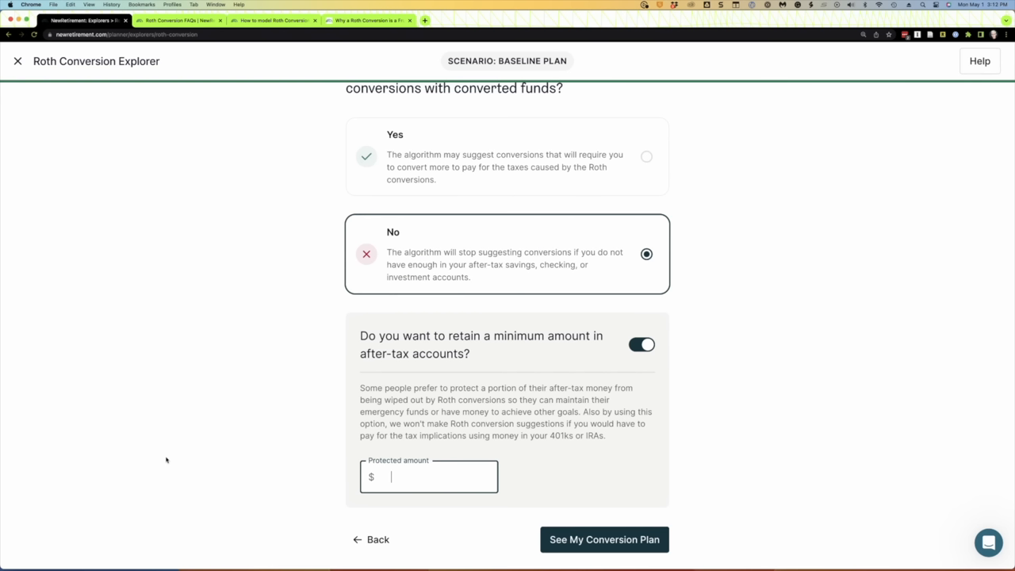
type("250000")
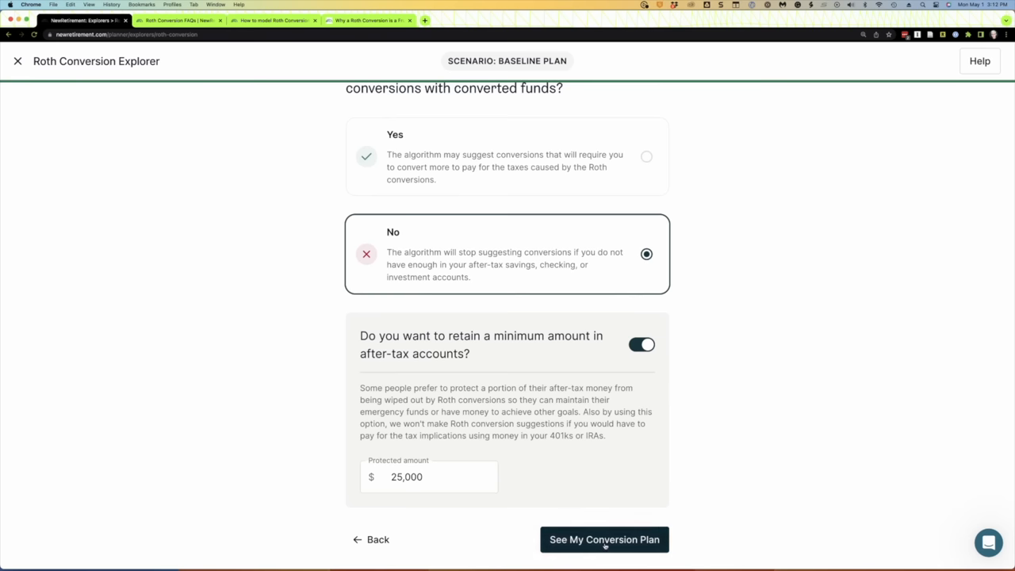
left_click(604, 540)
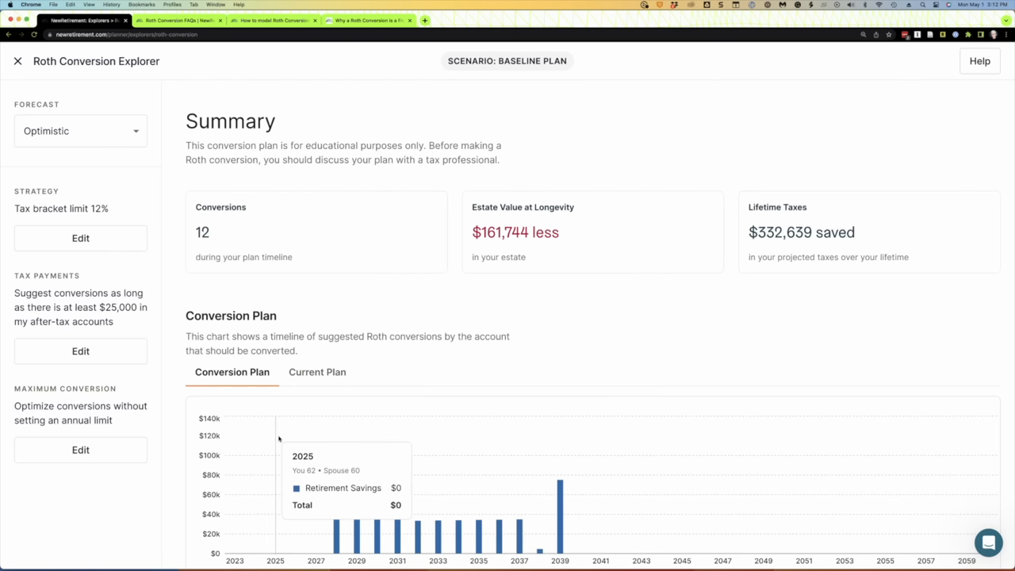
scroll("down", 3)
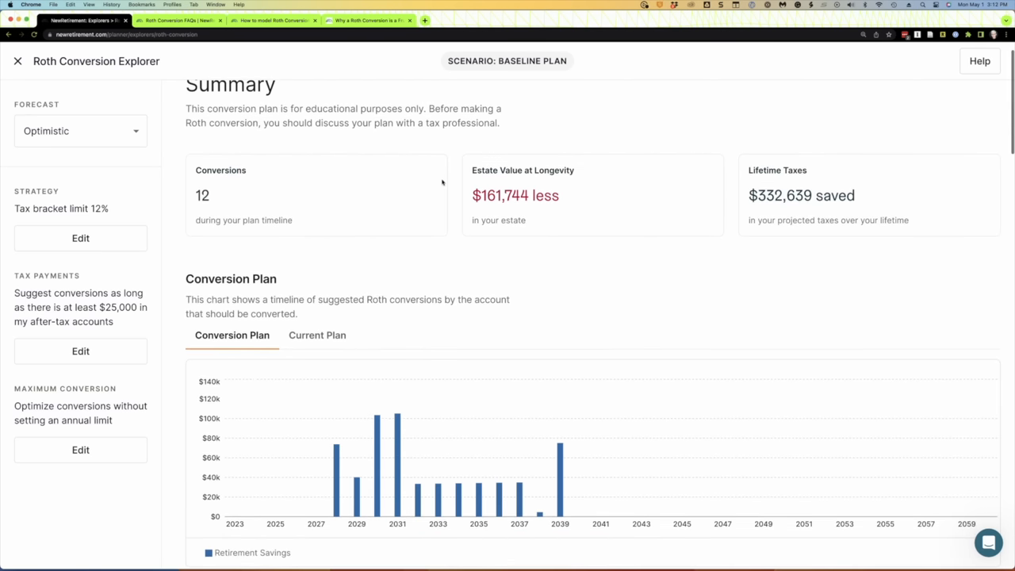
scroll("down", 3)
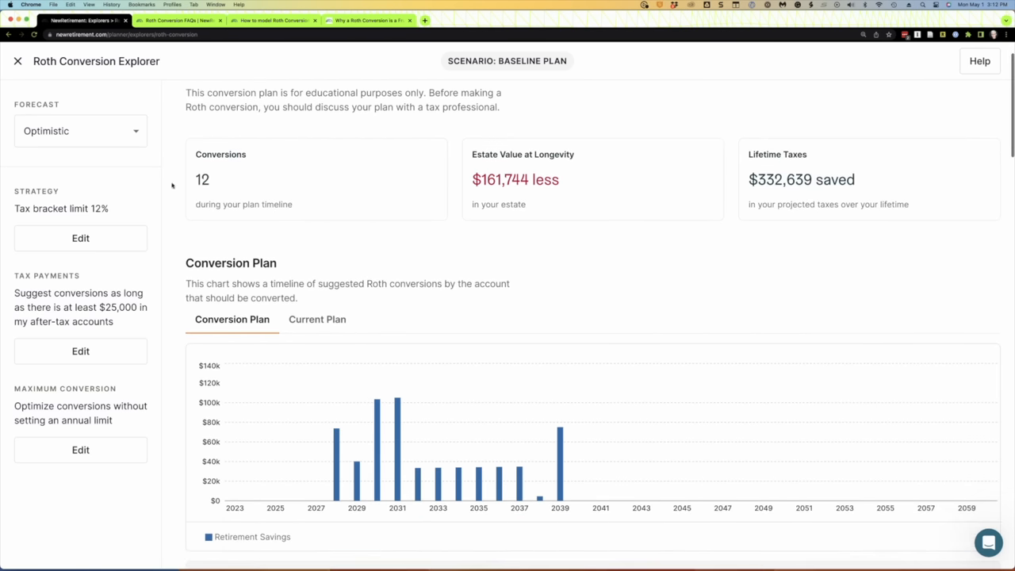
double_click(202, 179)
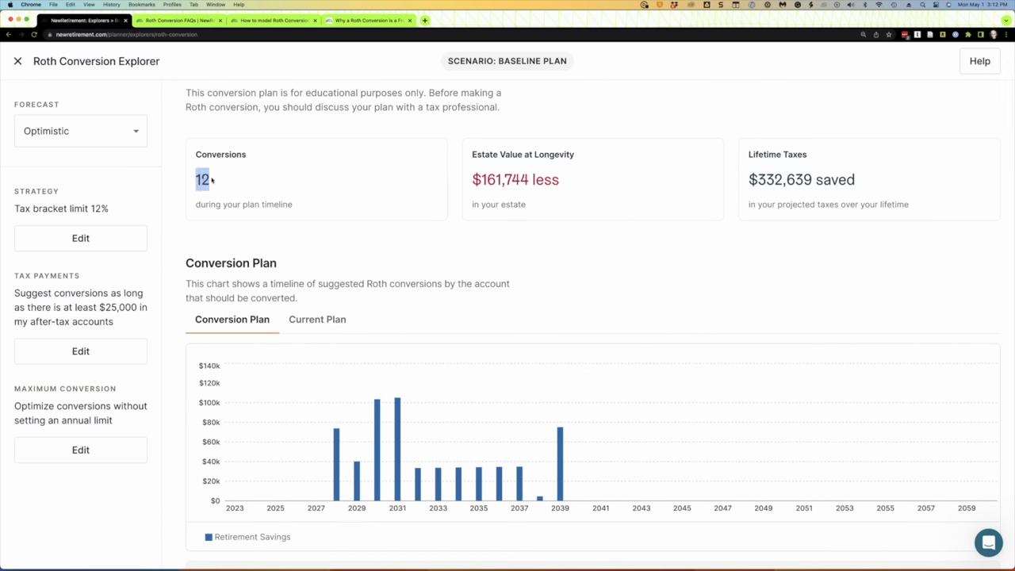
mouse_move(579, 179)
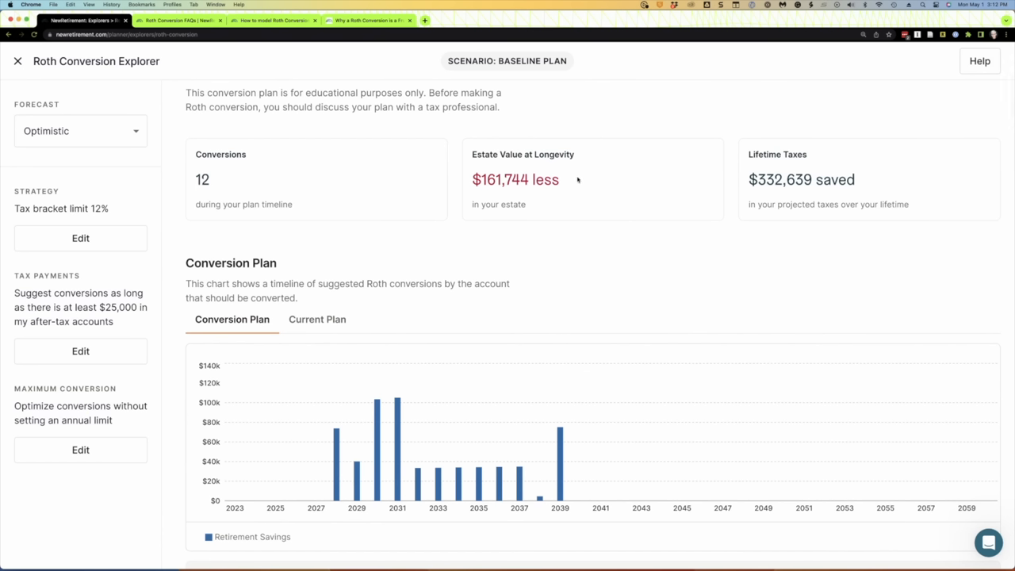
double_click(516, 179)
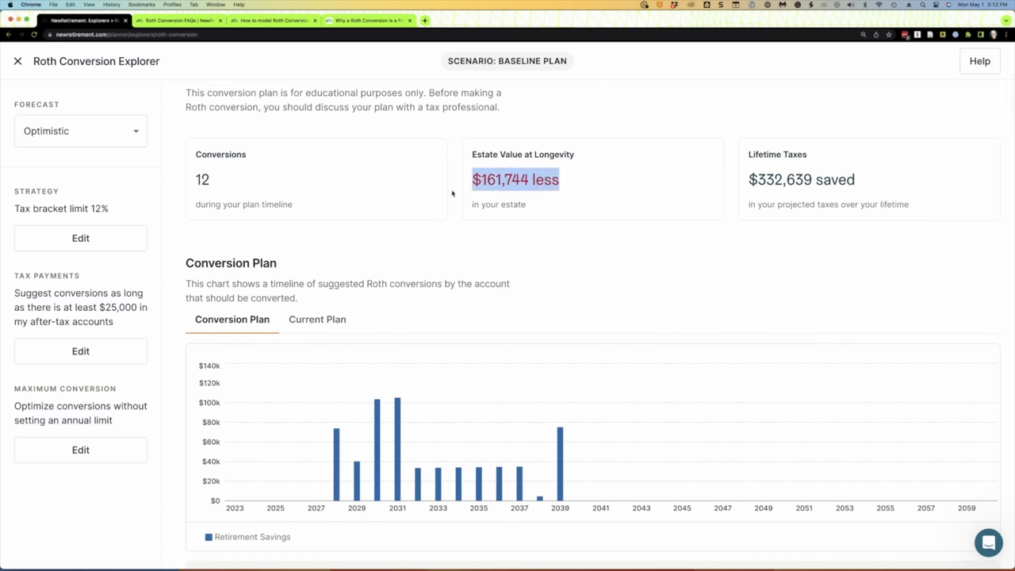
mouse_move(578, 229)
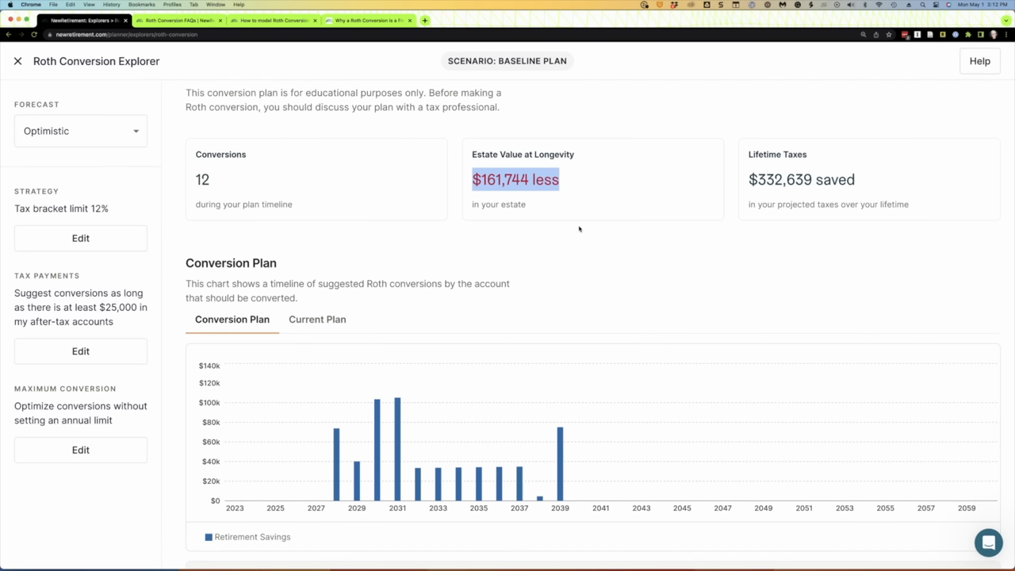
mouse_move(529, 147)
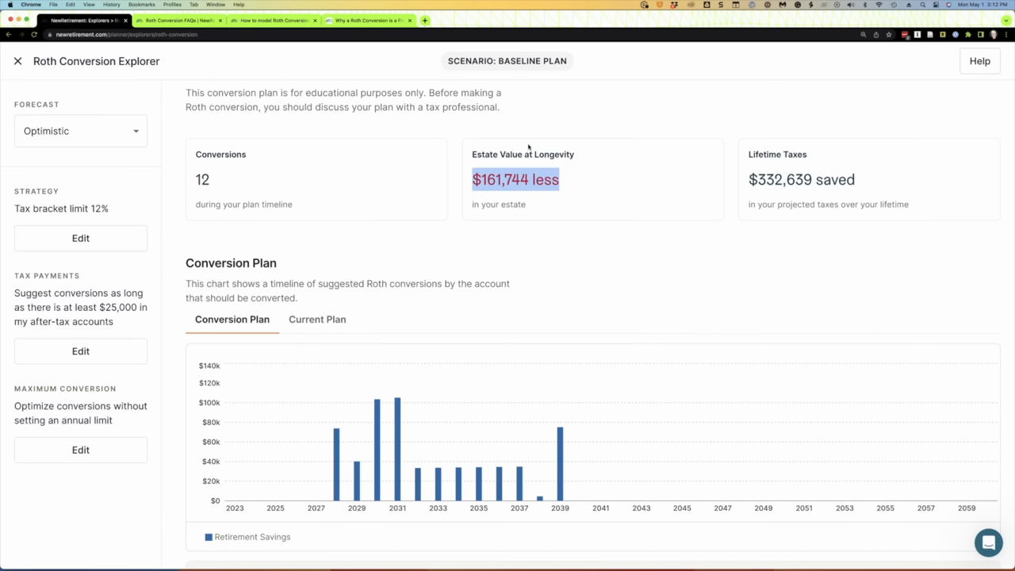
mouse_move(524, 185)
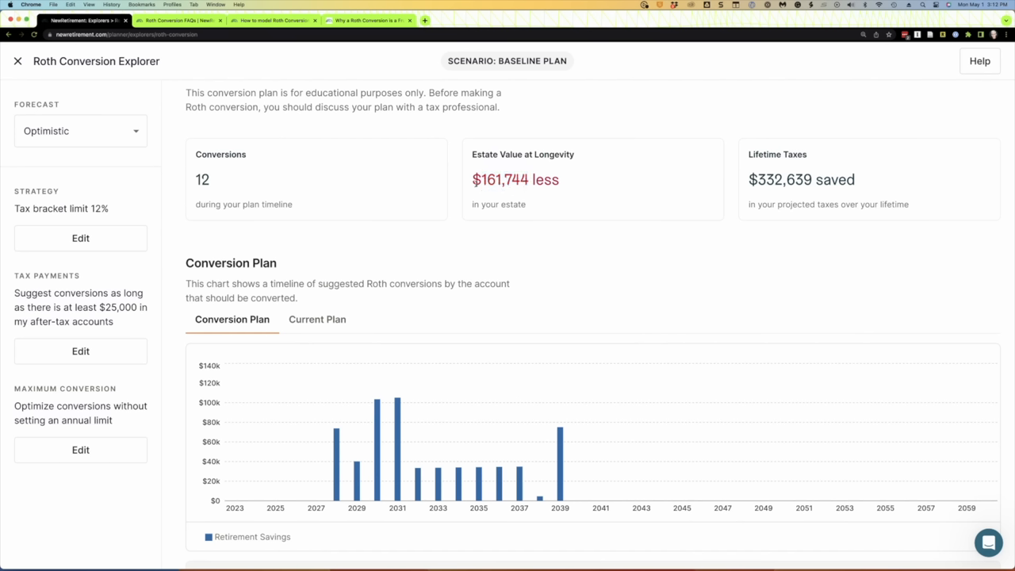
double_click(514, 179)
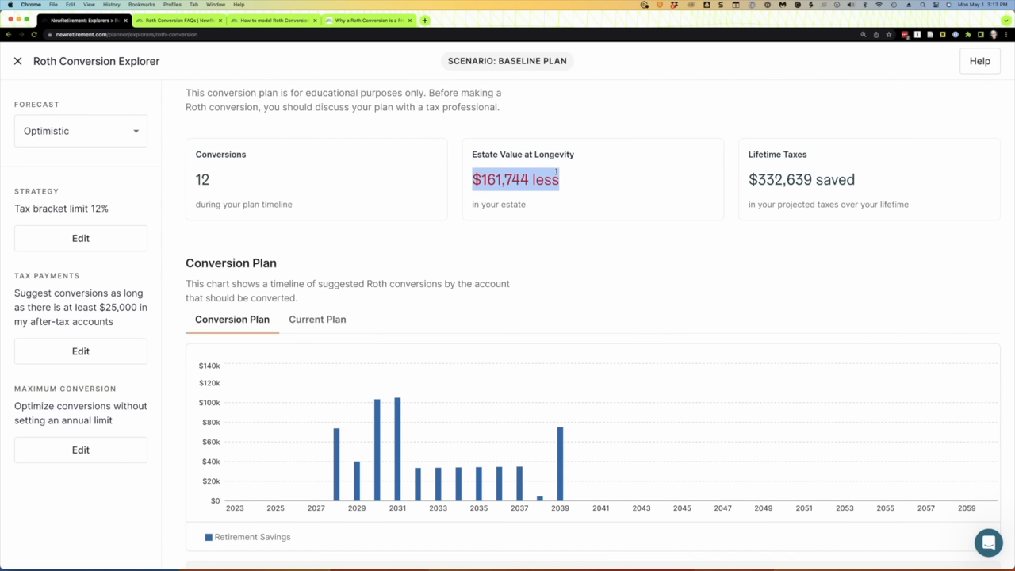
mouse_move(565, 184)
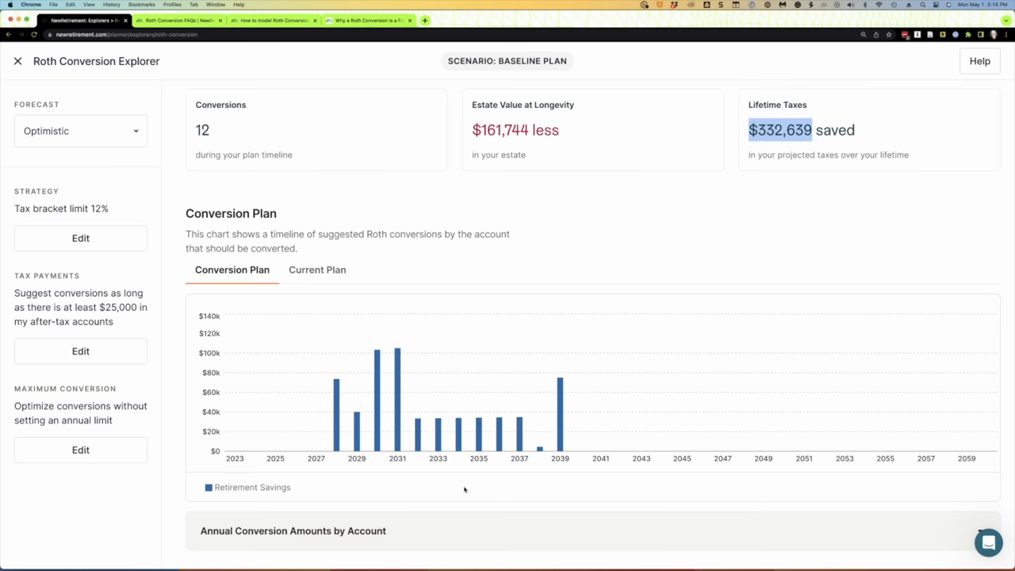
scroll("down", 3)
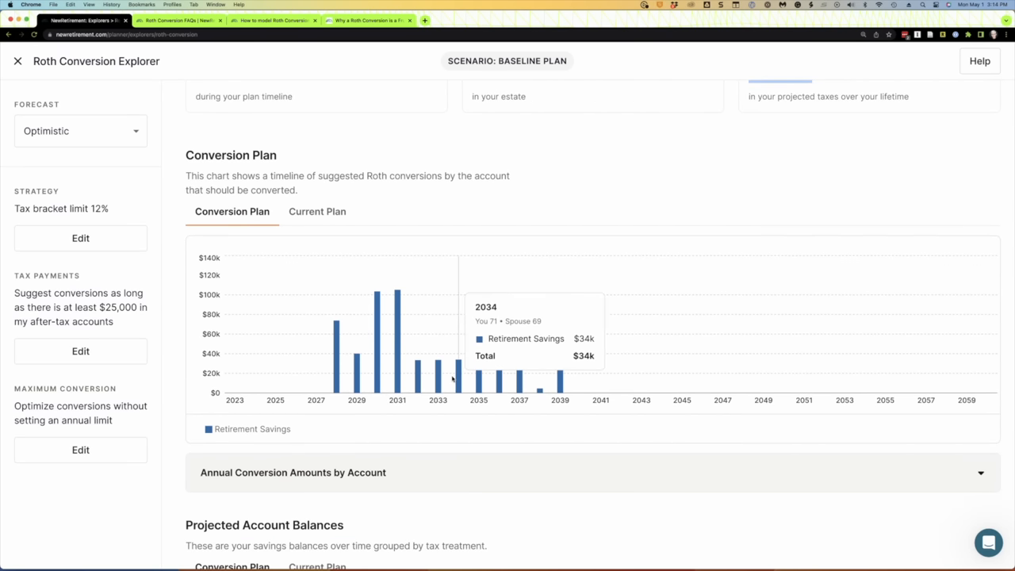
mouse_move(399, 415)
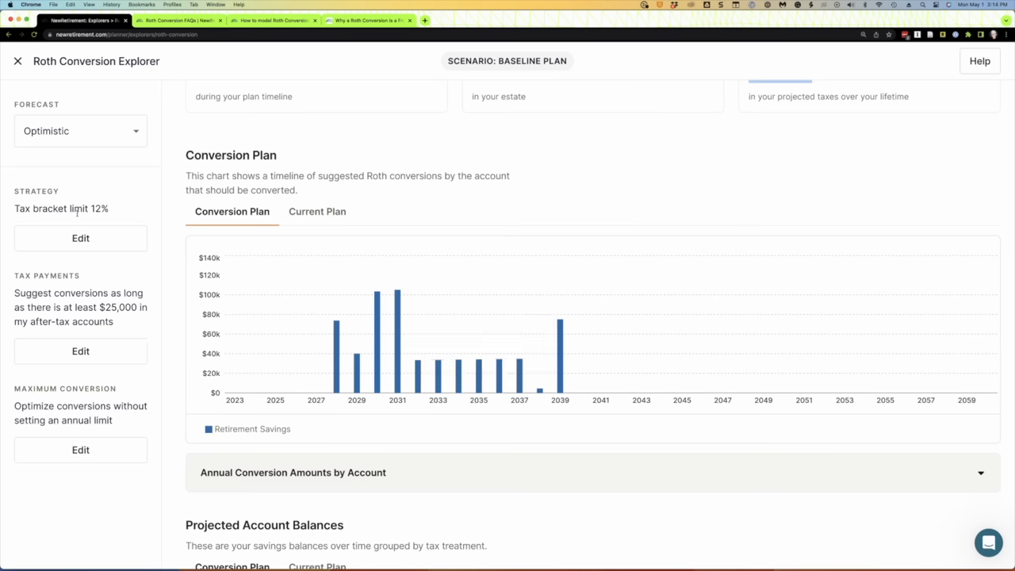
mouse_move(437, 373)
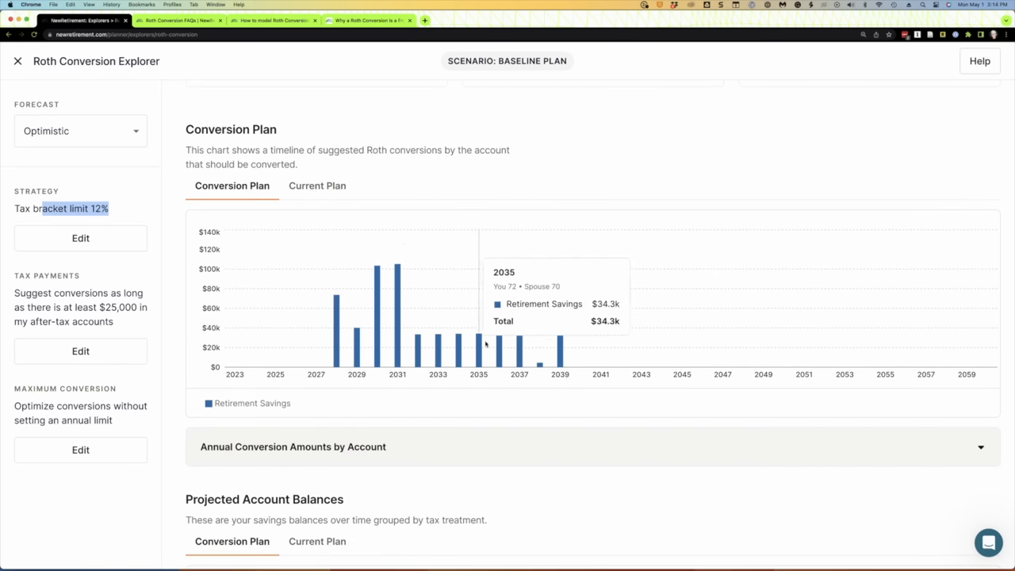
scroll("down", 3)
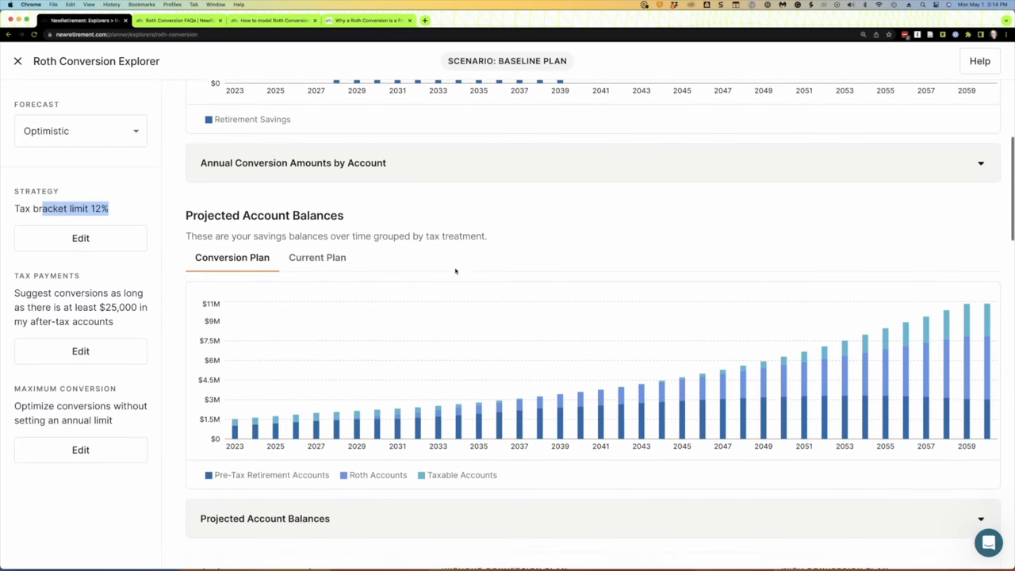
scroll("down", 3)
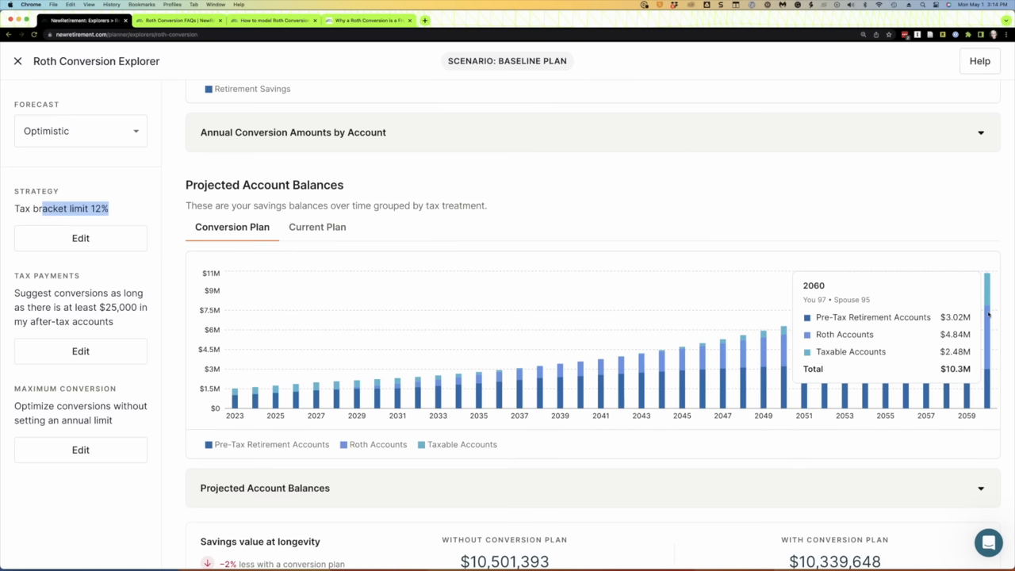
mouse_move(635, 457)
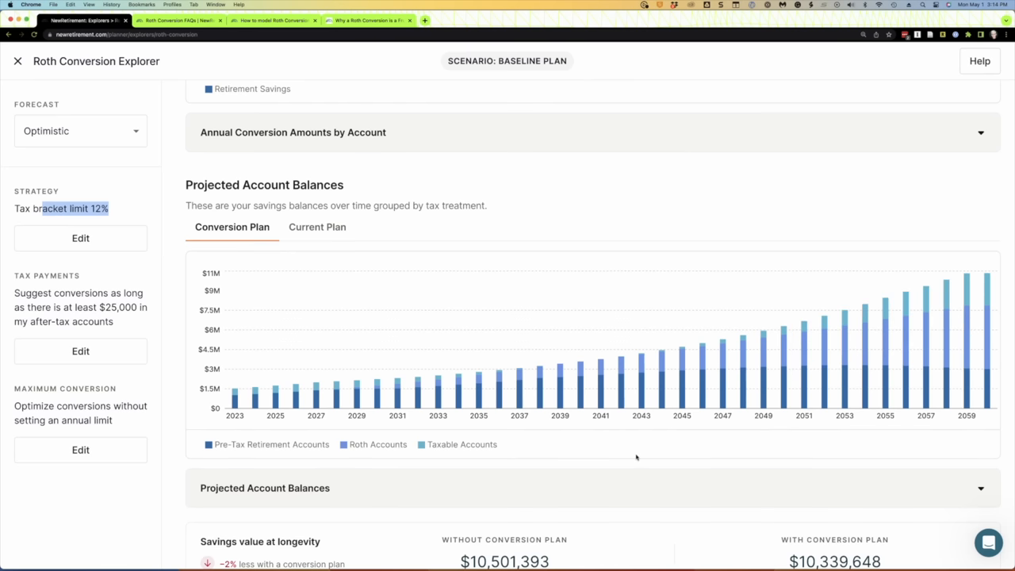
scroll("down", 3)
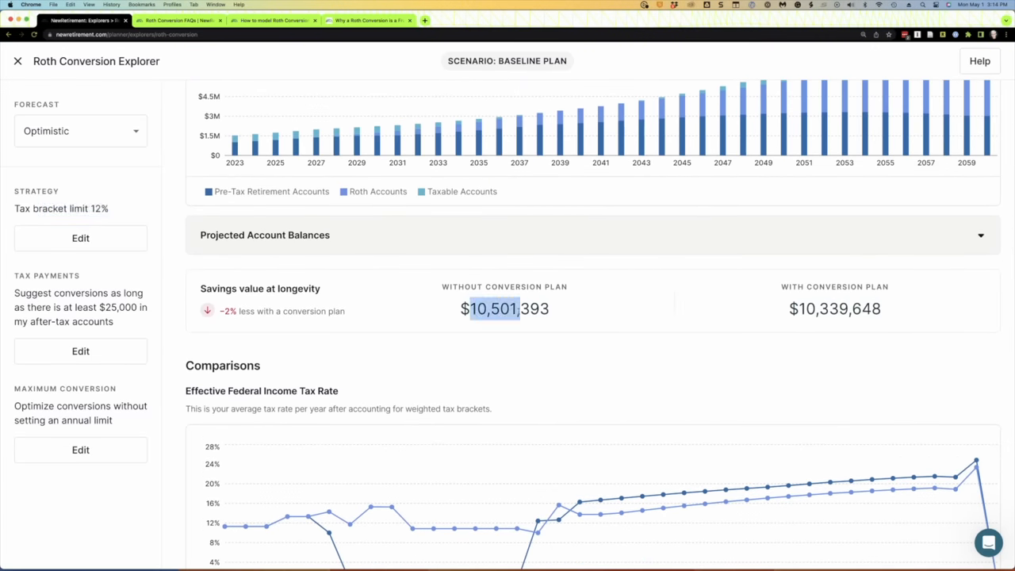
mouse_move(820, 323)
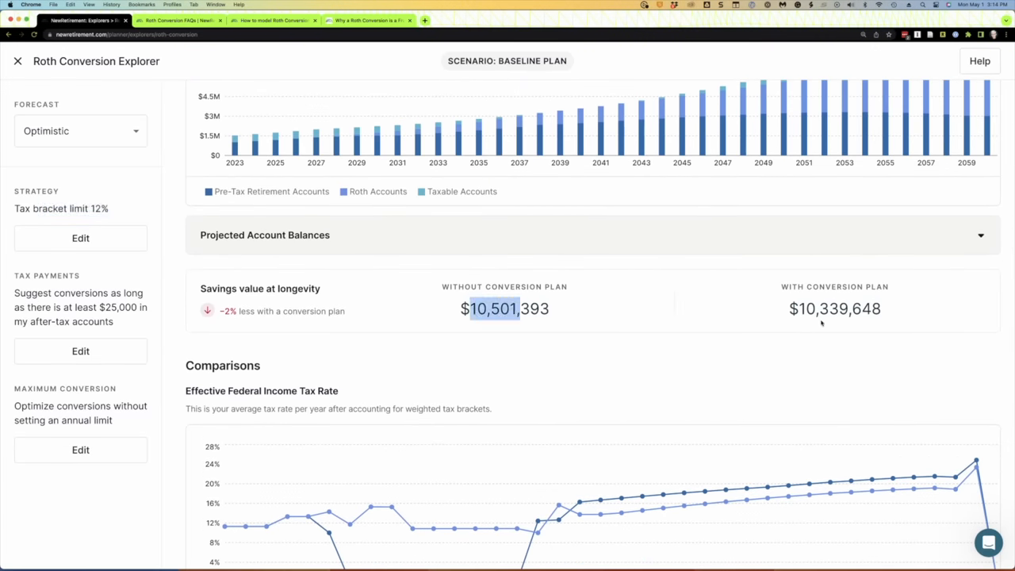
scroll("down", 3)
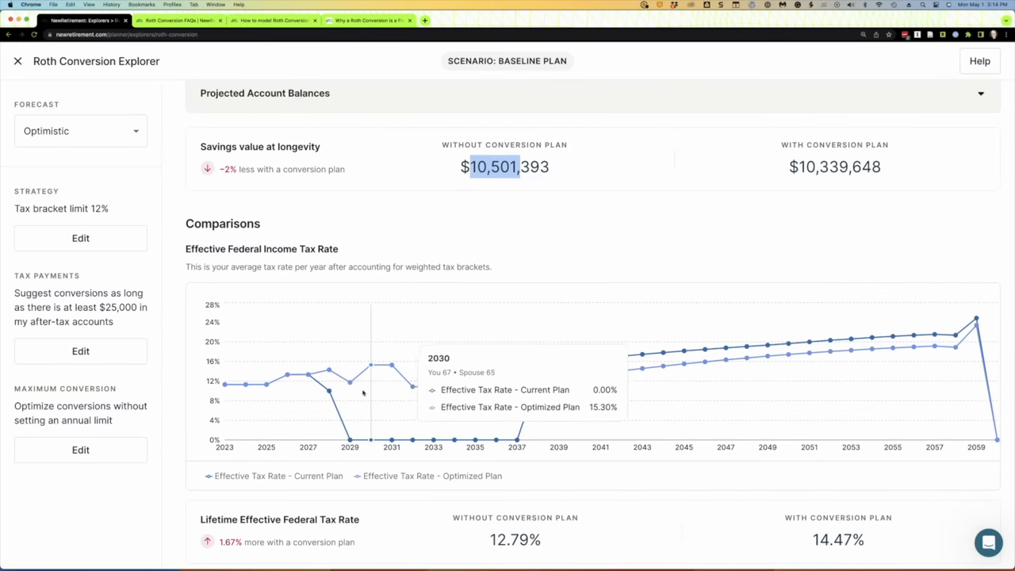
mouse_move(532, 411)
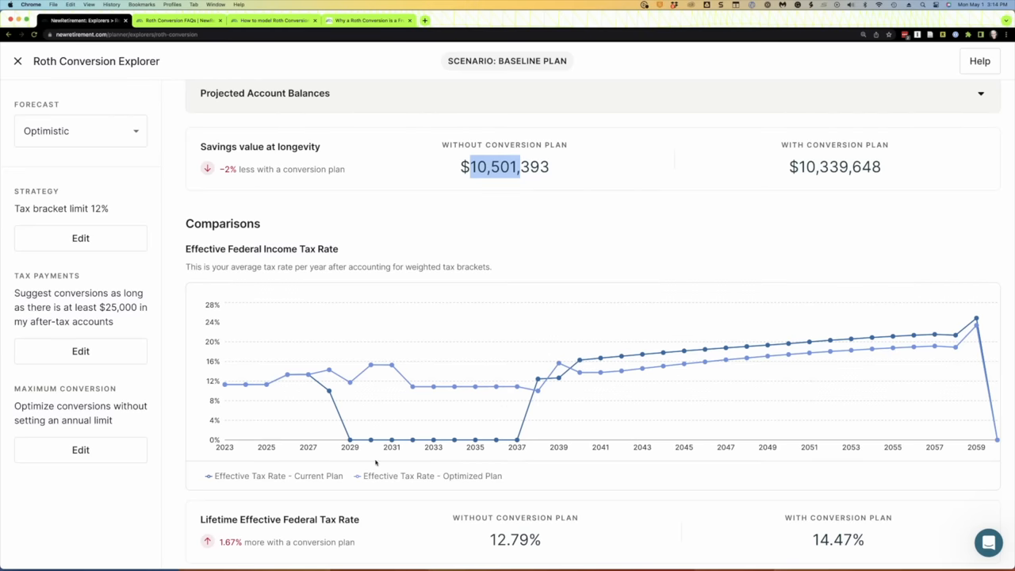
mouse_move(580, 361)
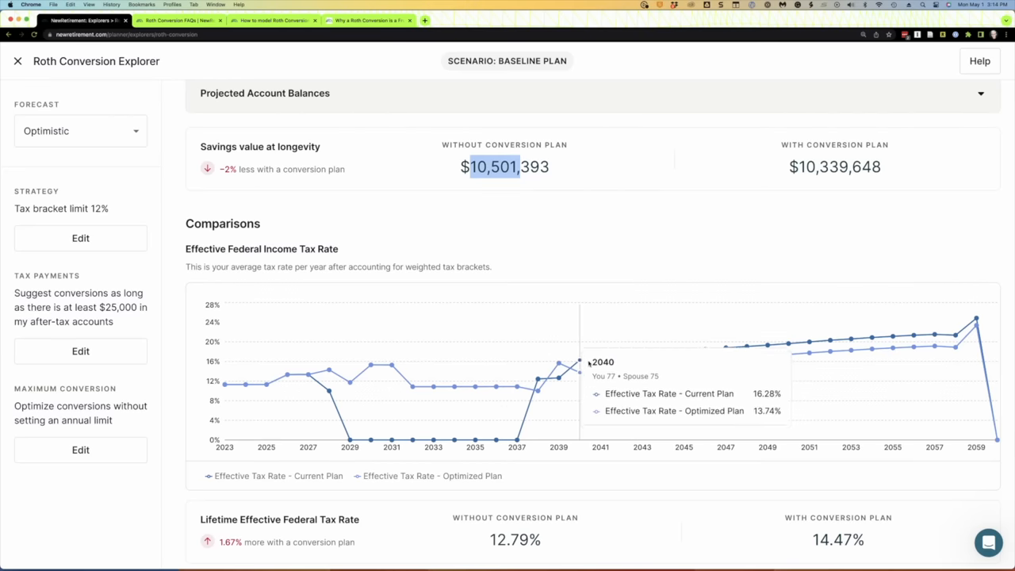
mouse_move(850, 349)
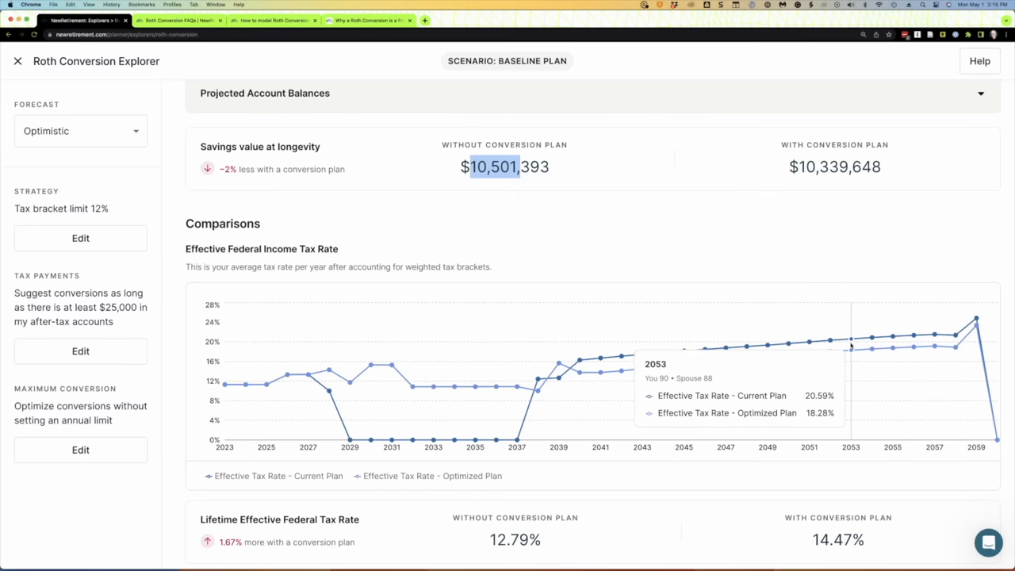
mouse_move(913, 343)
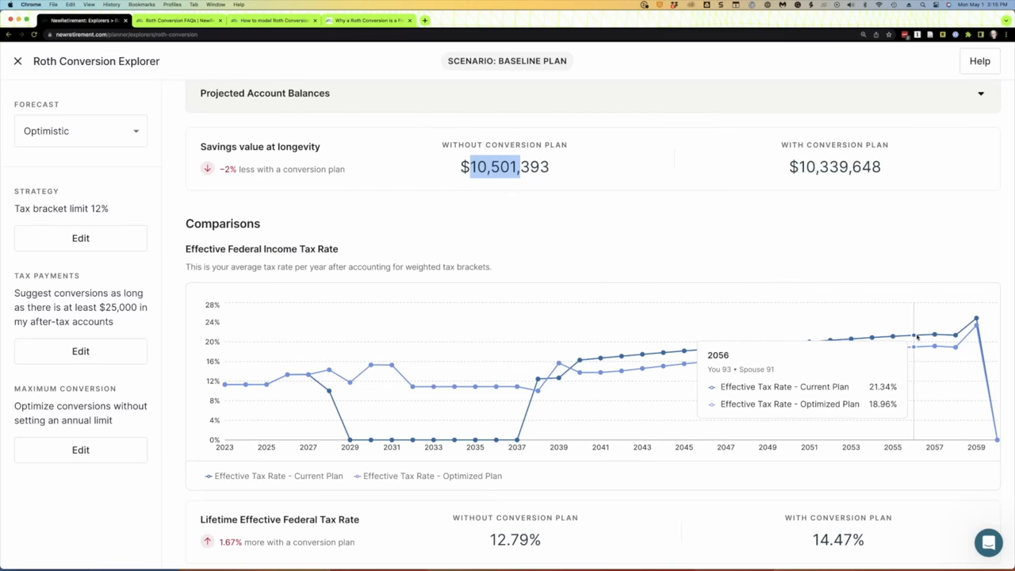
scroll("down", 3)
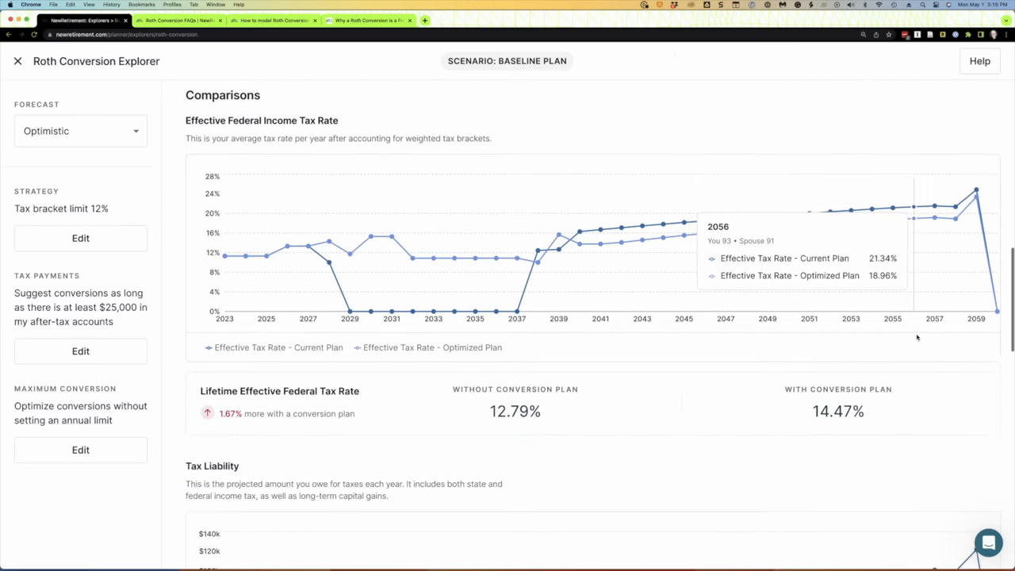
Scroll through the Tax Liability, IRMAA and RMD charts, showing lifetime RMDs 31% lower.
scroll("down", 3)
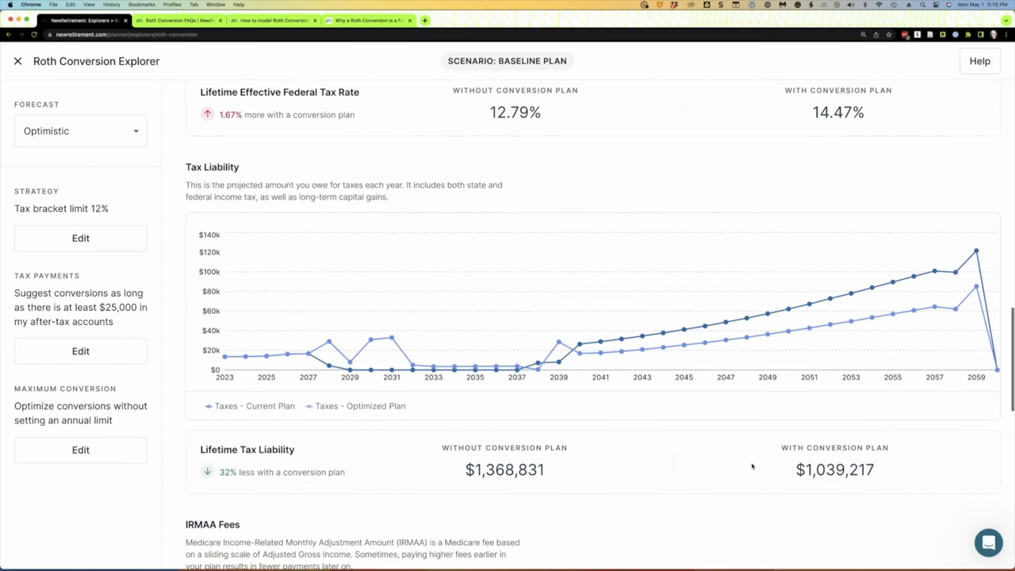
scroll("down", 3)
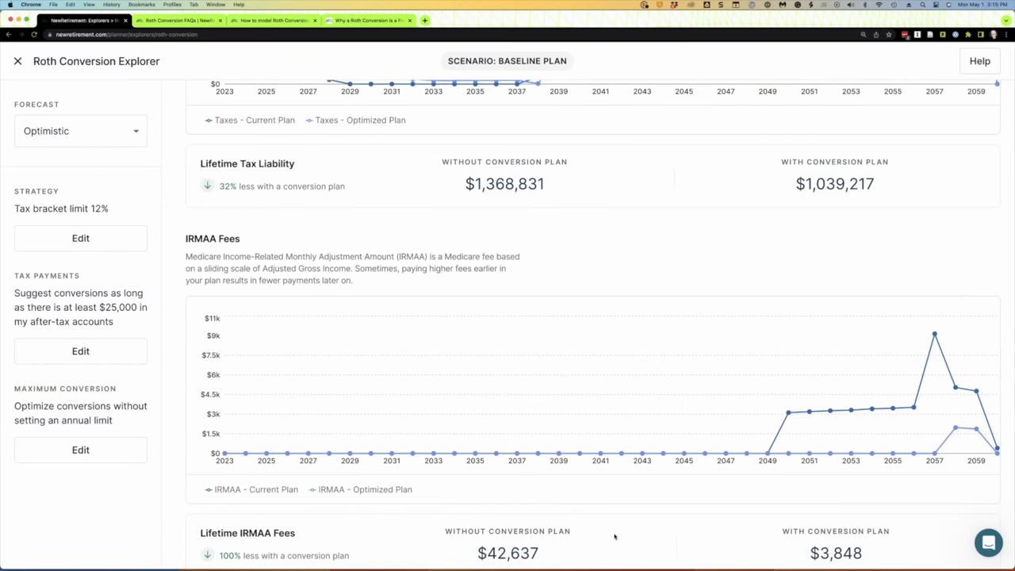
mouse_move(934, 334)
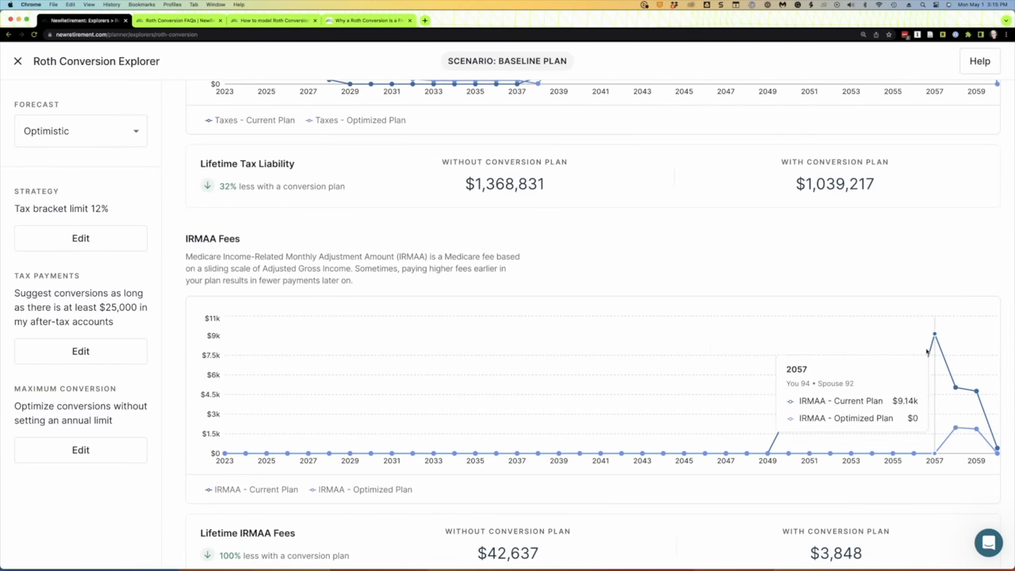
mouse_move(927, 336)
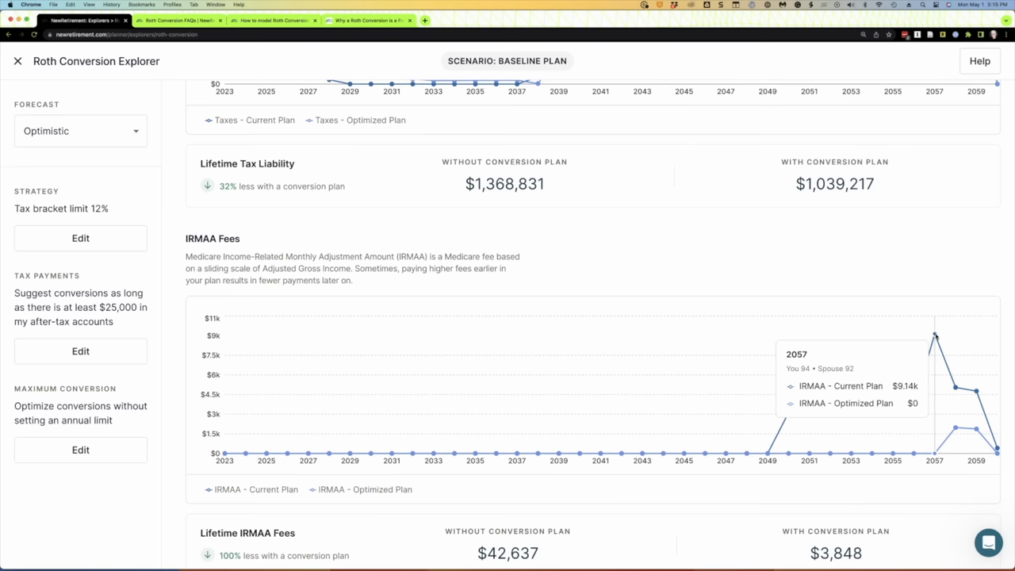
scroll("down", 3)
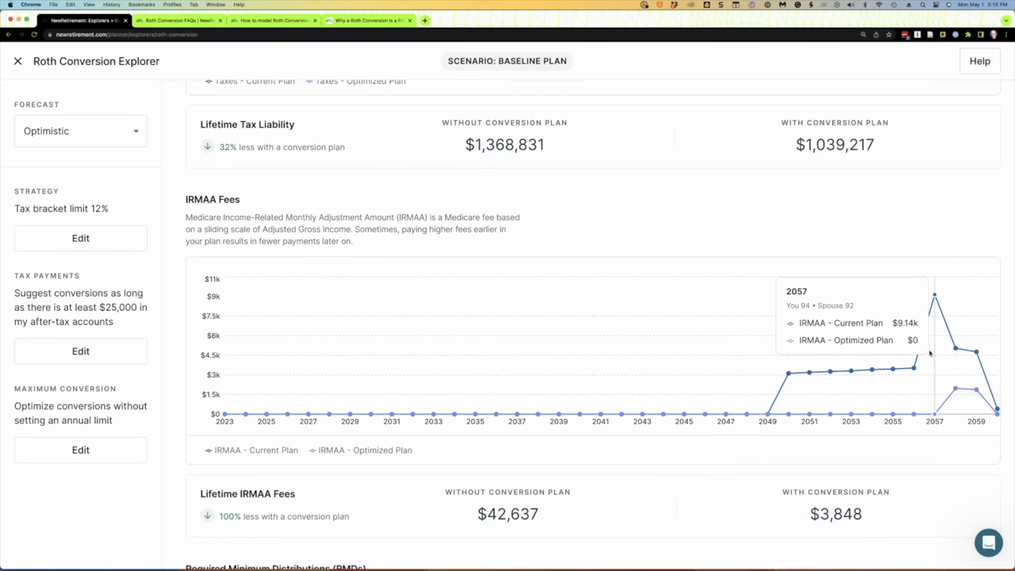
scroll("down", 3)
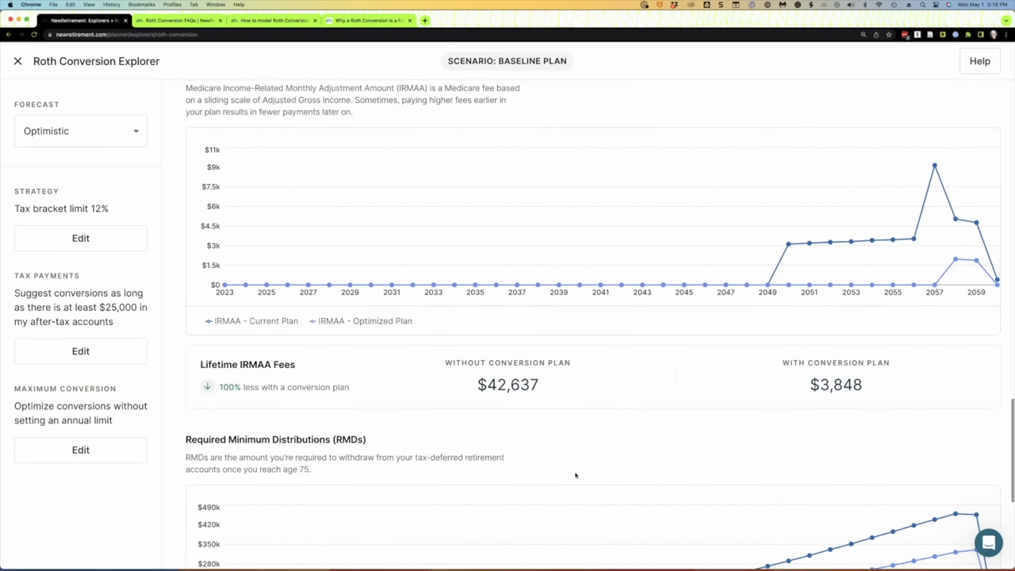
scroll("down", 3)
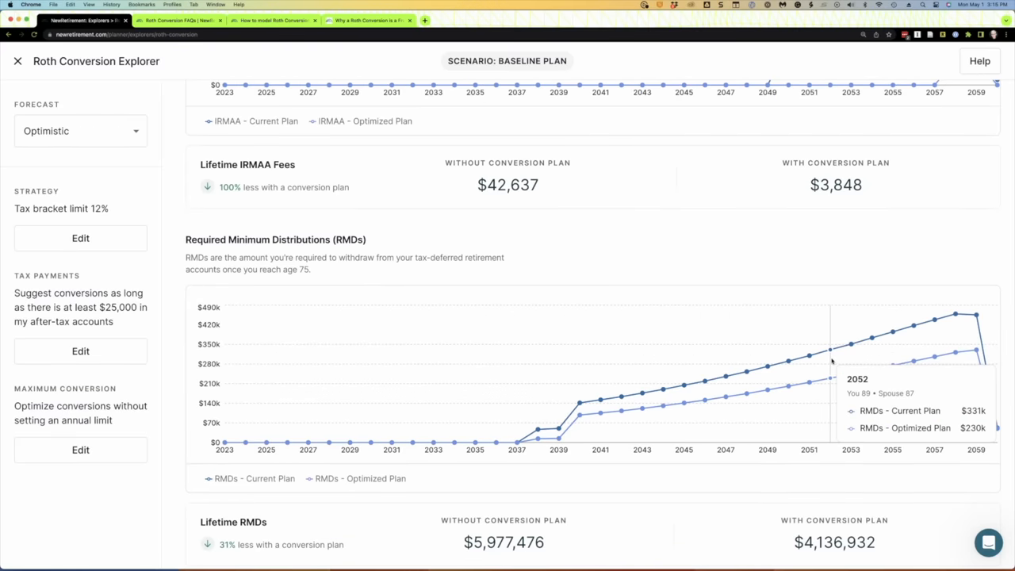
scroll("down", 3)
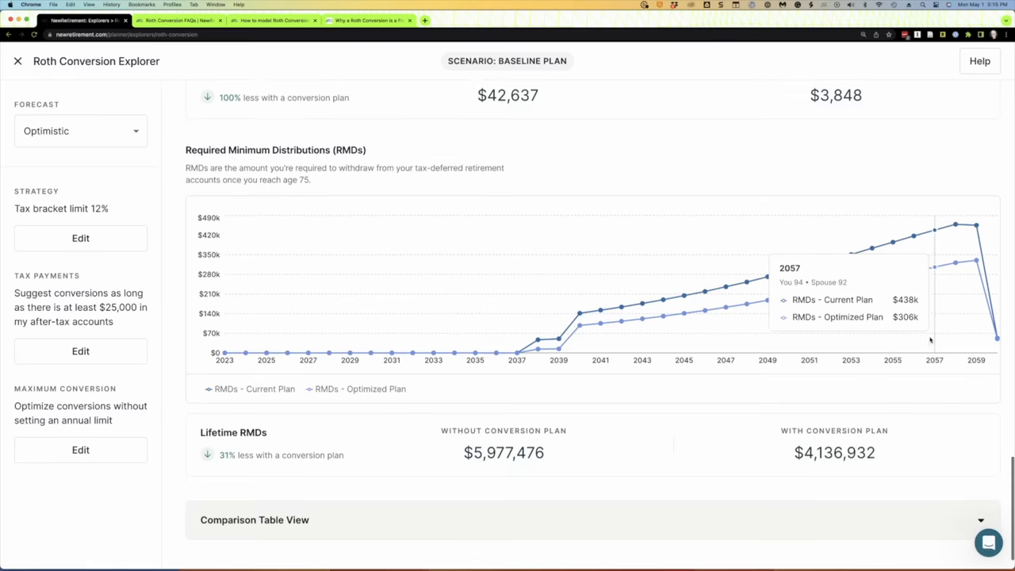
scroll("up", 3)
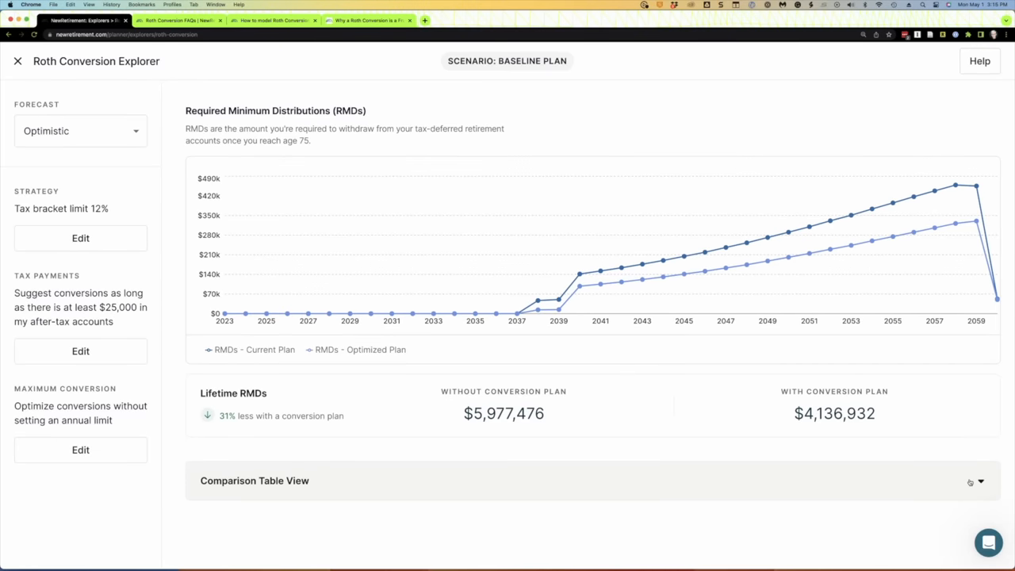
Expand the Comparison Table View, then scroll back up to the conversion timeline.
left_click(980, 481)
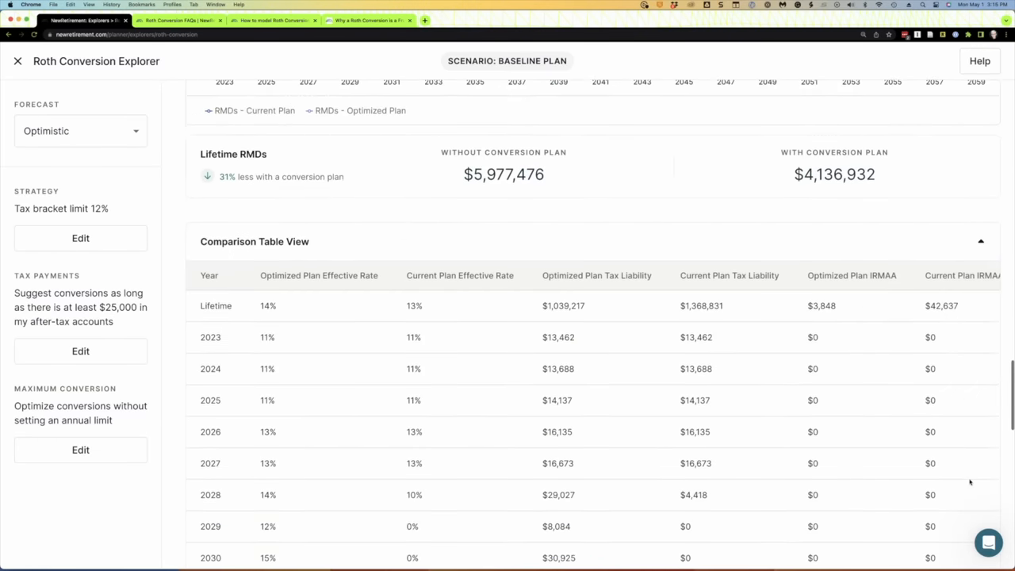
scroll("up", 3)
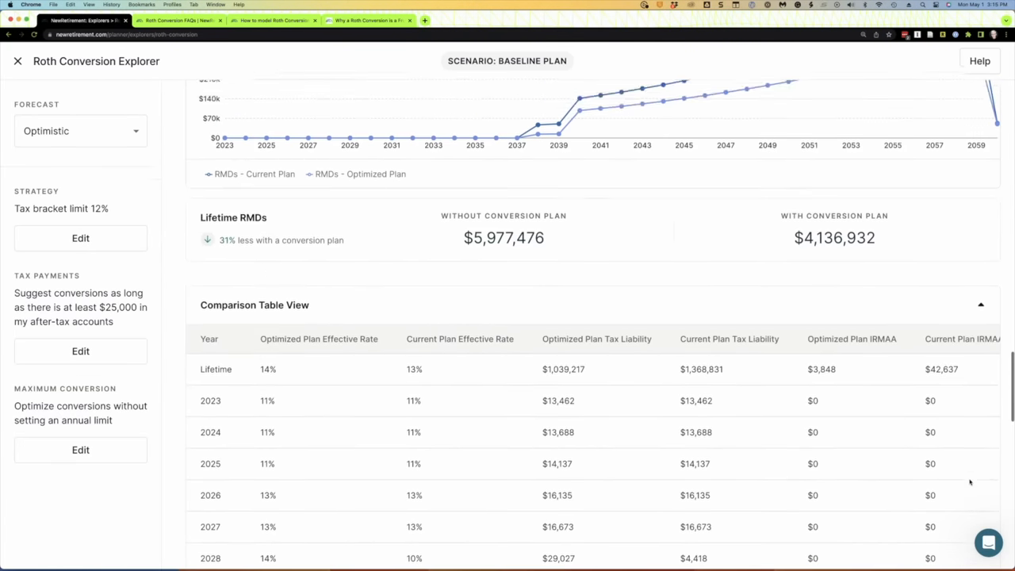
scroll("up", 3)
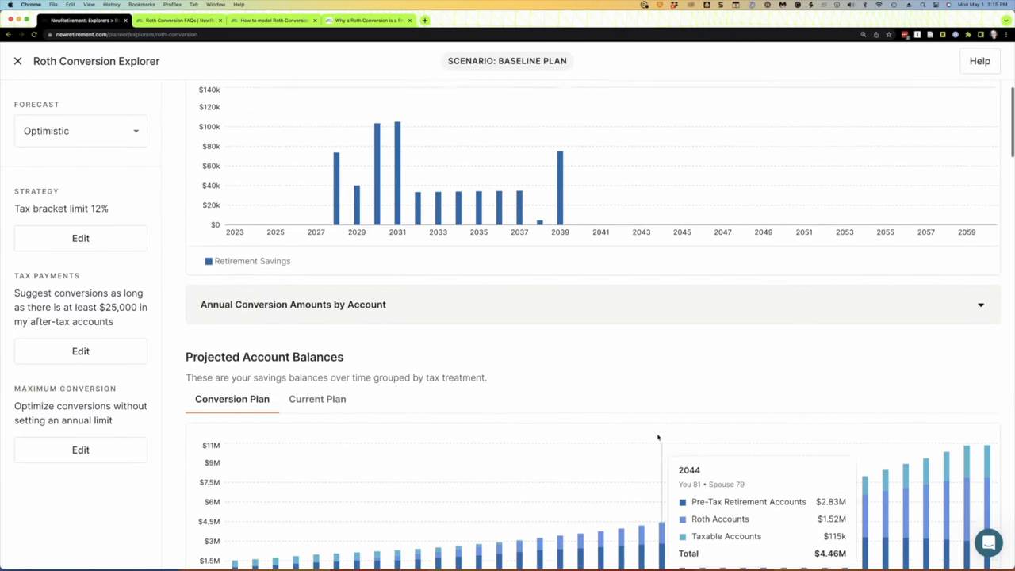
scroll("up", 3)
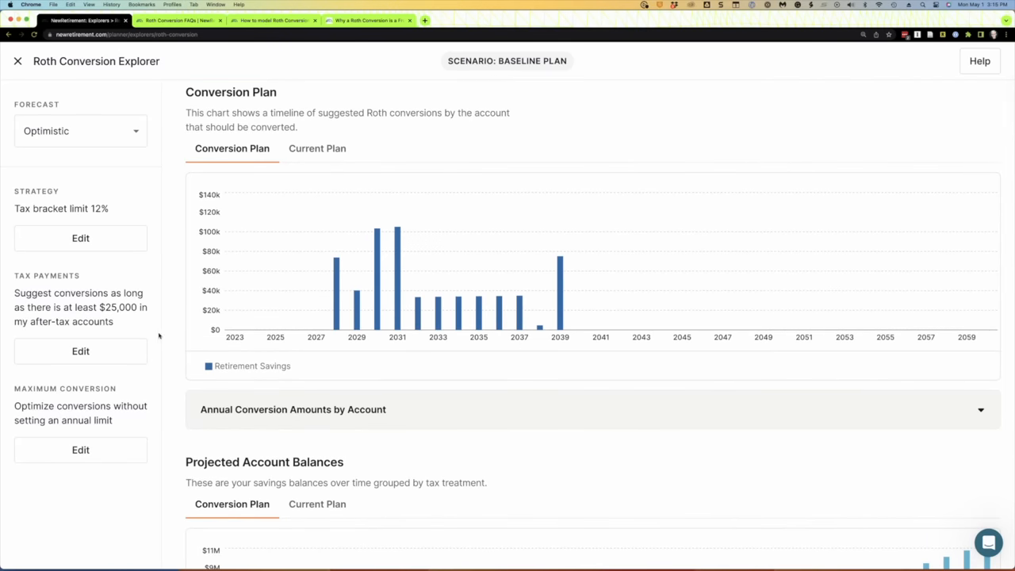
Change the conversion strategy to convert up to the 22% tax bracket.
left_click(80, 238)
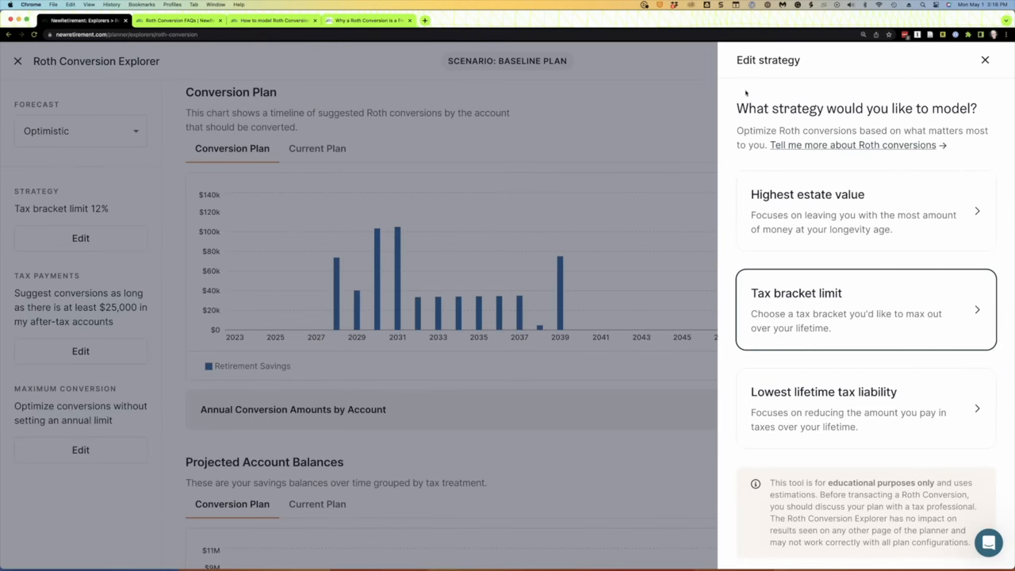
left_click(865, 309)
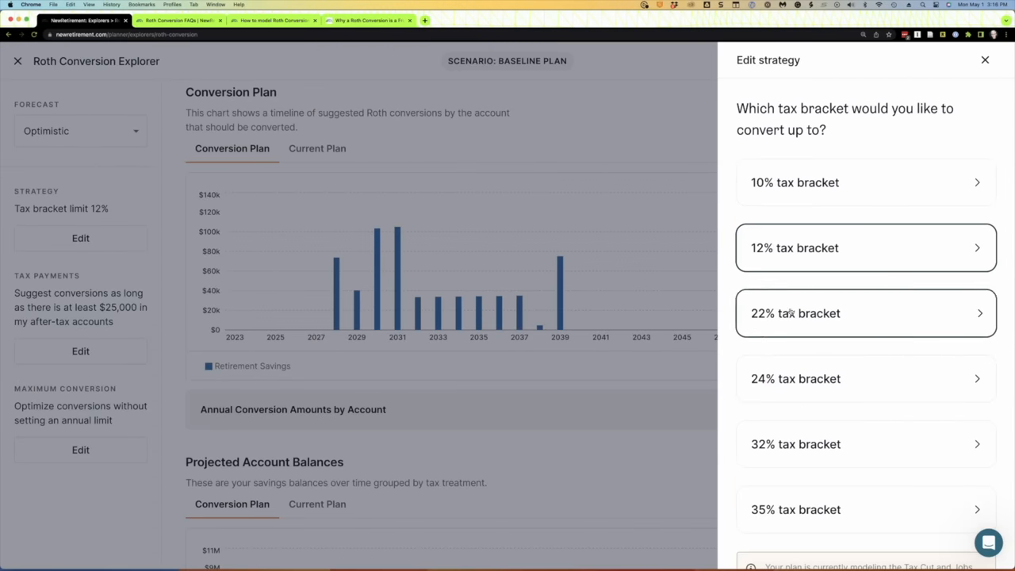
left_click(865, 312)
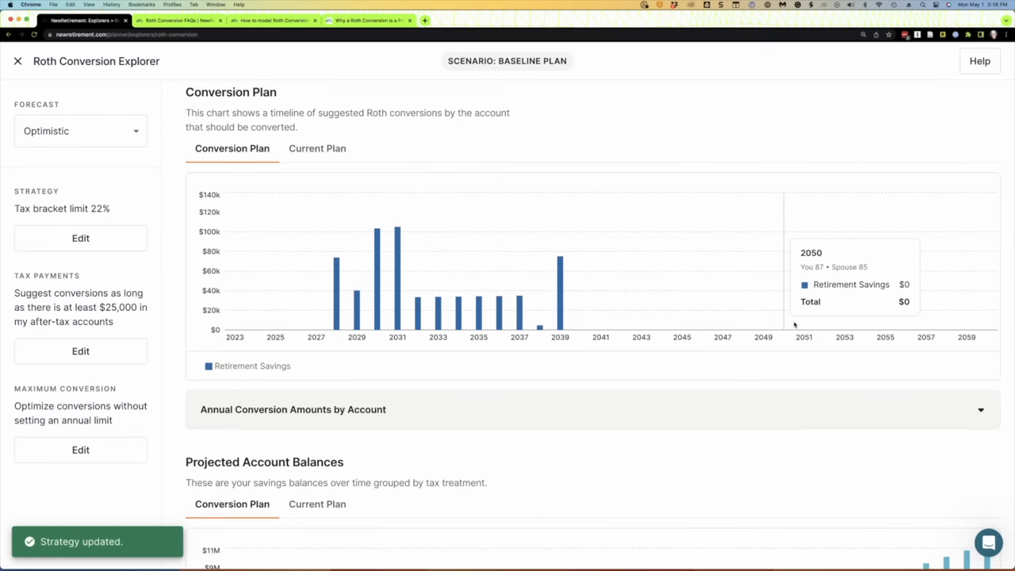
scroll("up", 3)
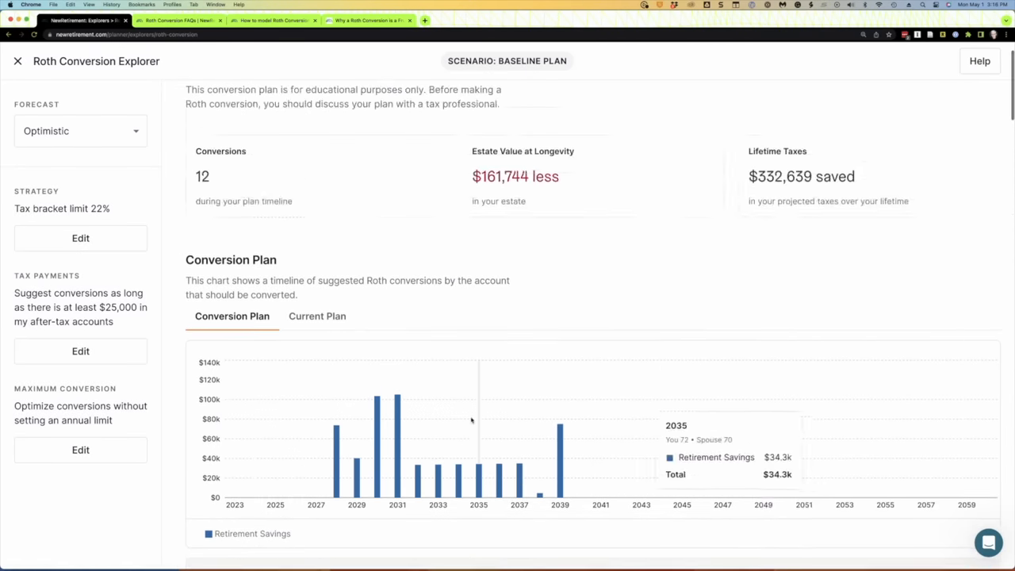
scroll("up", 3)
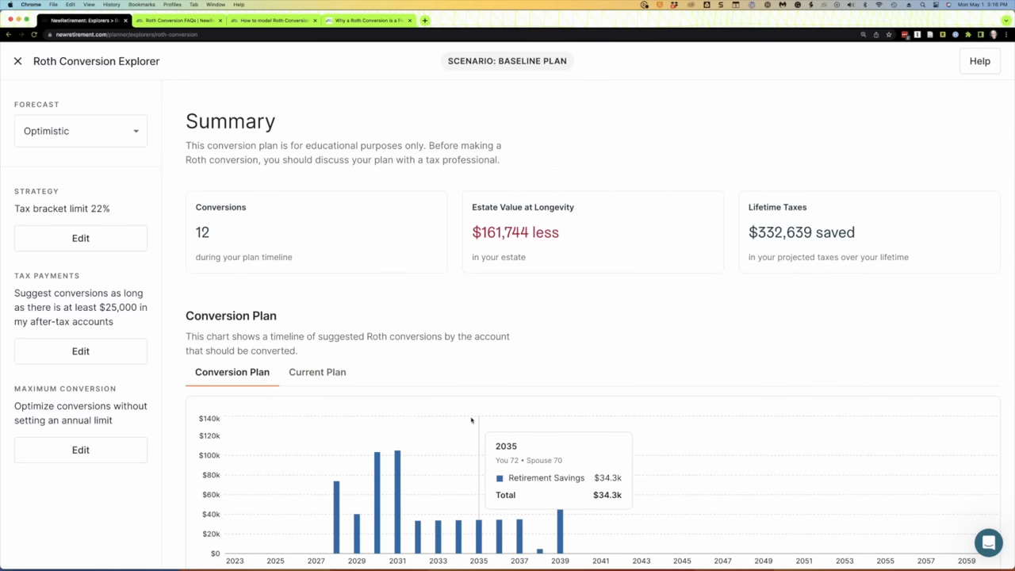
mouse_move(329, 74)
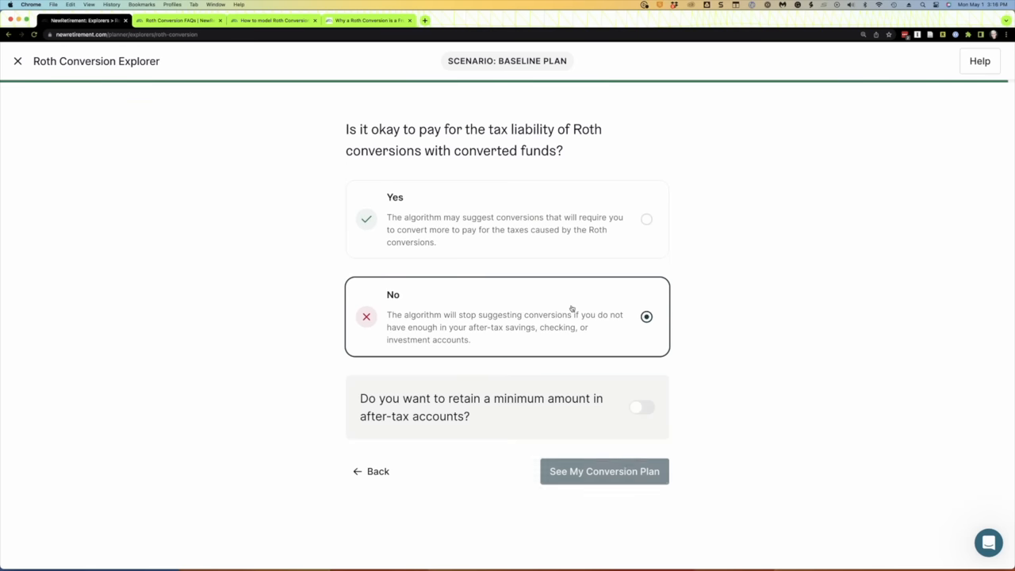
Keep $25,000 in after-tax accounts and review the resulting plan.
left_click(642, 407)
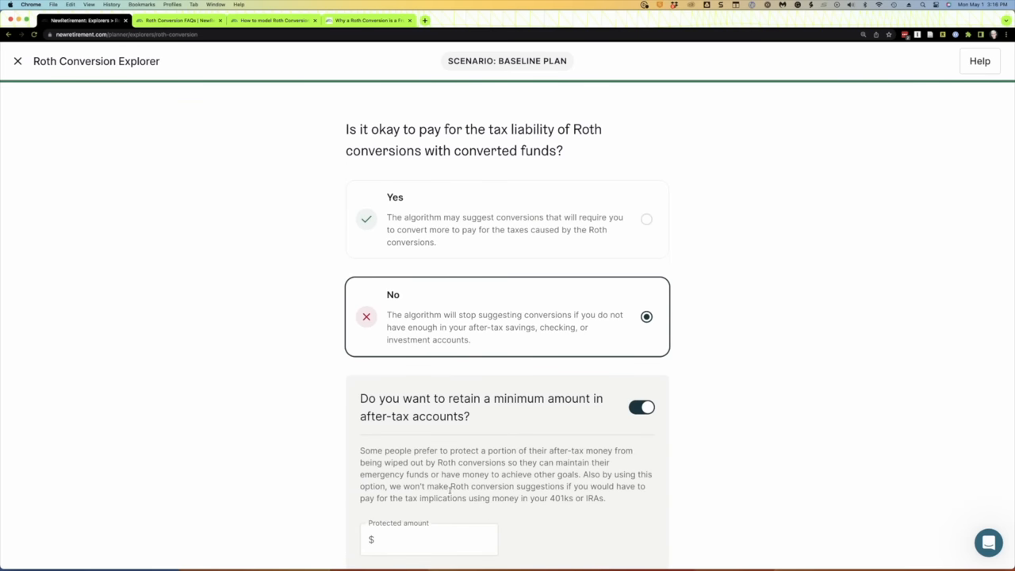
type("25,000")
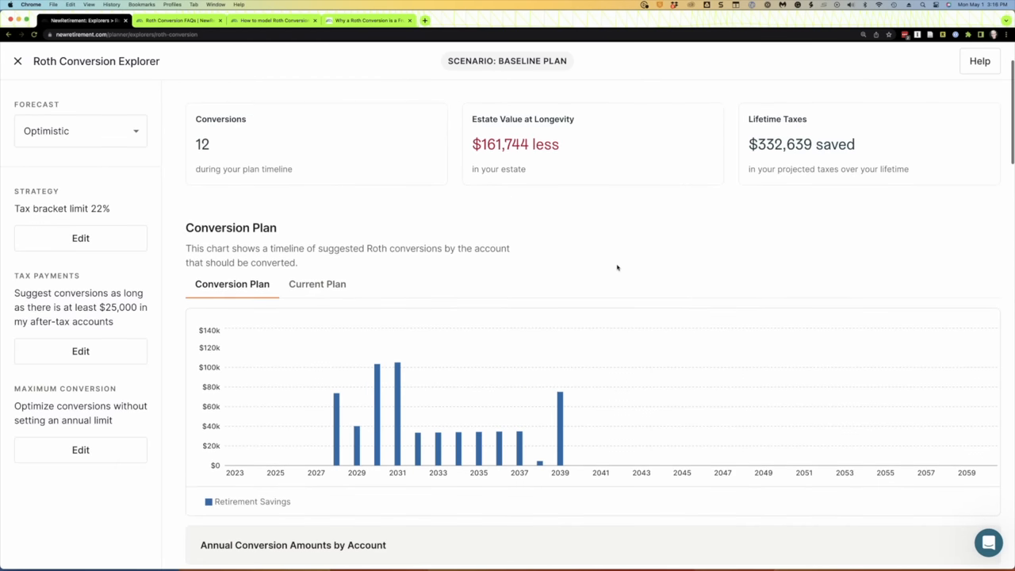
scroll("up", 3)
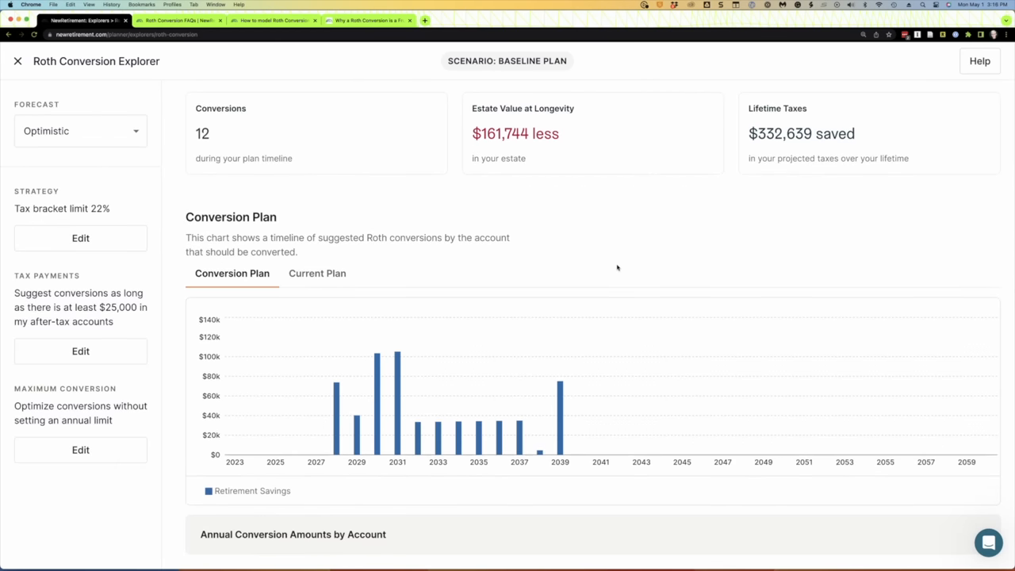
scroll("down", 3)
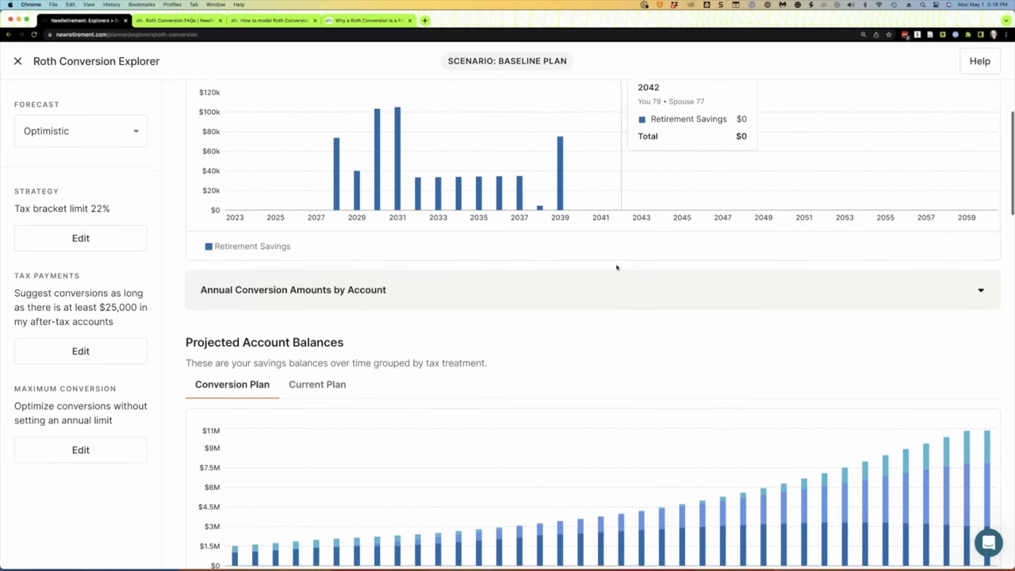
scroll("up", 3)
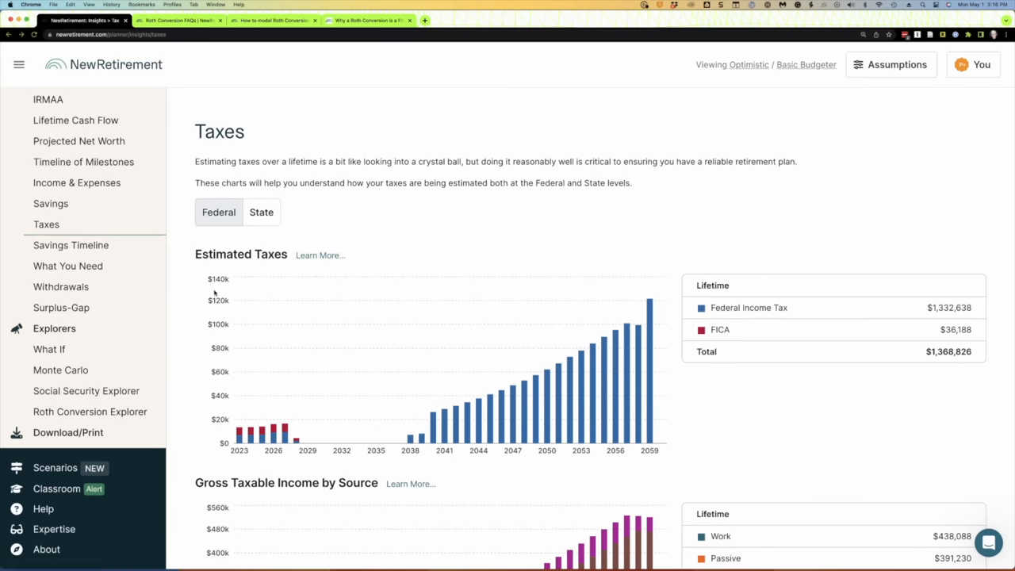
In Assumptions, switch federal taxes to Use Current Tax Rates after 2025.
scroll("up", 3)
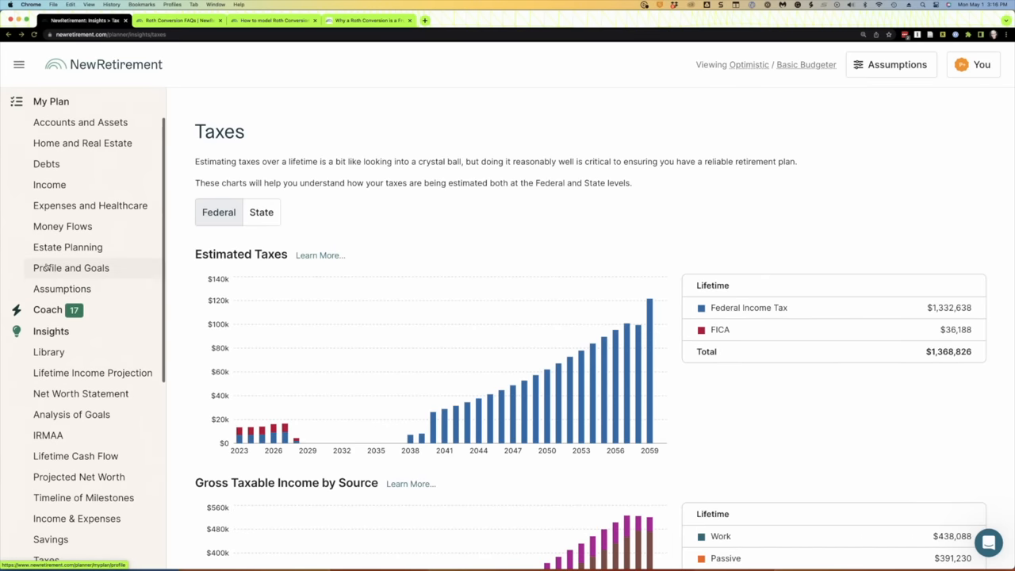
left_click(61, 288)
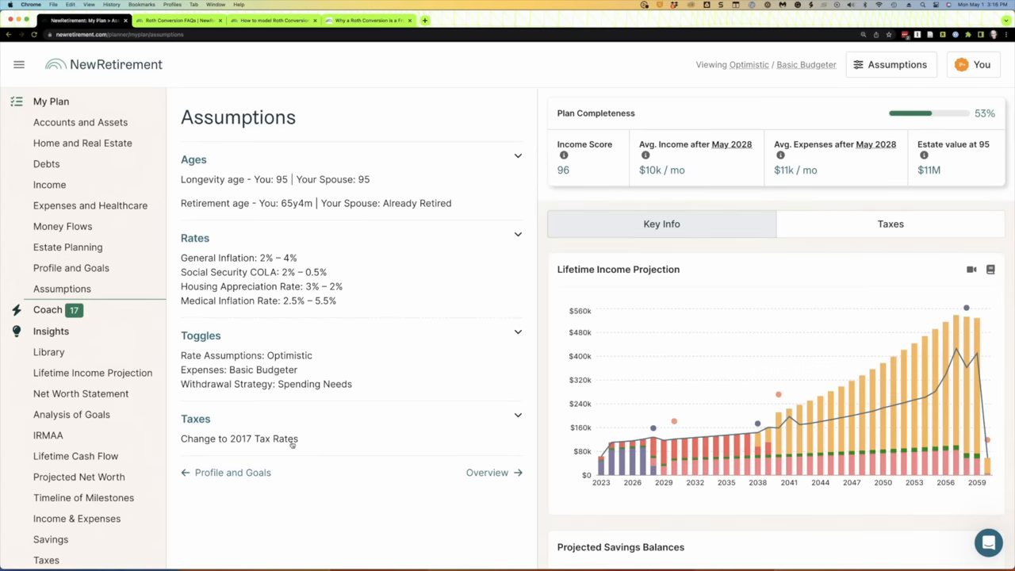
left_click(270, 454)
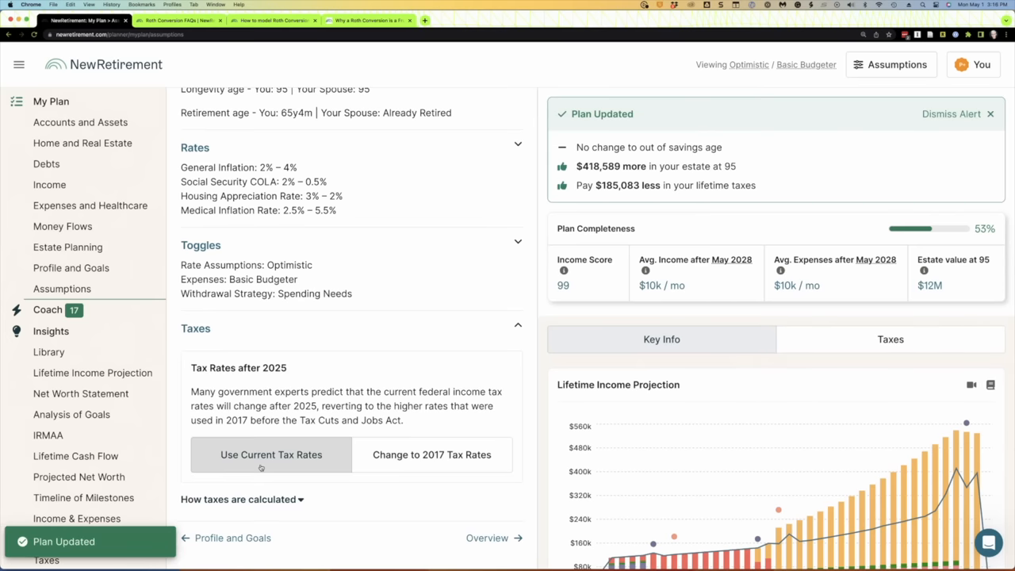
scroll("down", 3)
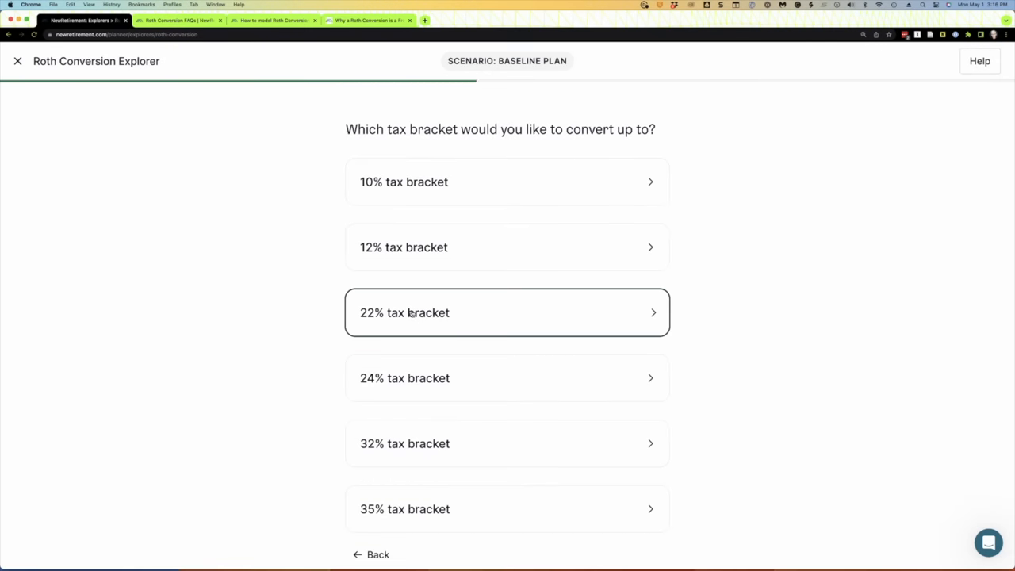
Rerun the 12% bracket plan with converted-fund tax payment declined and $25,000 protected.
left_click(506, 312)
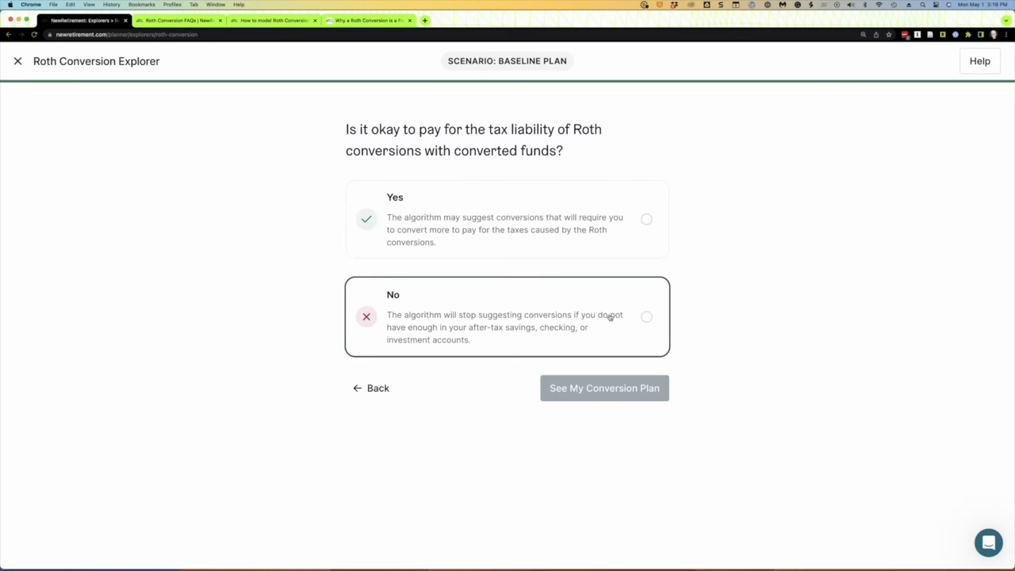
left_click(646, 316)
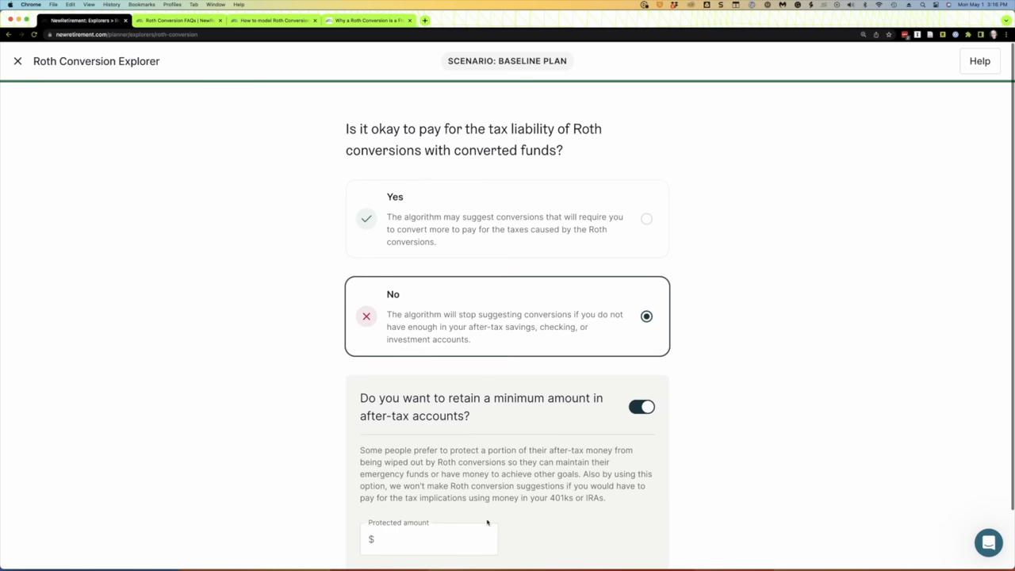
type("25,000")
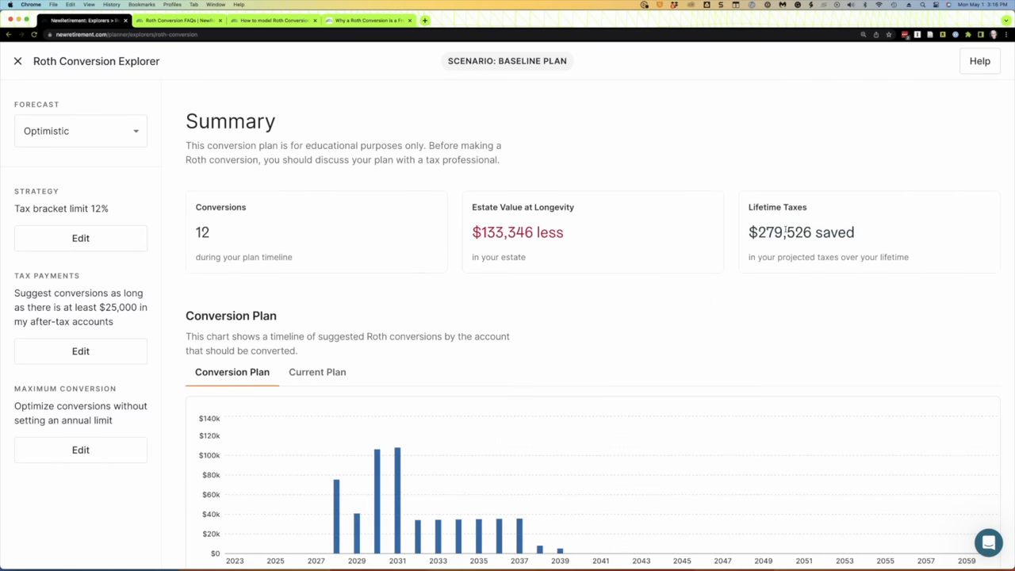
mouse_move(714, 309)
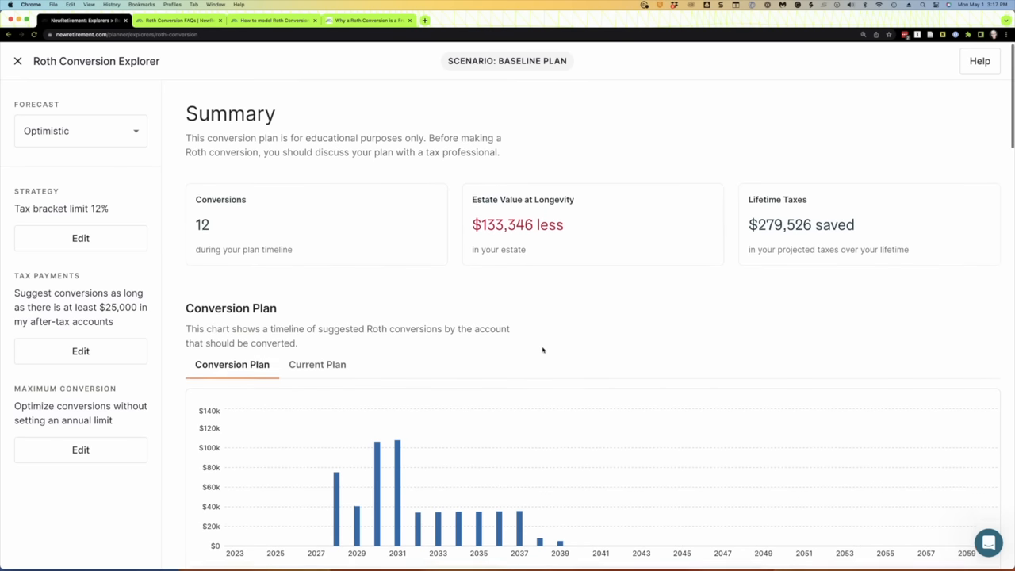
scroll("down", 3)
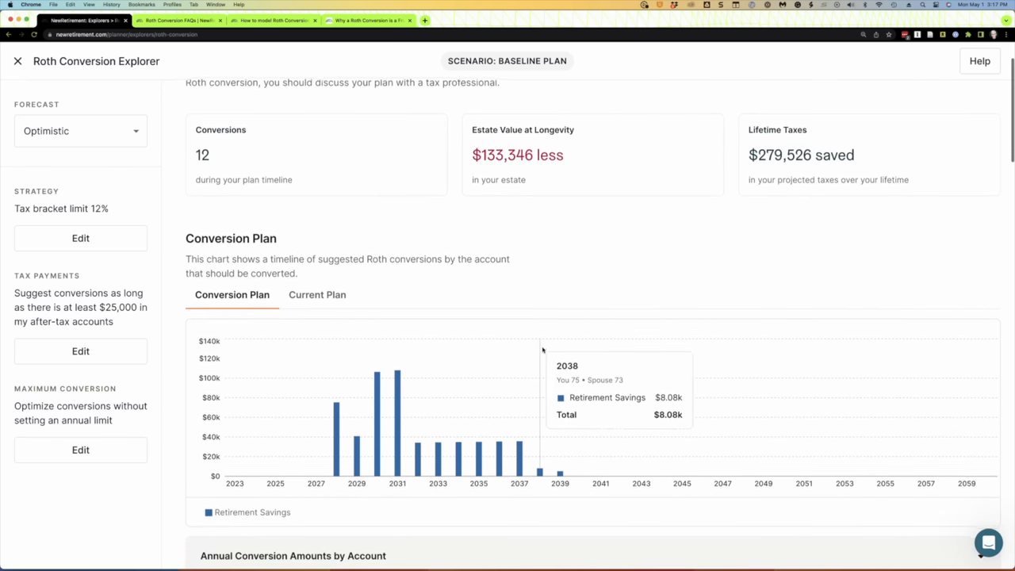
scroll("up", 3)
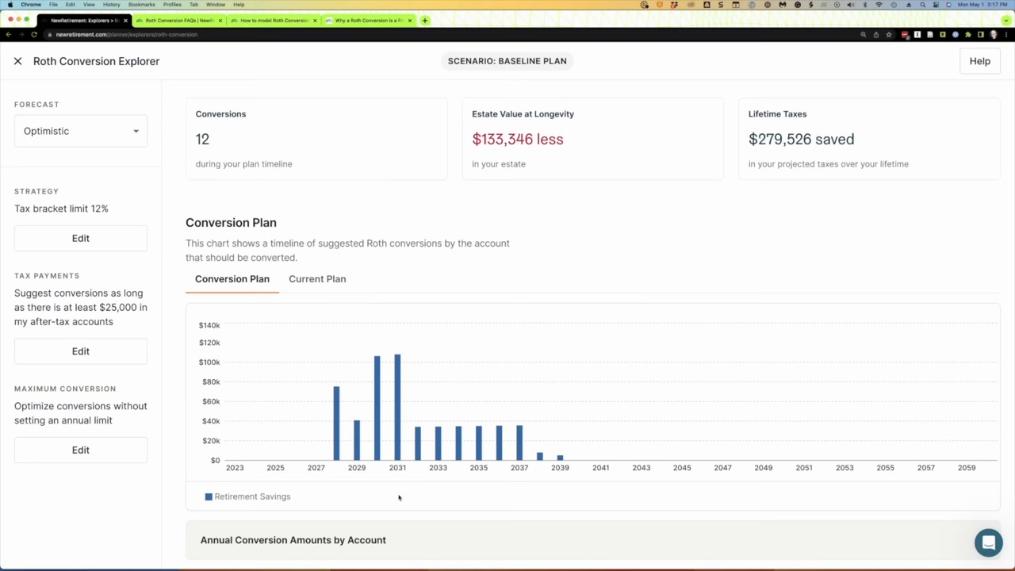
scroll("down", 3)
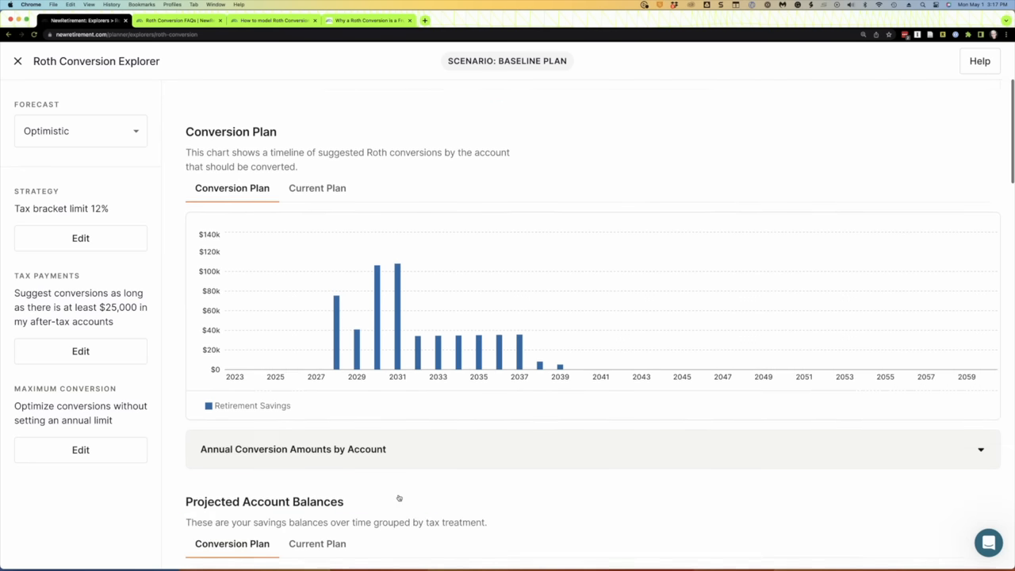
scroll("up", 3)
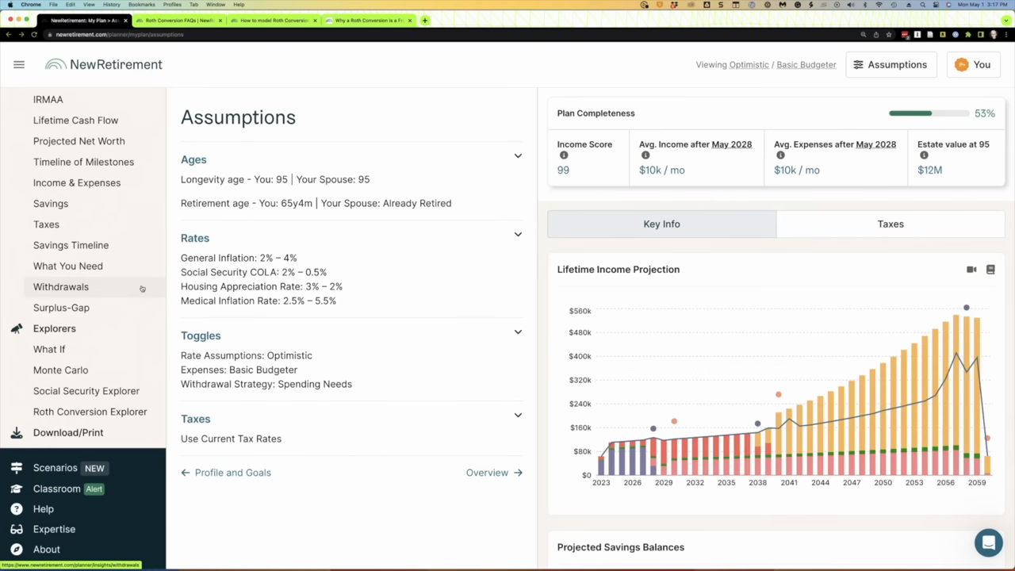
Edit the Other Savings account to a 15% rate of return and save it.
scroll("up", 3)
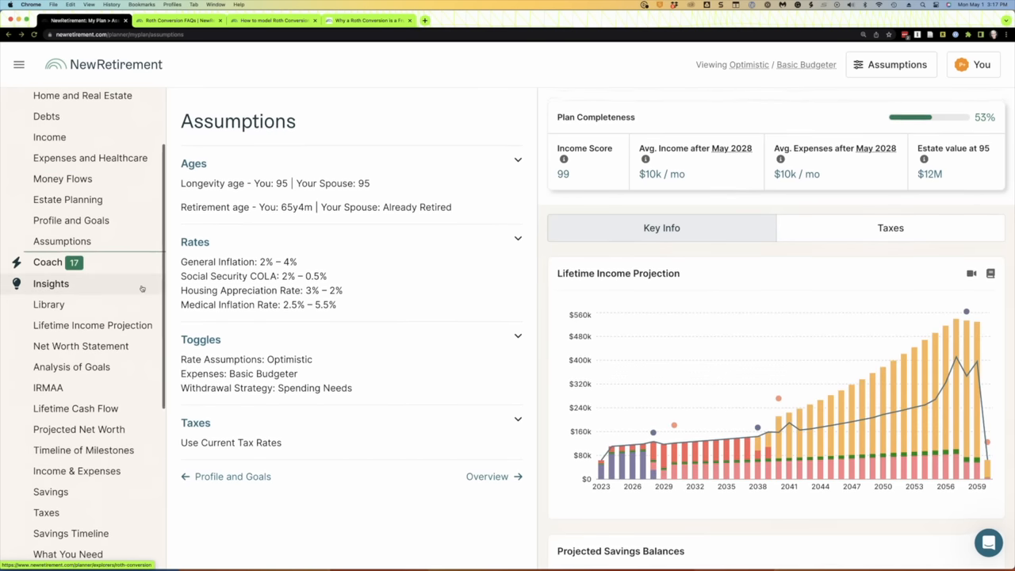
scroll("up", 3)
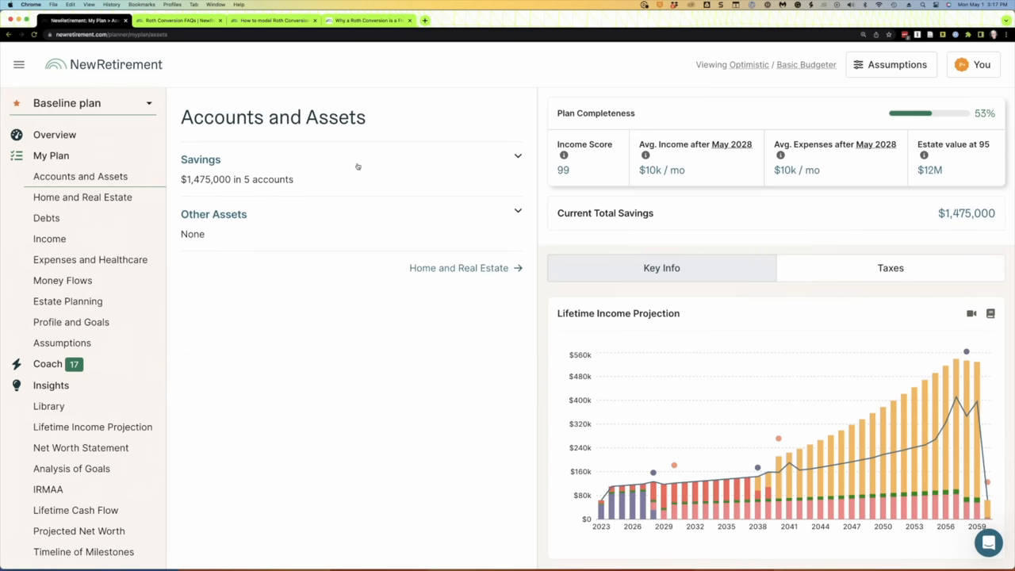
left_click(518, 155)
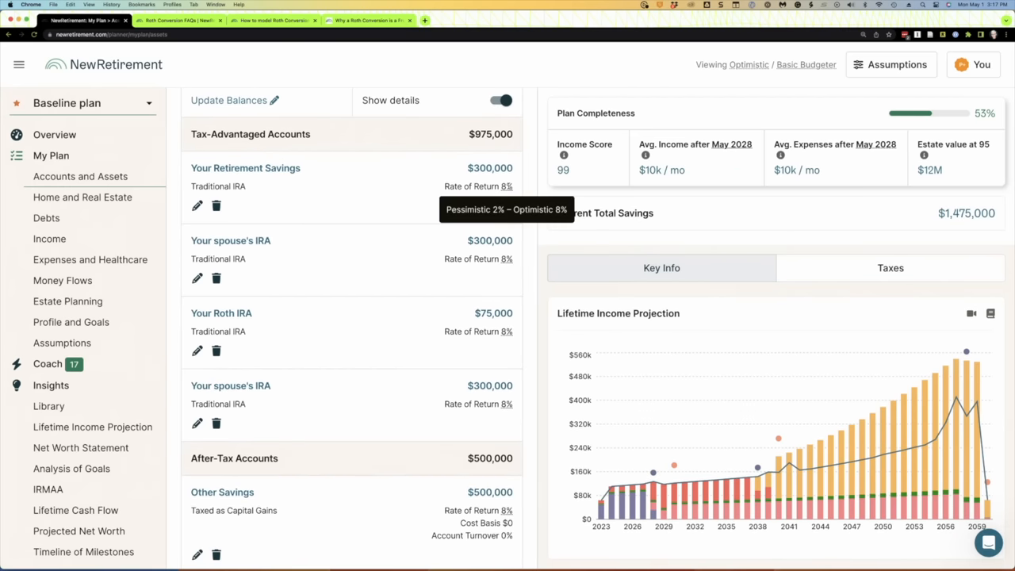
mouse_move(514, 260)
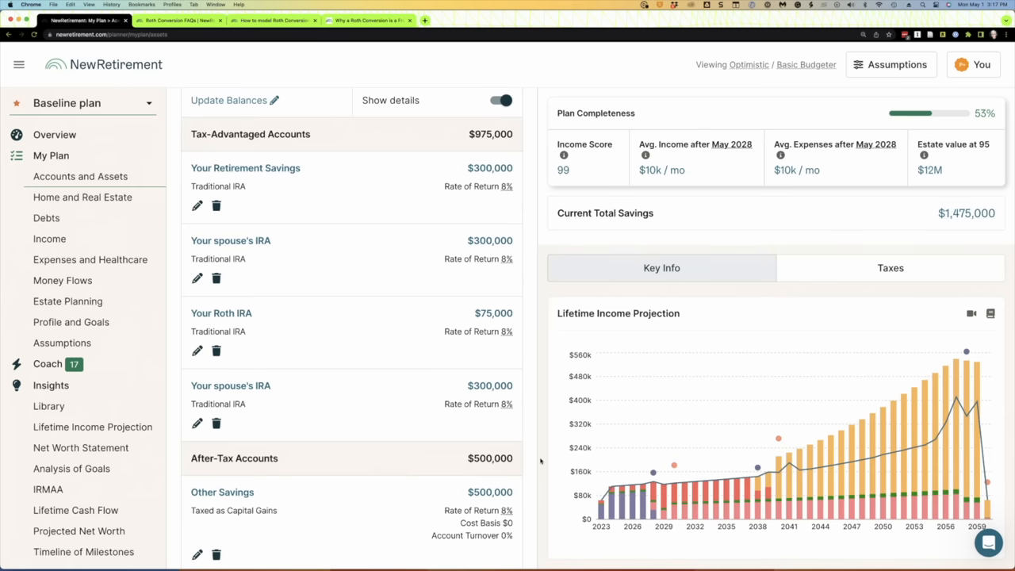
mouse_move(505, 510)
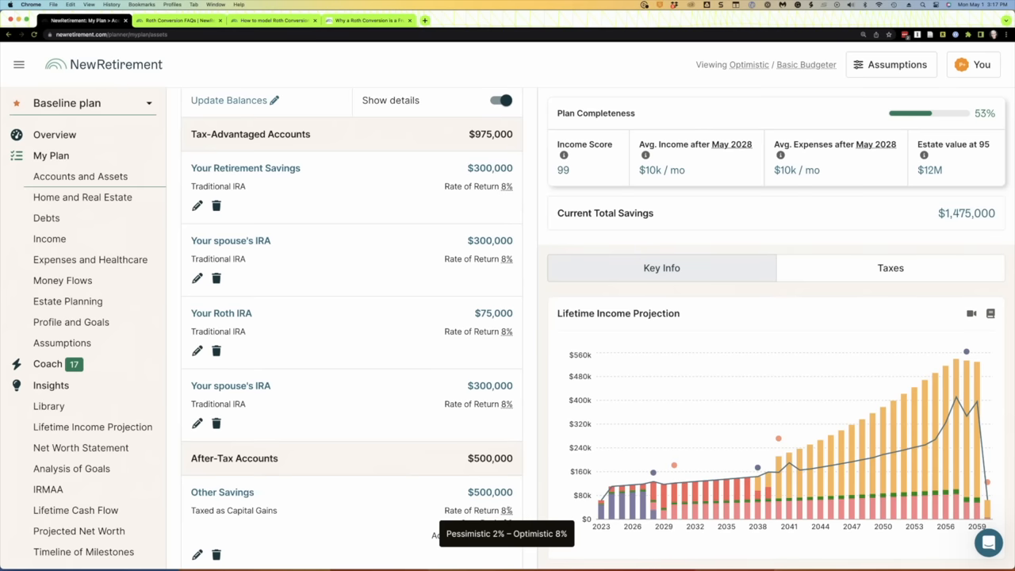
scroll("down", 3)
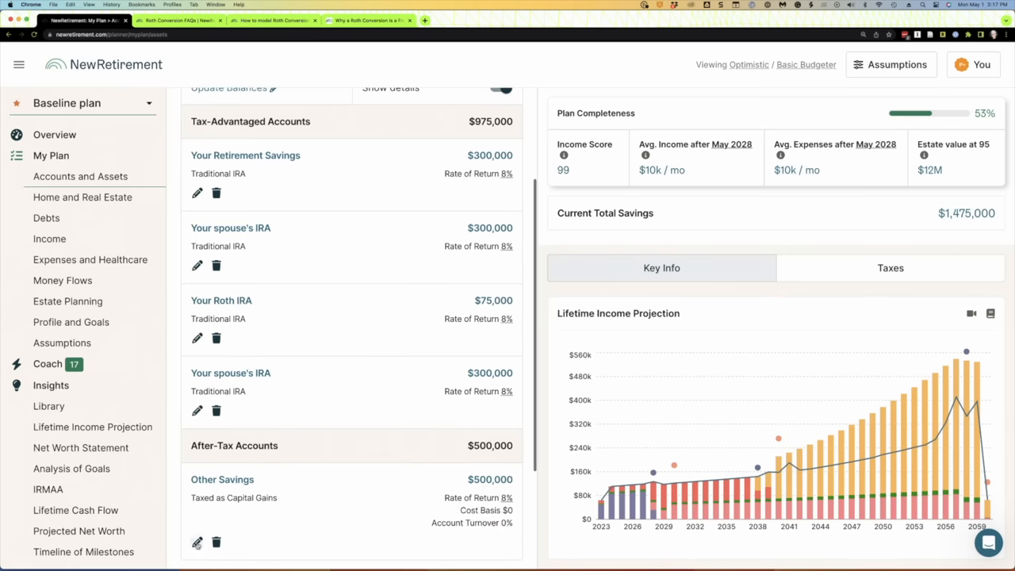
left_click(197, 543)
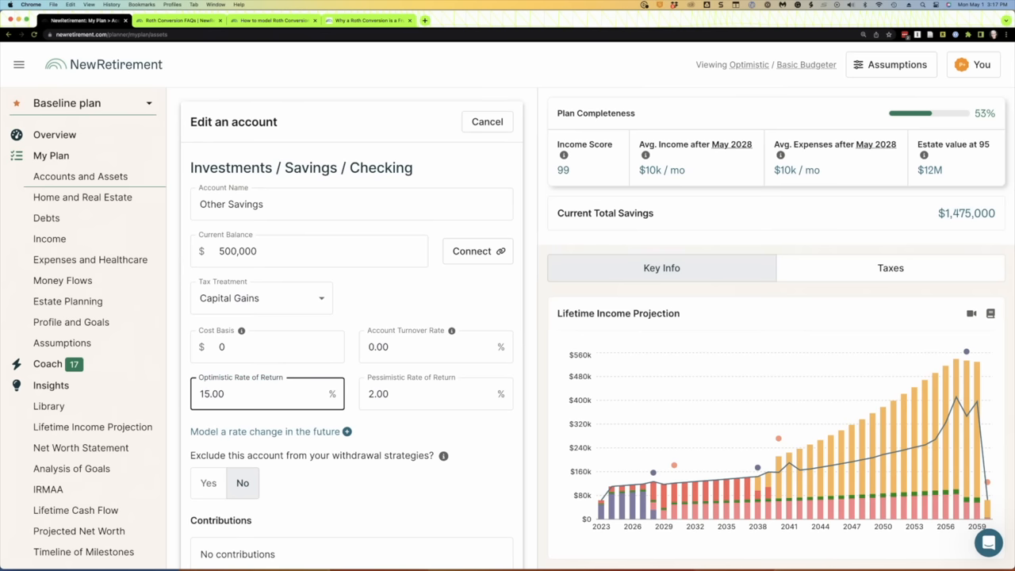
mouse_move(367, 473)
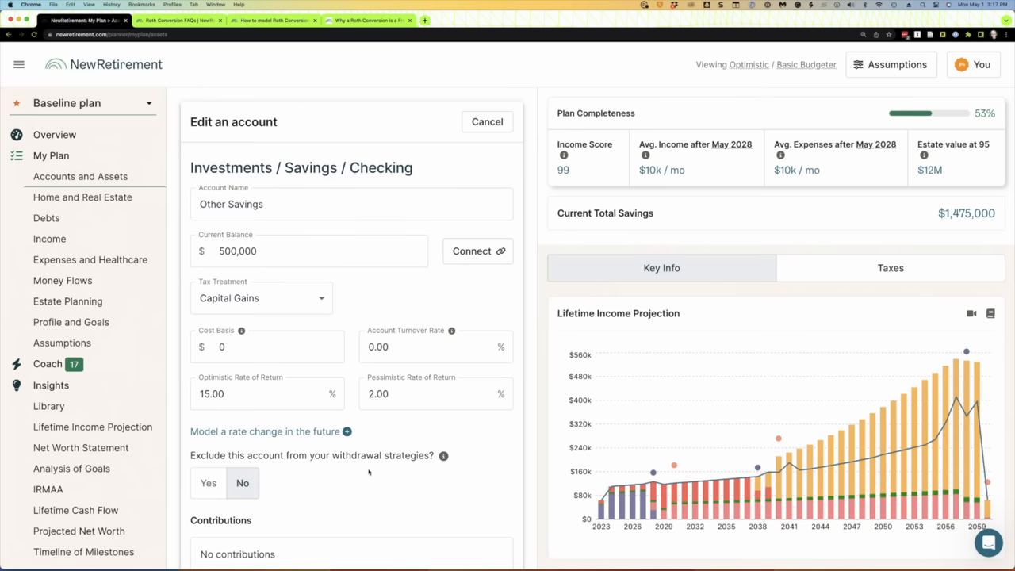
mouse_move(358, 459)
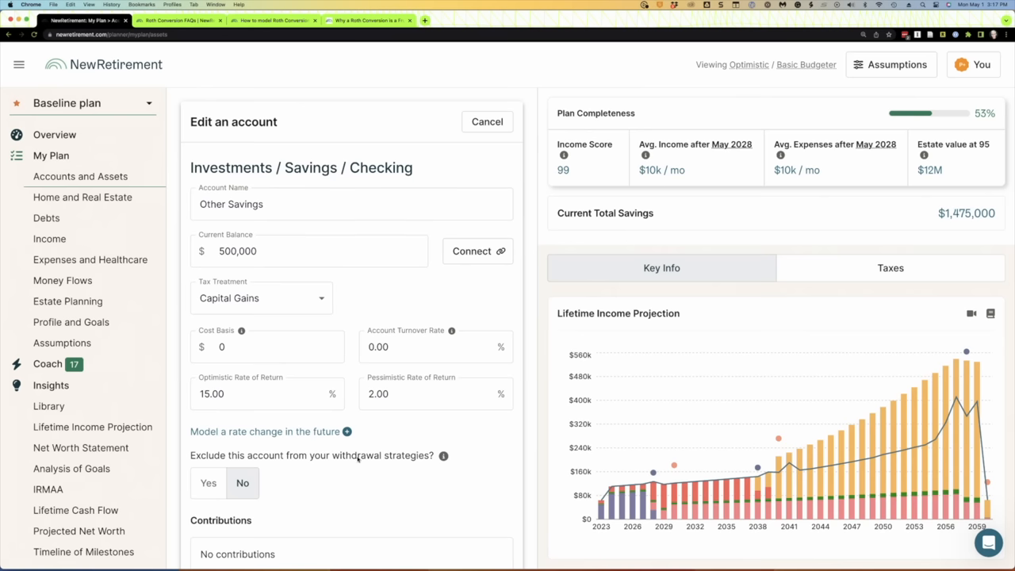
scroll("down", 3)
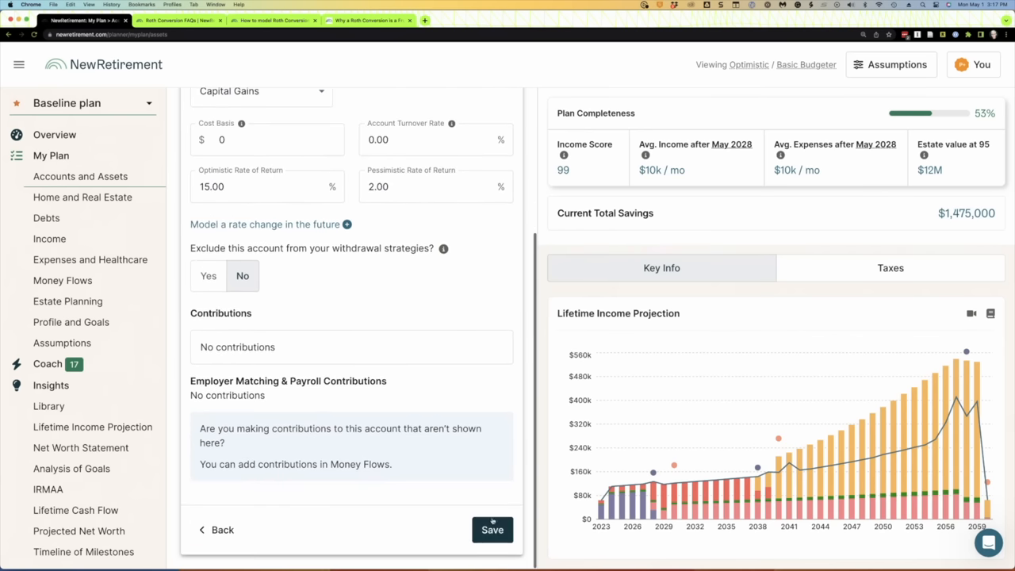
left_click(492, 529)
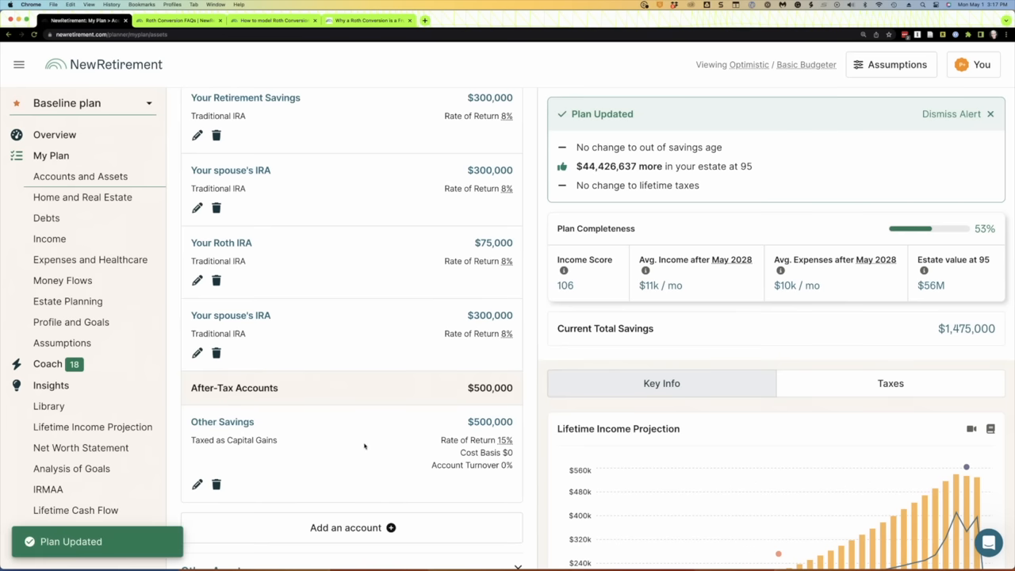
mouse_move(442, 399)
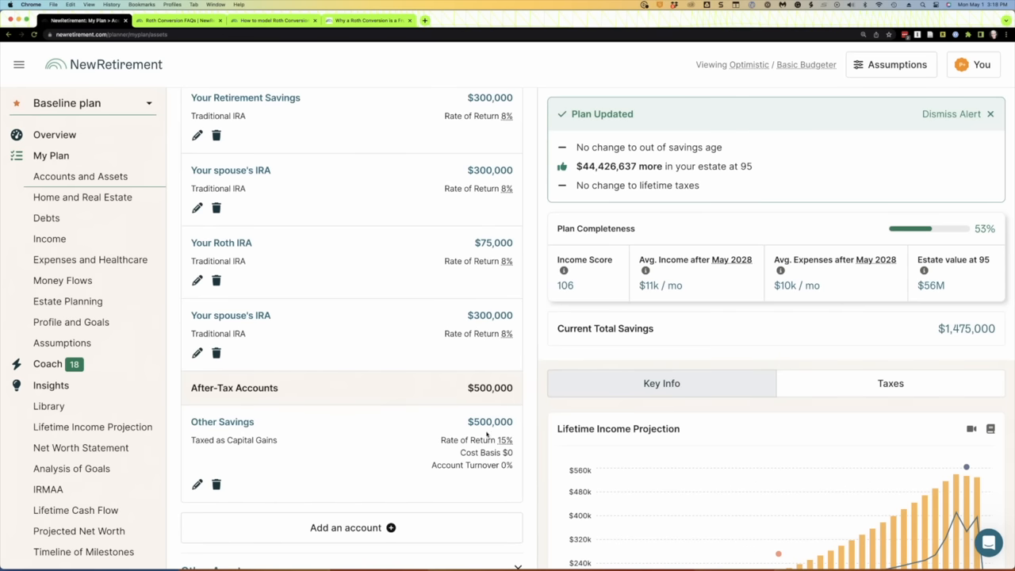
mouse_move(499, 440)
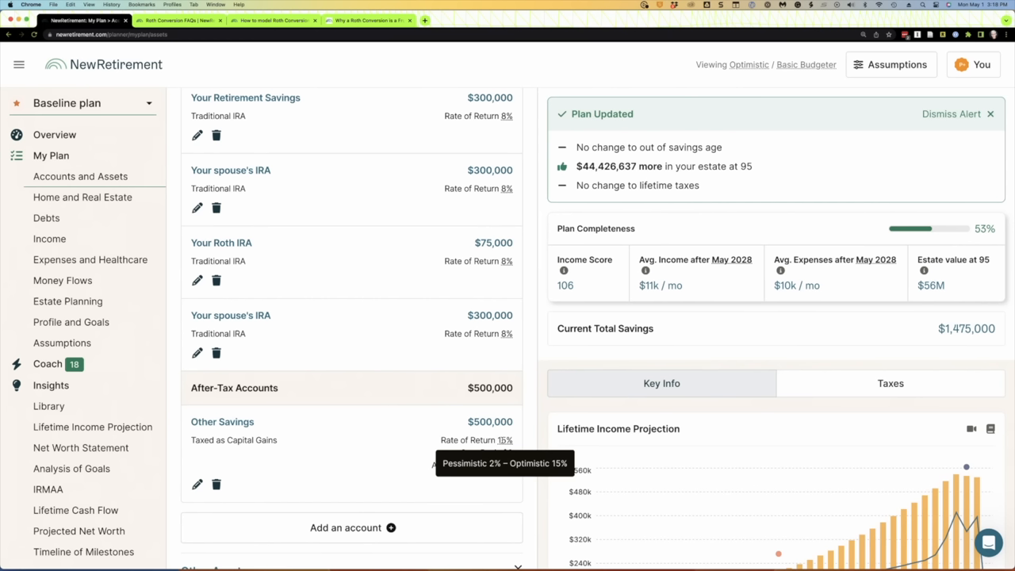
mouse_move(412, 462)
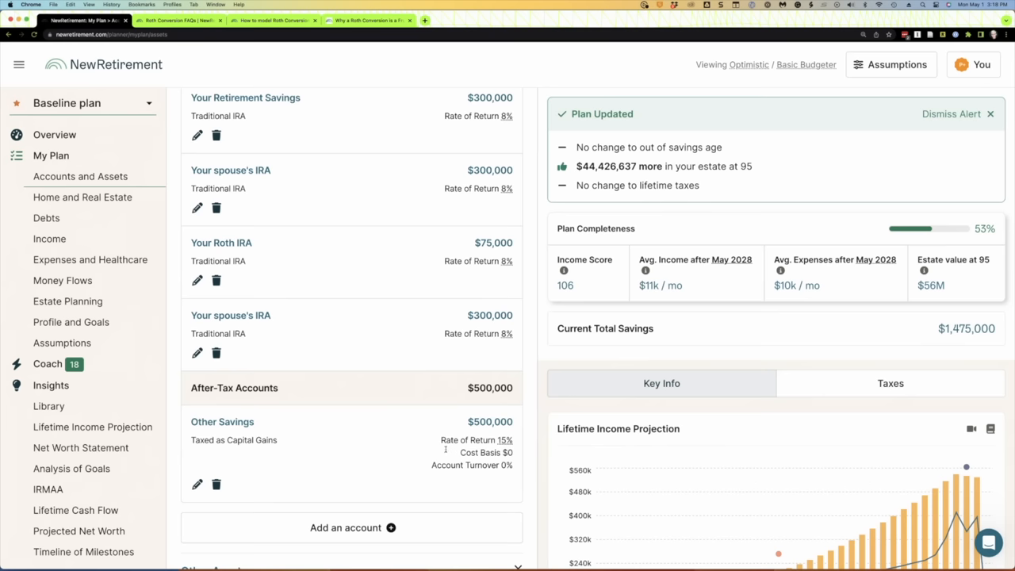
mouse_move(365, 439)
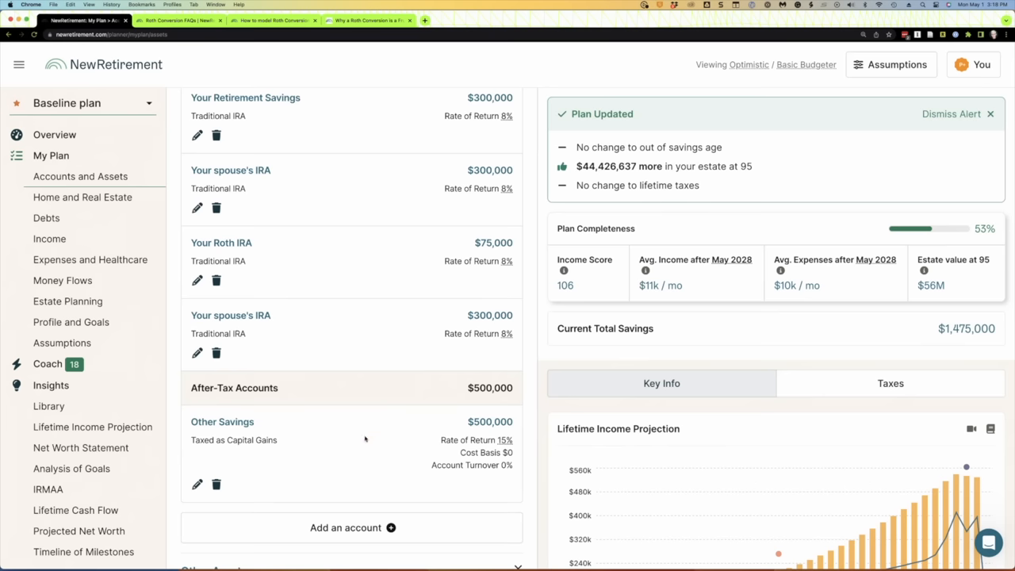
mouse_move(329, 433)
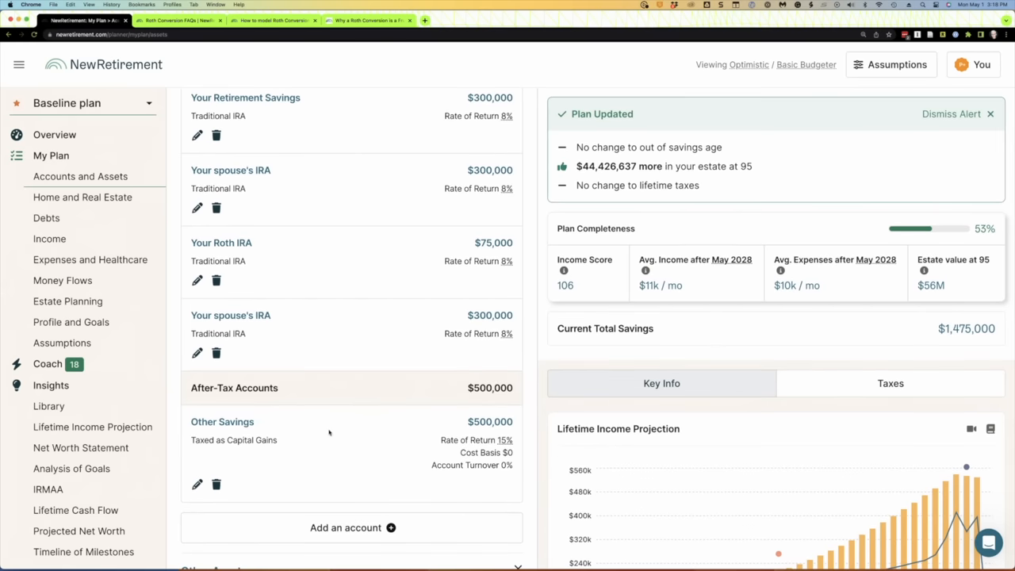
Pick the tax bracket, decline paying taxes from converted funds, and protect $25,000.
scroll("down", 3)
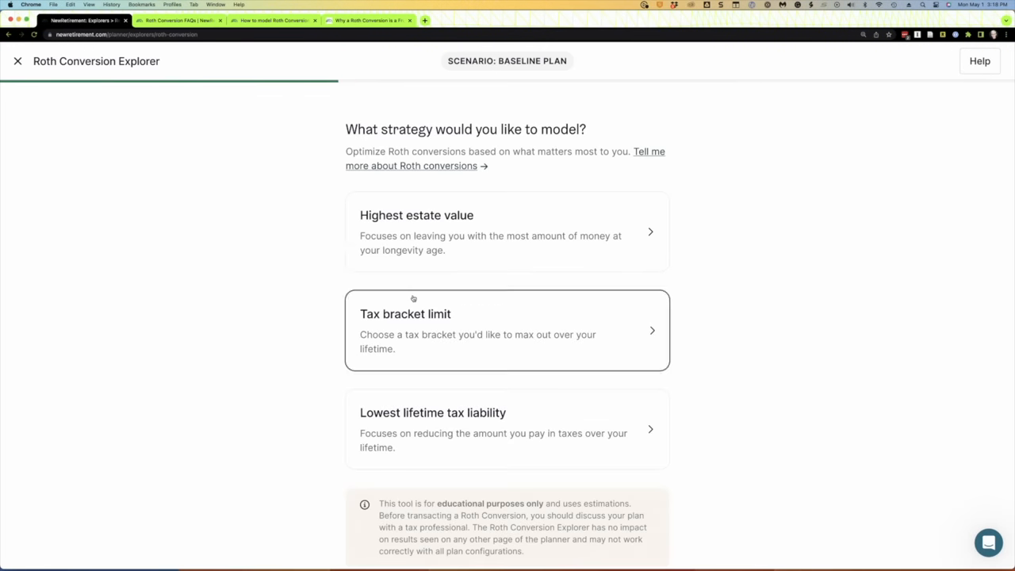
left_click(507, 331)
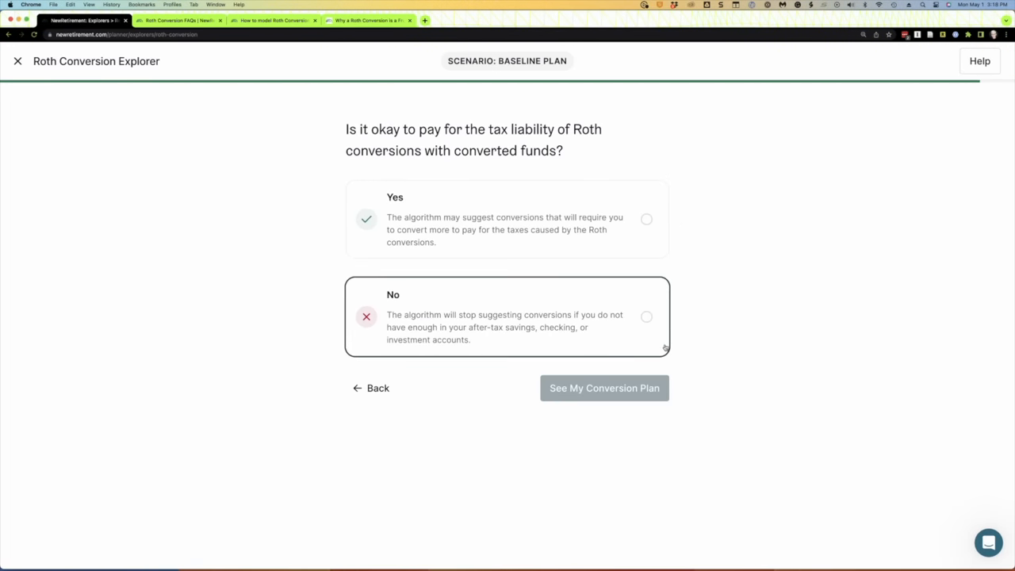
left_click(646, 316)
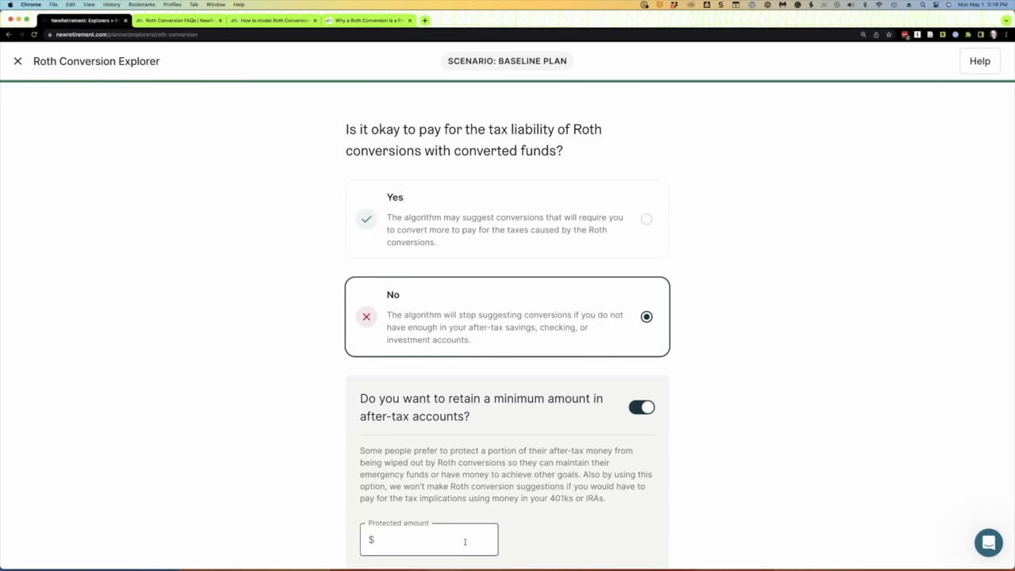
type("25")
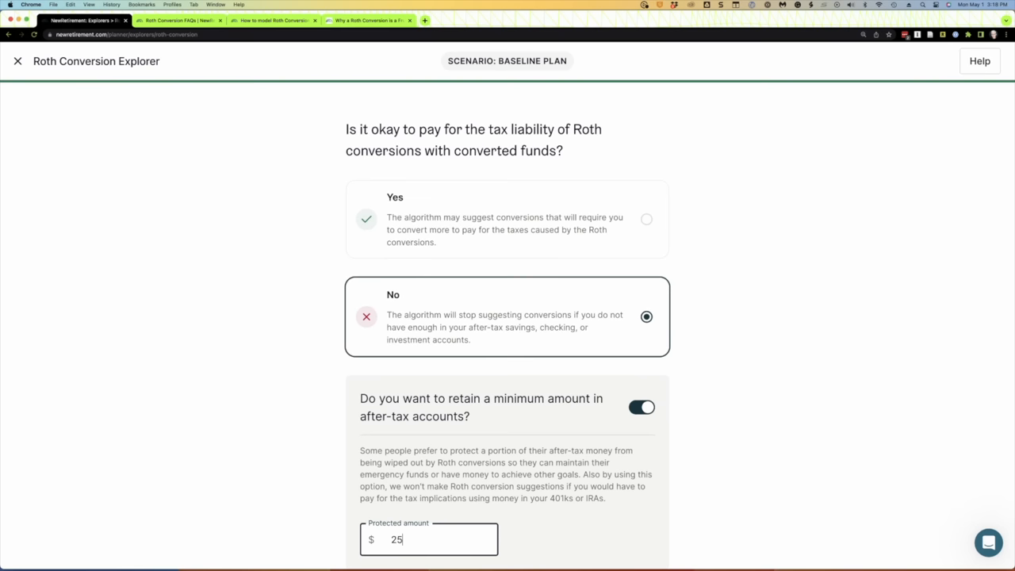
scroll("down", 3)
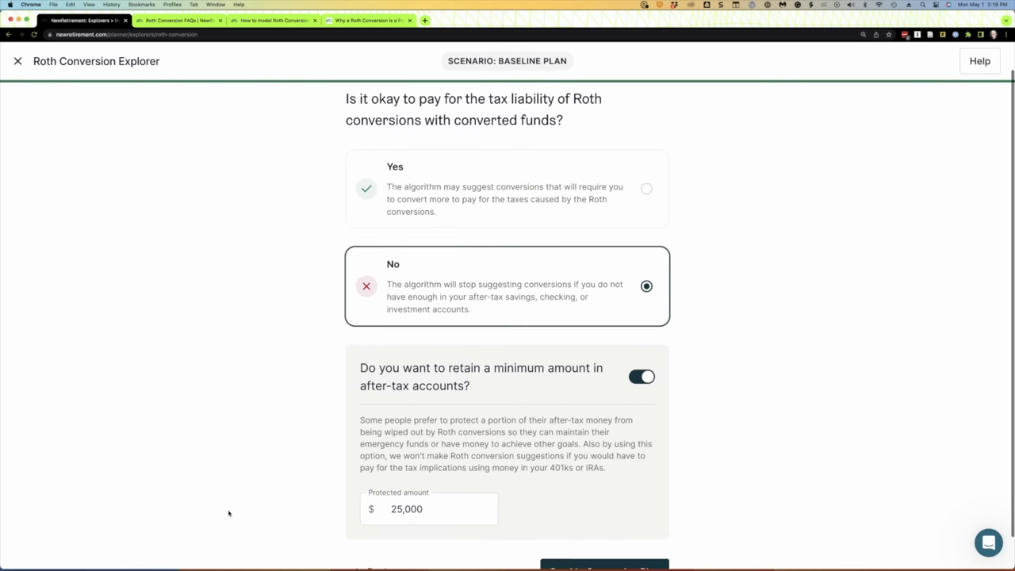
View the Roth Conversion FAQs article, then return to the Roth Conversion Explorer.
left_click(178, 20)
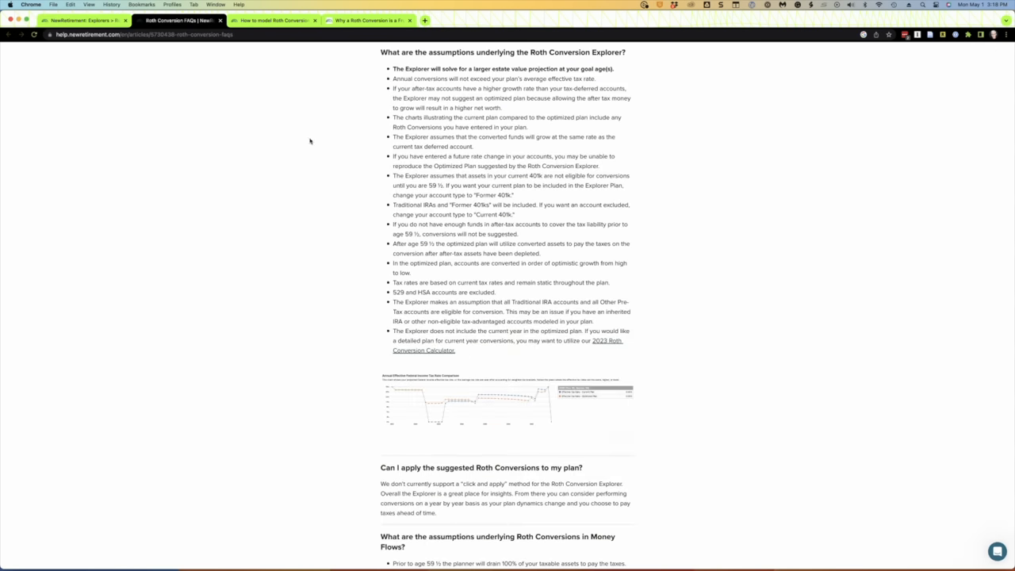
scroll("up", 3)
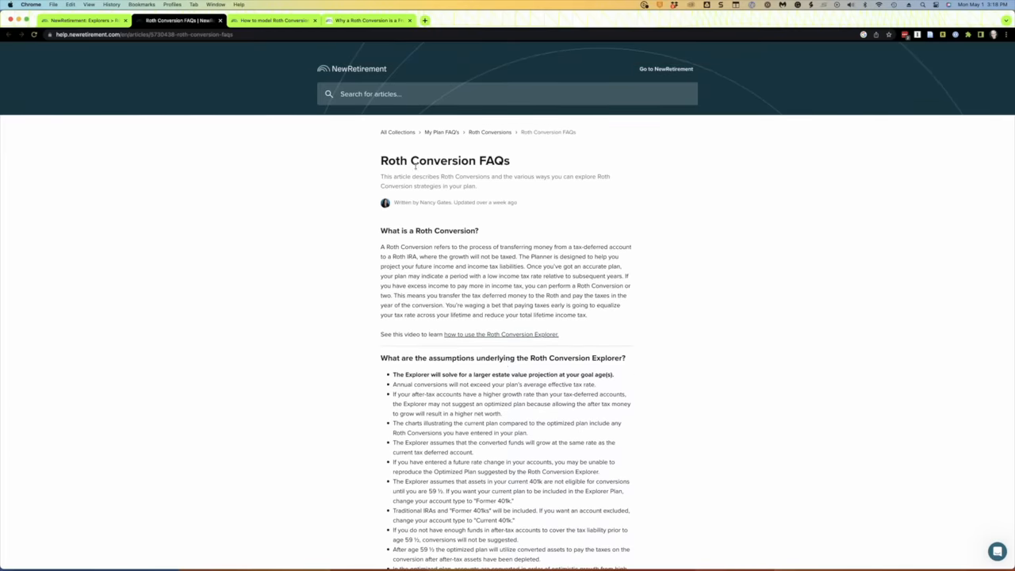
left_click(83, 20)
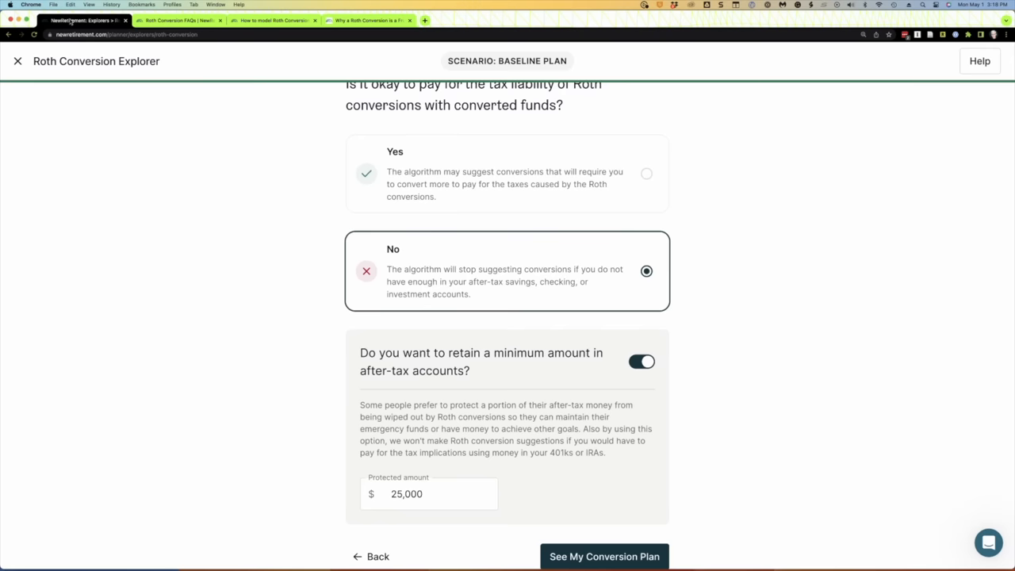
Generate the 12% bracket plan and review its summary: $279,229 lifetime taxes saved.
left_click(605, 556)
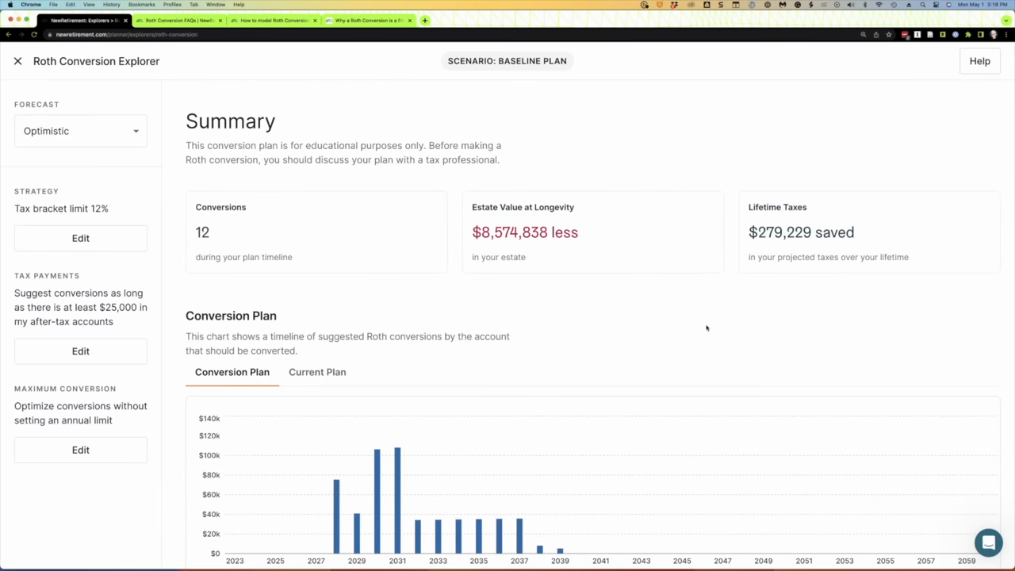
scroll("down", 3)
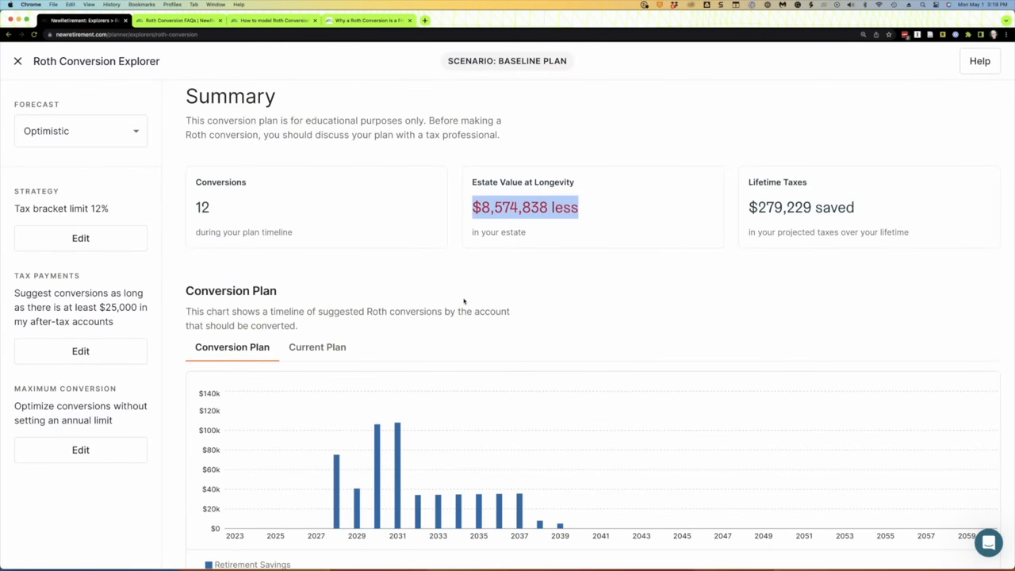
mouse_move(412, 470)
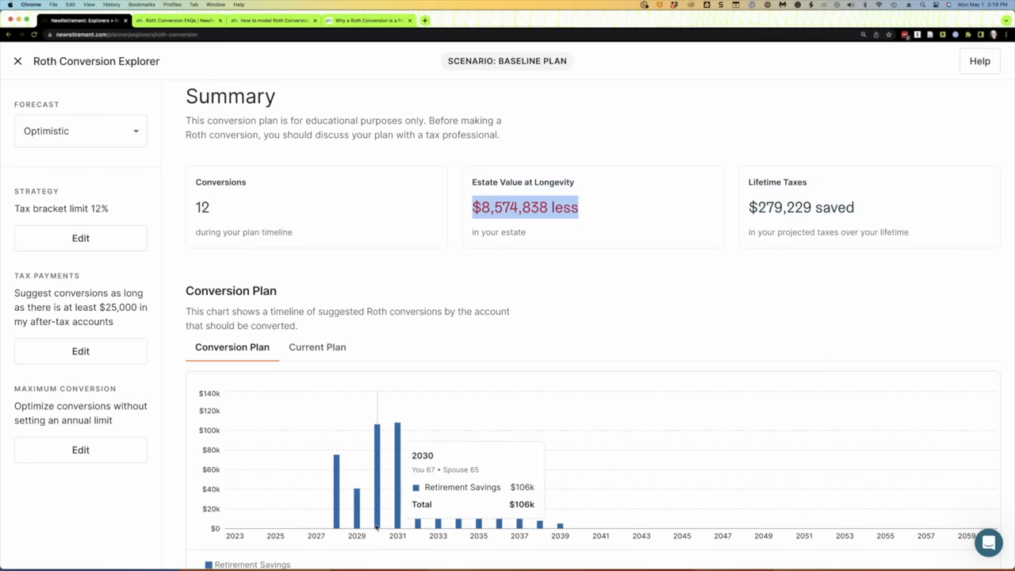
mouse_move(80, 131)
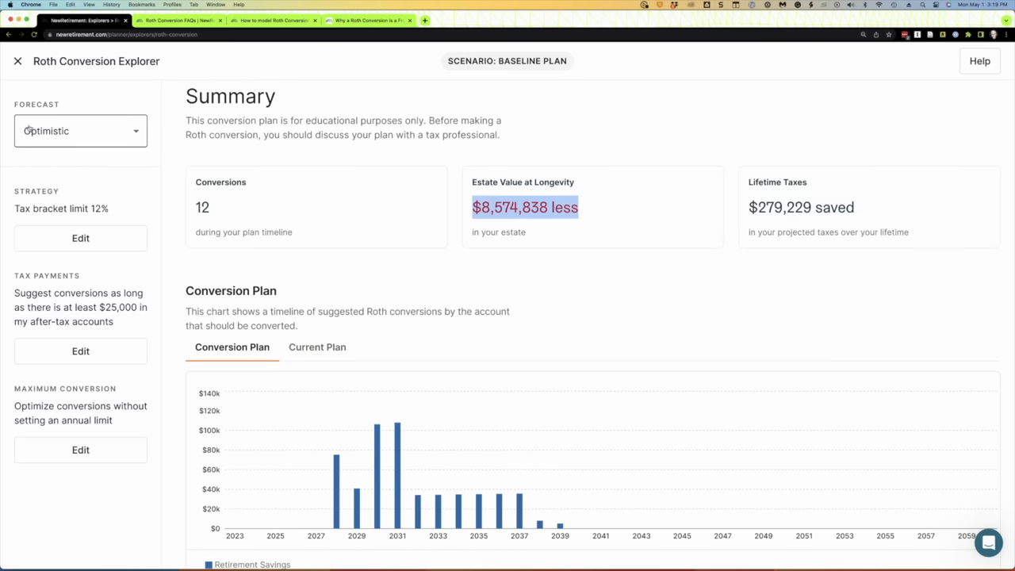
Set Other Savings' optimistic rate of return back to 8.00% and save the account.
left_click(17, 60)
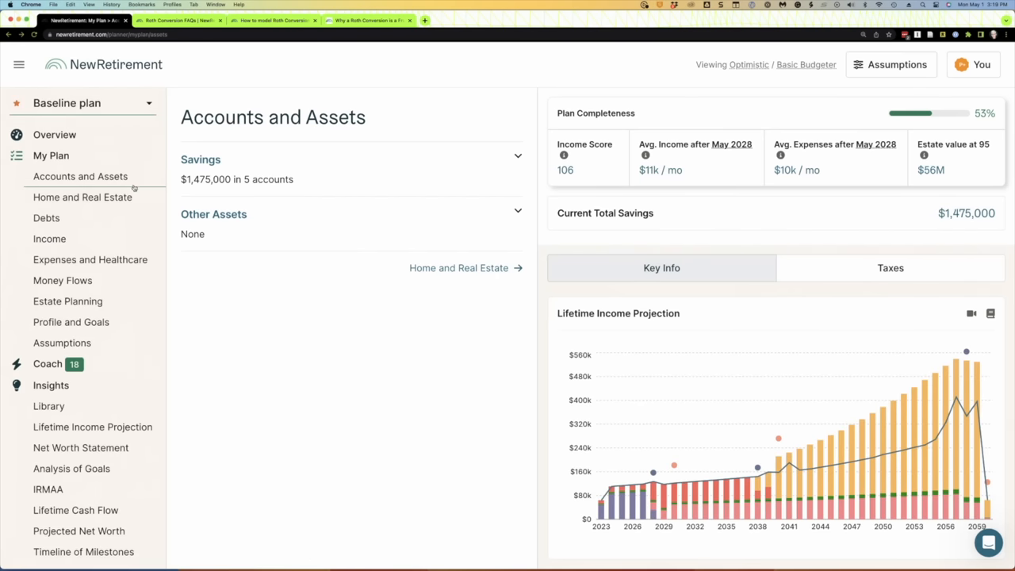
left_click(518, 155)
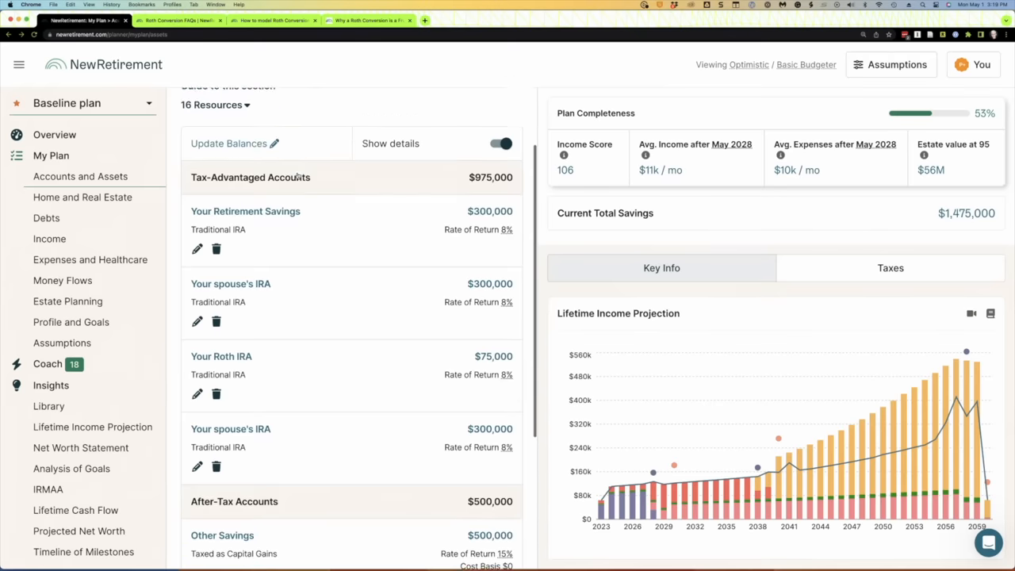
left_click(197, 553)
type("8")
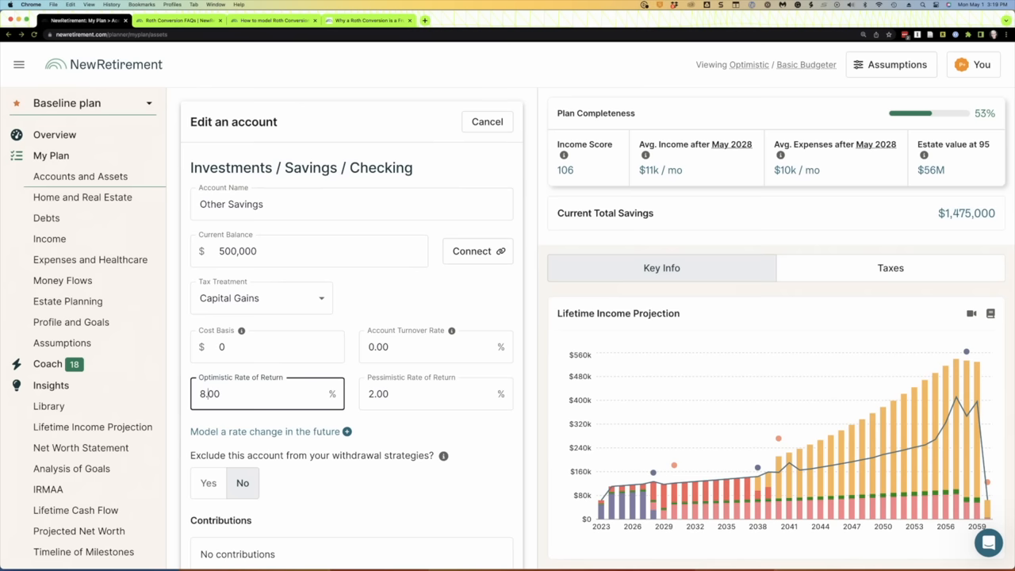
scroll("down", 3)
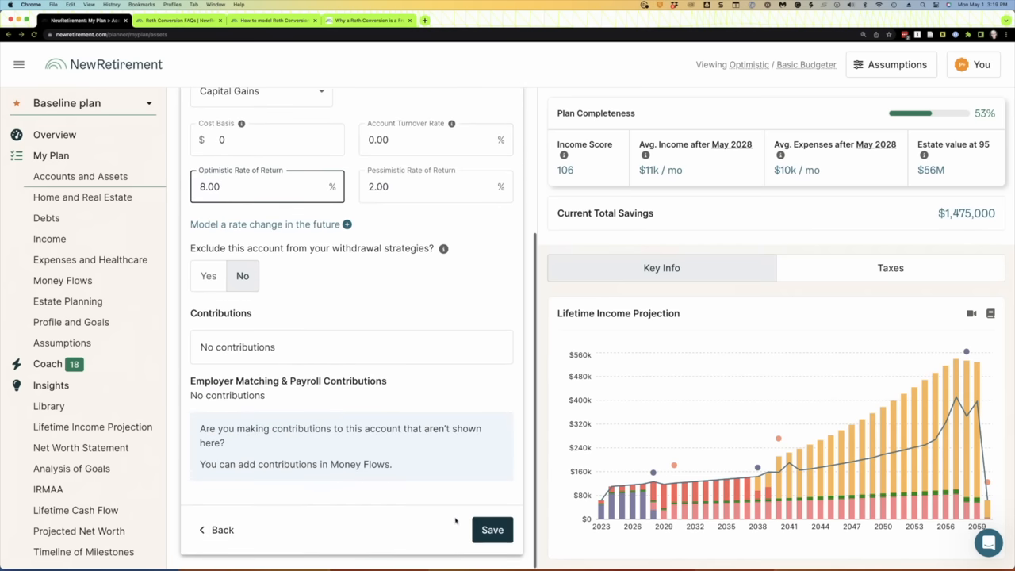
left_click(492, 530)
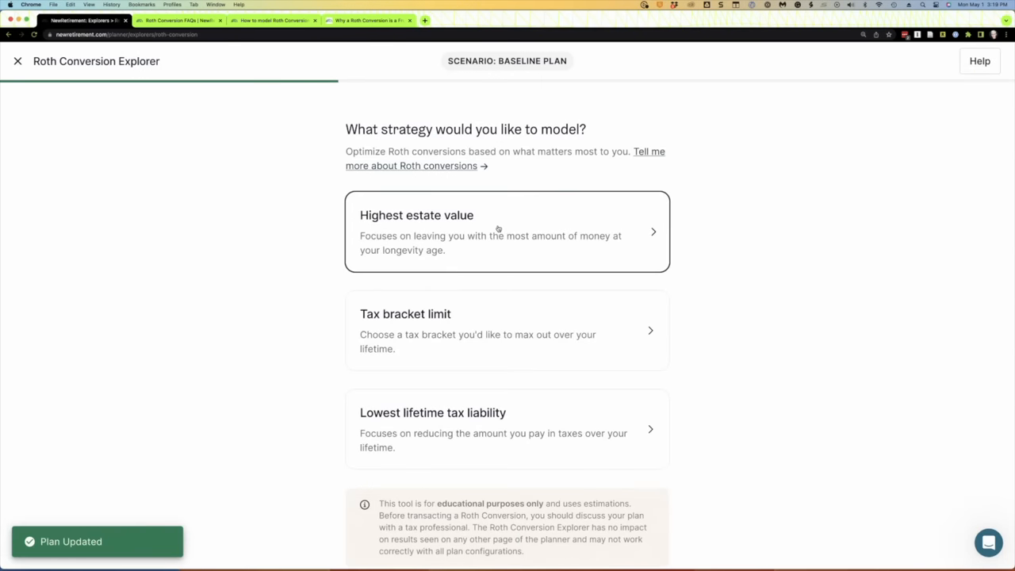
Choose the 12% tax bracket limit with minimum retention on and generate the plan.
left_click(507, 331)
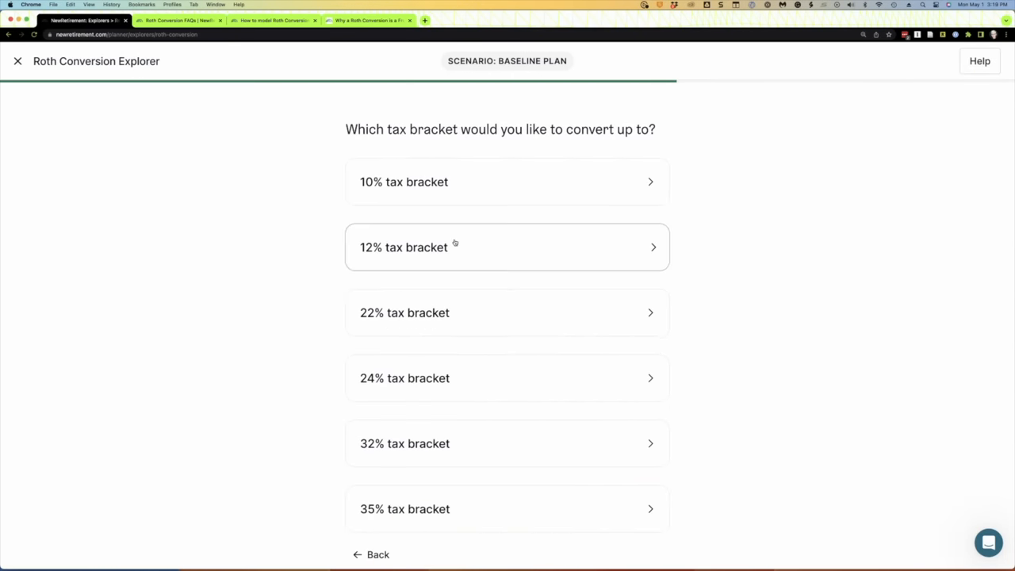
left_click(507, 247)
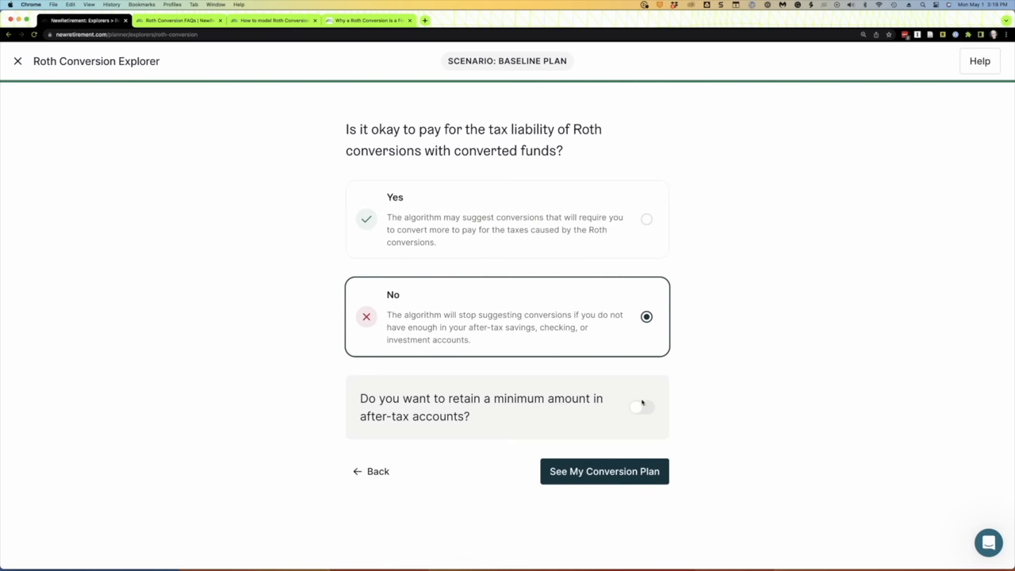
left_click(641, 407)
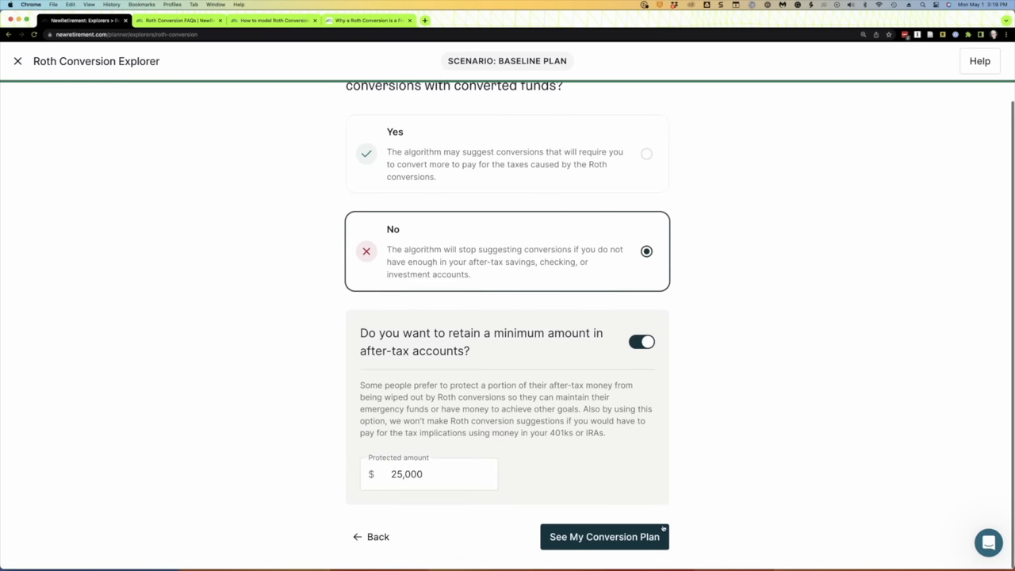
left_click(604, 537)
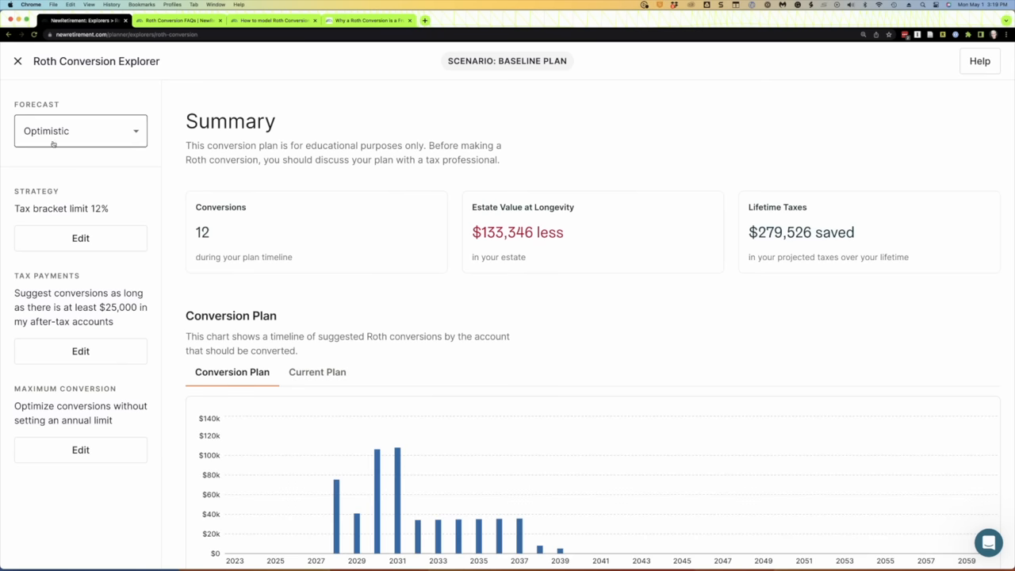
mouse_move(50, 157)
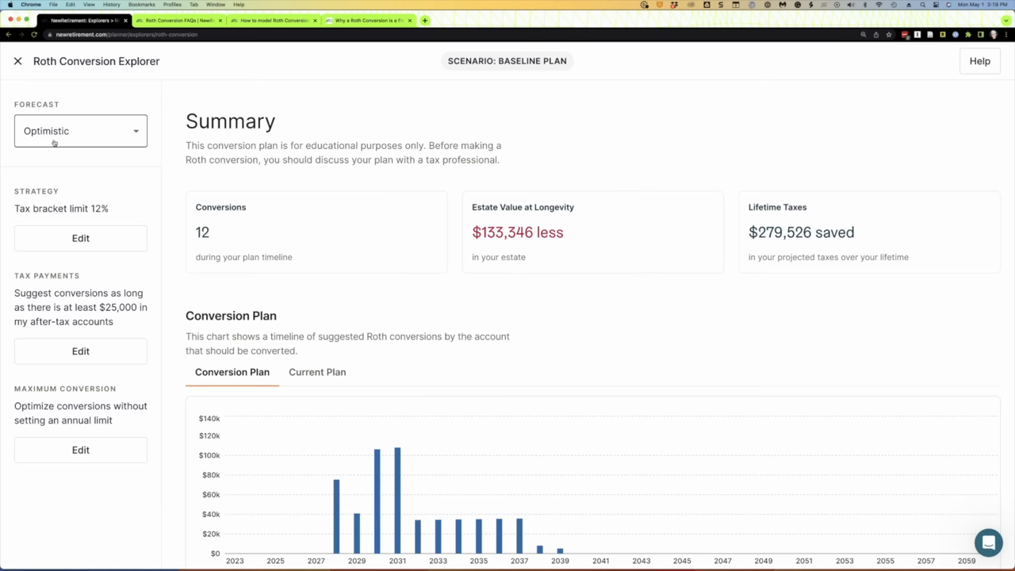
Change the Forecast from Average to Pessimistic, yielding 5 conversions and a $38,545 tax increase.
left_click(80, 131)
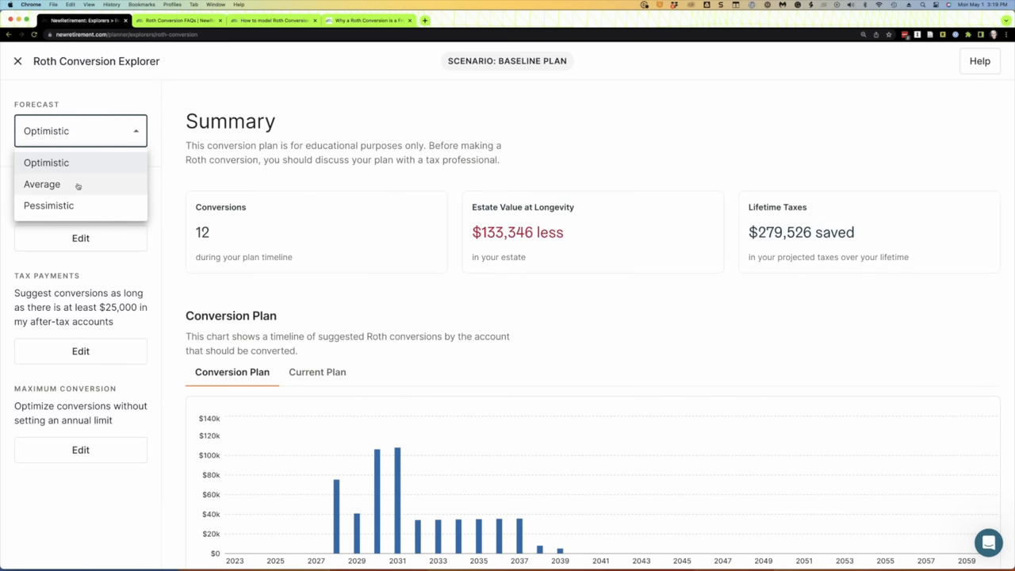
left_click(41, 184)
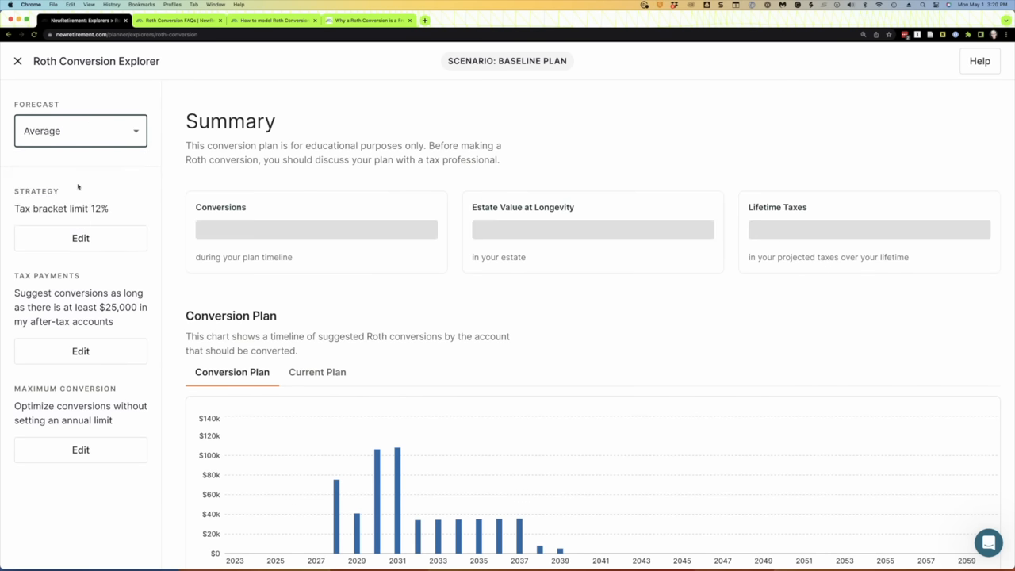
left_click(80, 131)
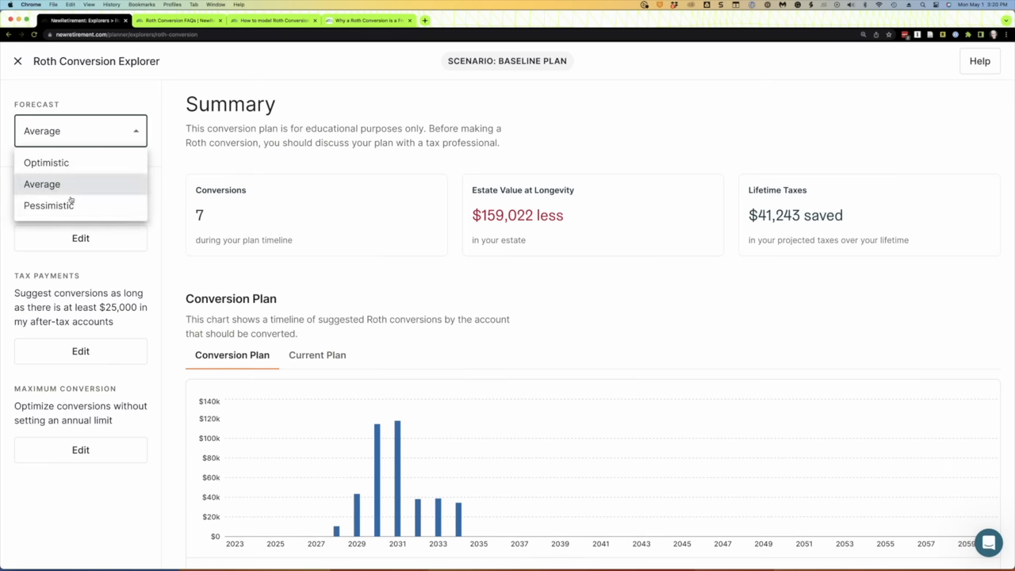
left_click(49, 206)
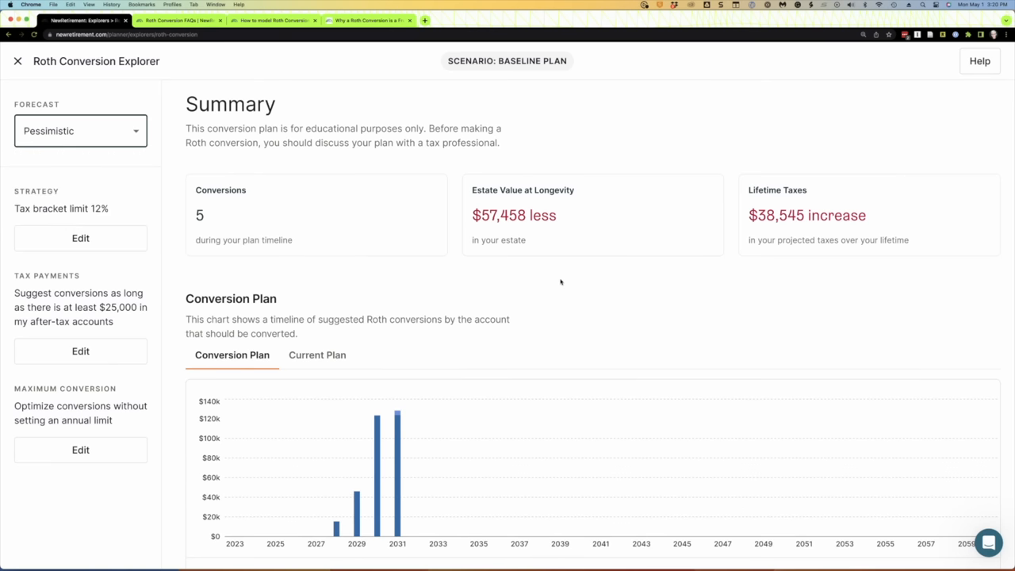